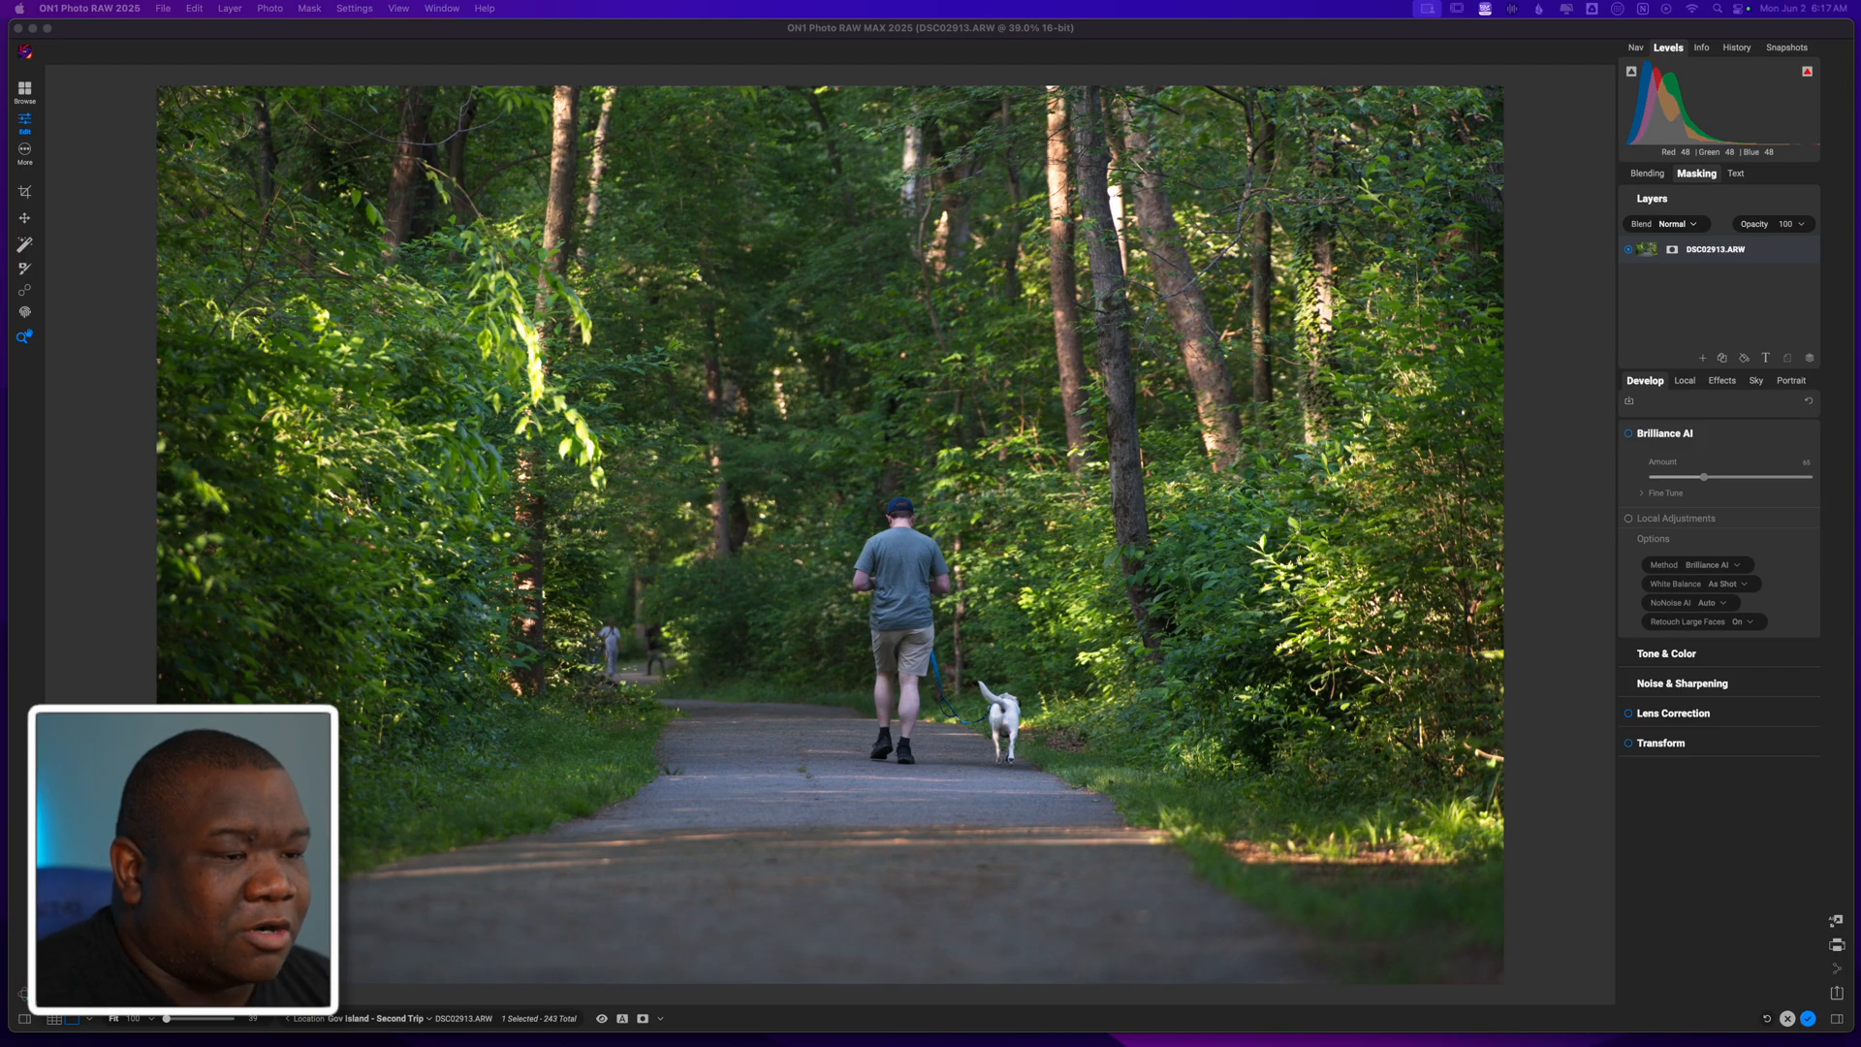
pyautogui.moveTo(632, 680)
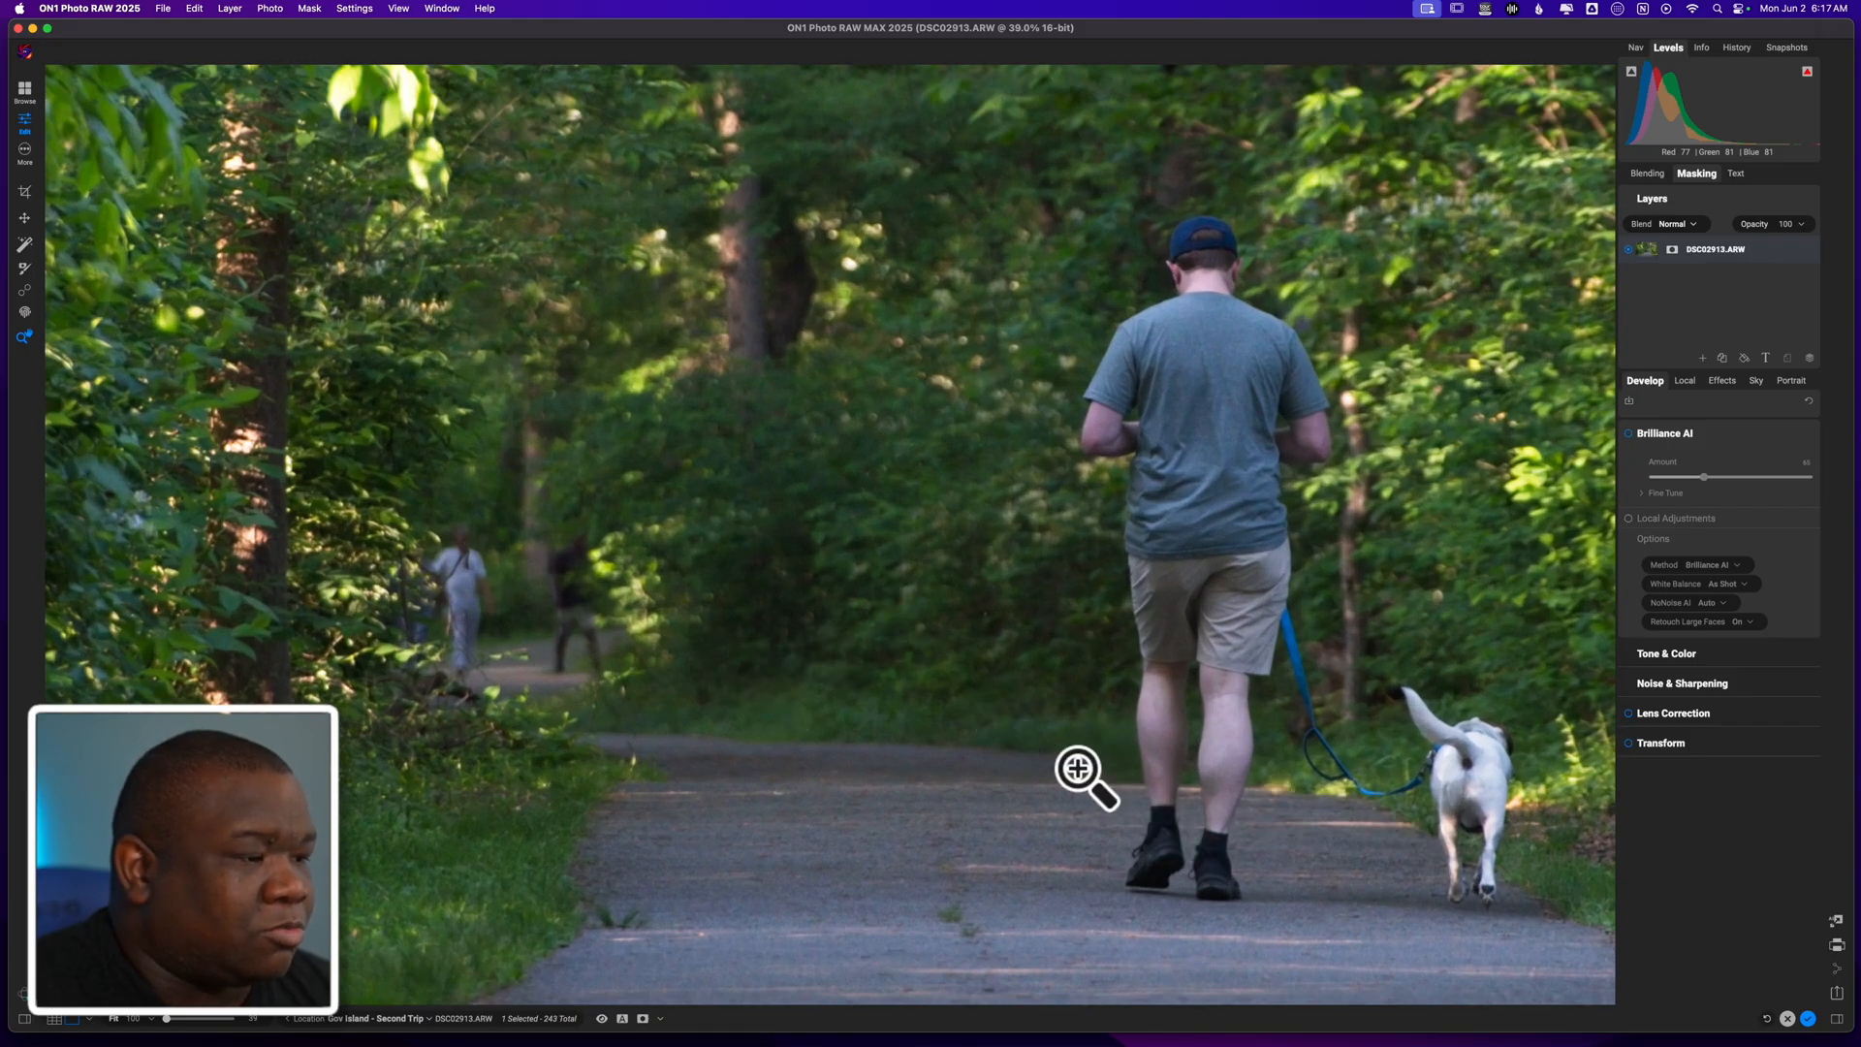
# Step: Magnify the view to 100% on the man and his dog on the path
pyautogui.click(1078, 768)
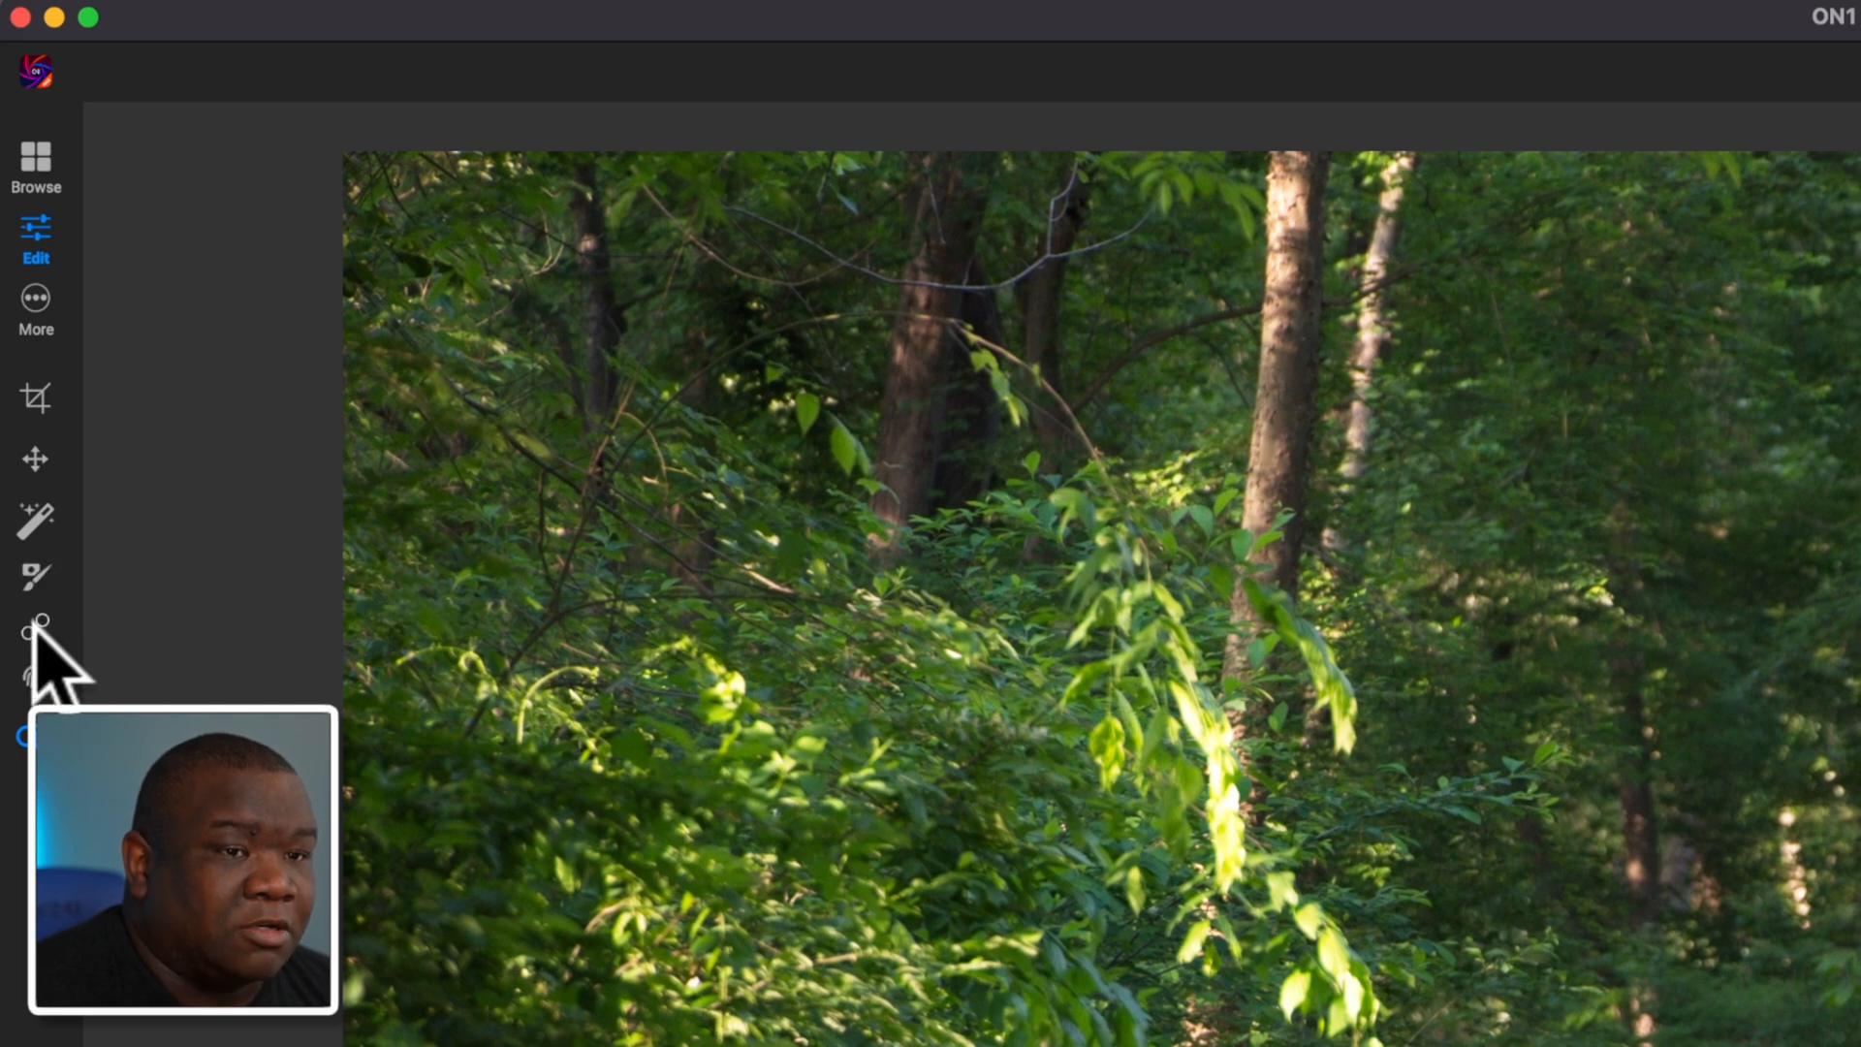
# Step: Activate the Generative Eraser from the Retouch tool group
pyautogui.click(31, 624)
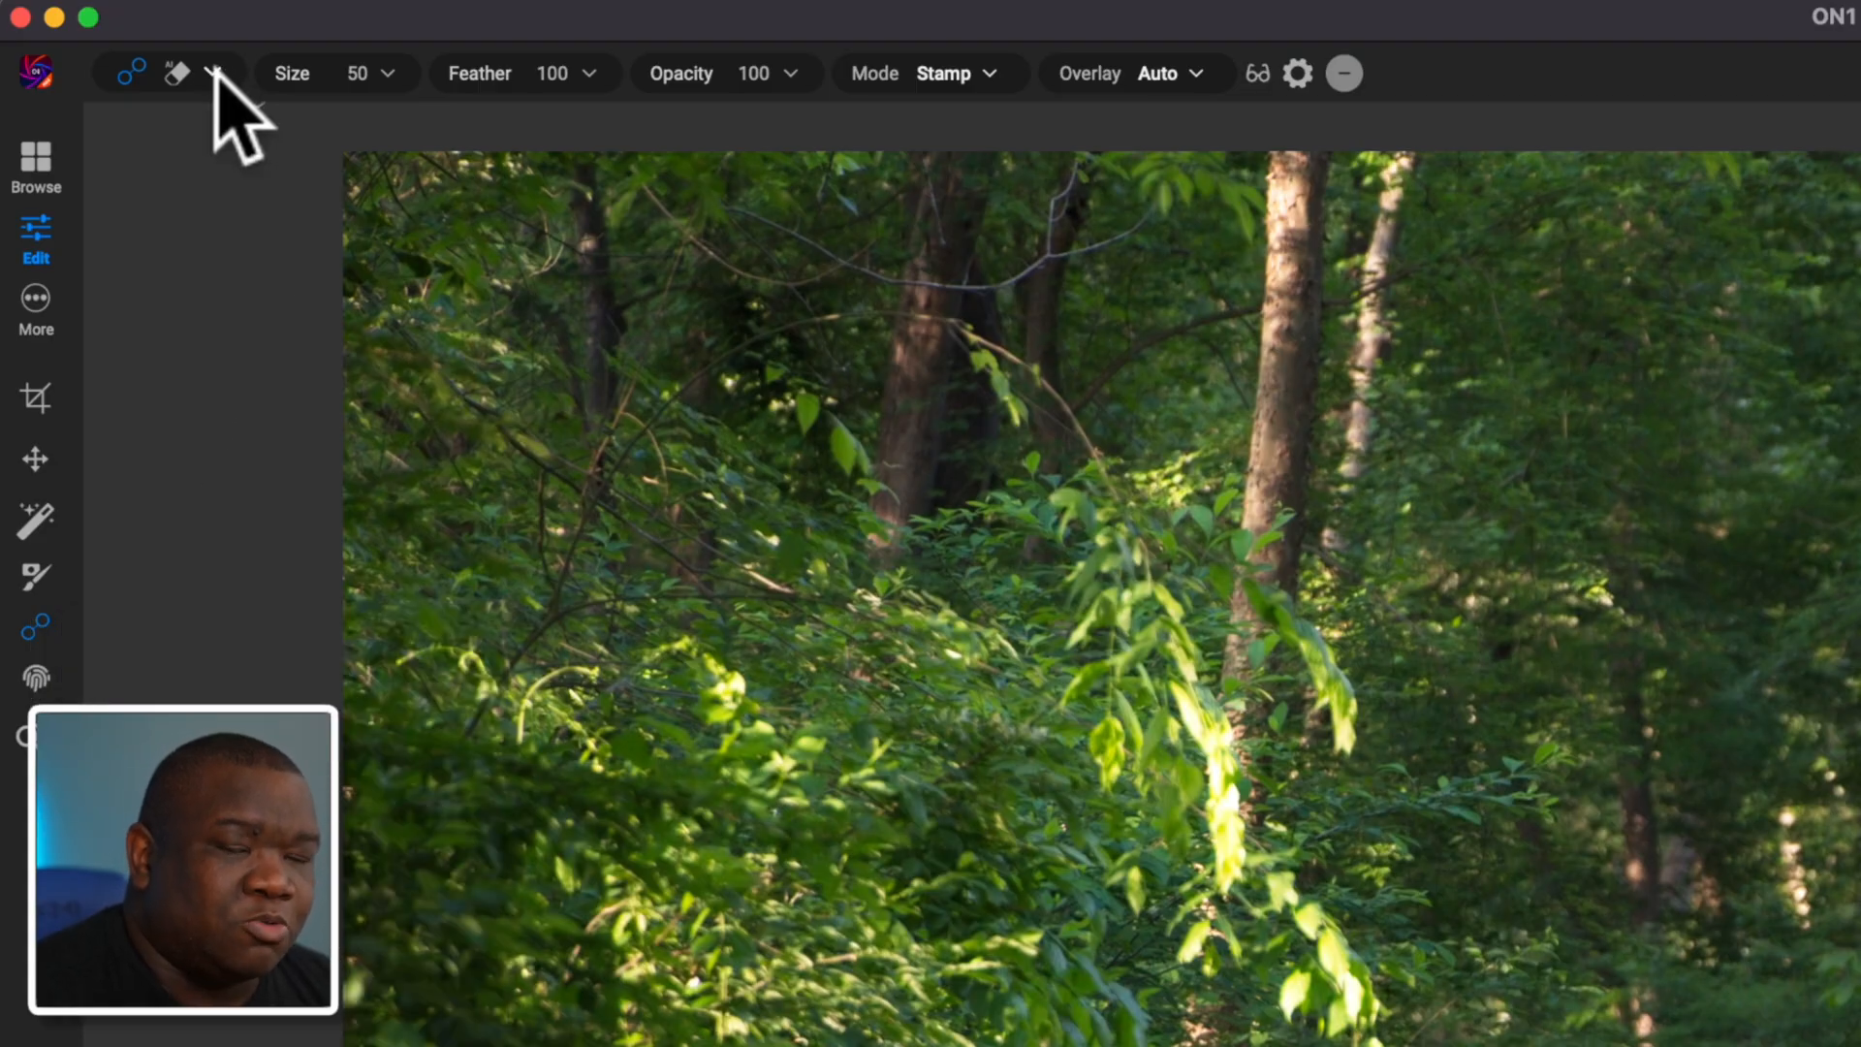
pyautogui.click(215, 74)
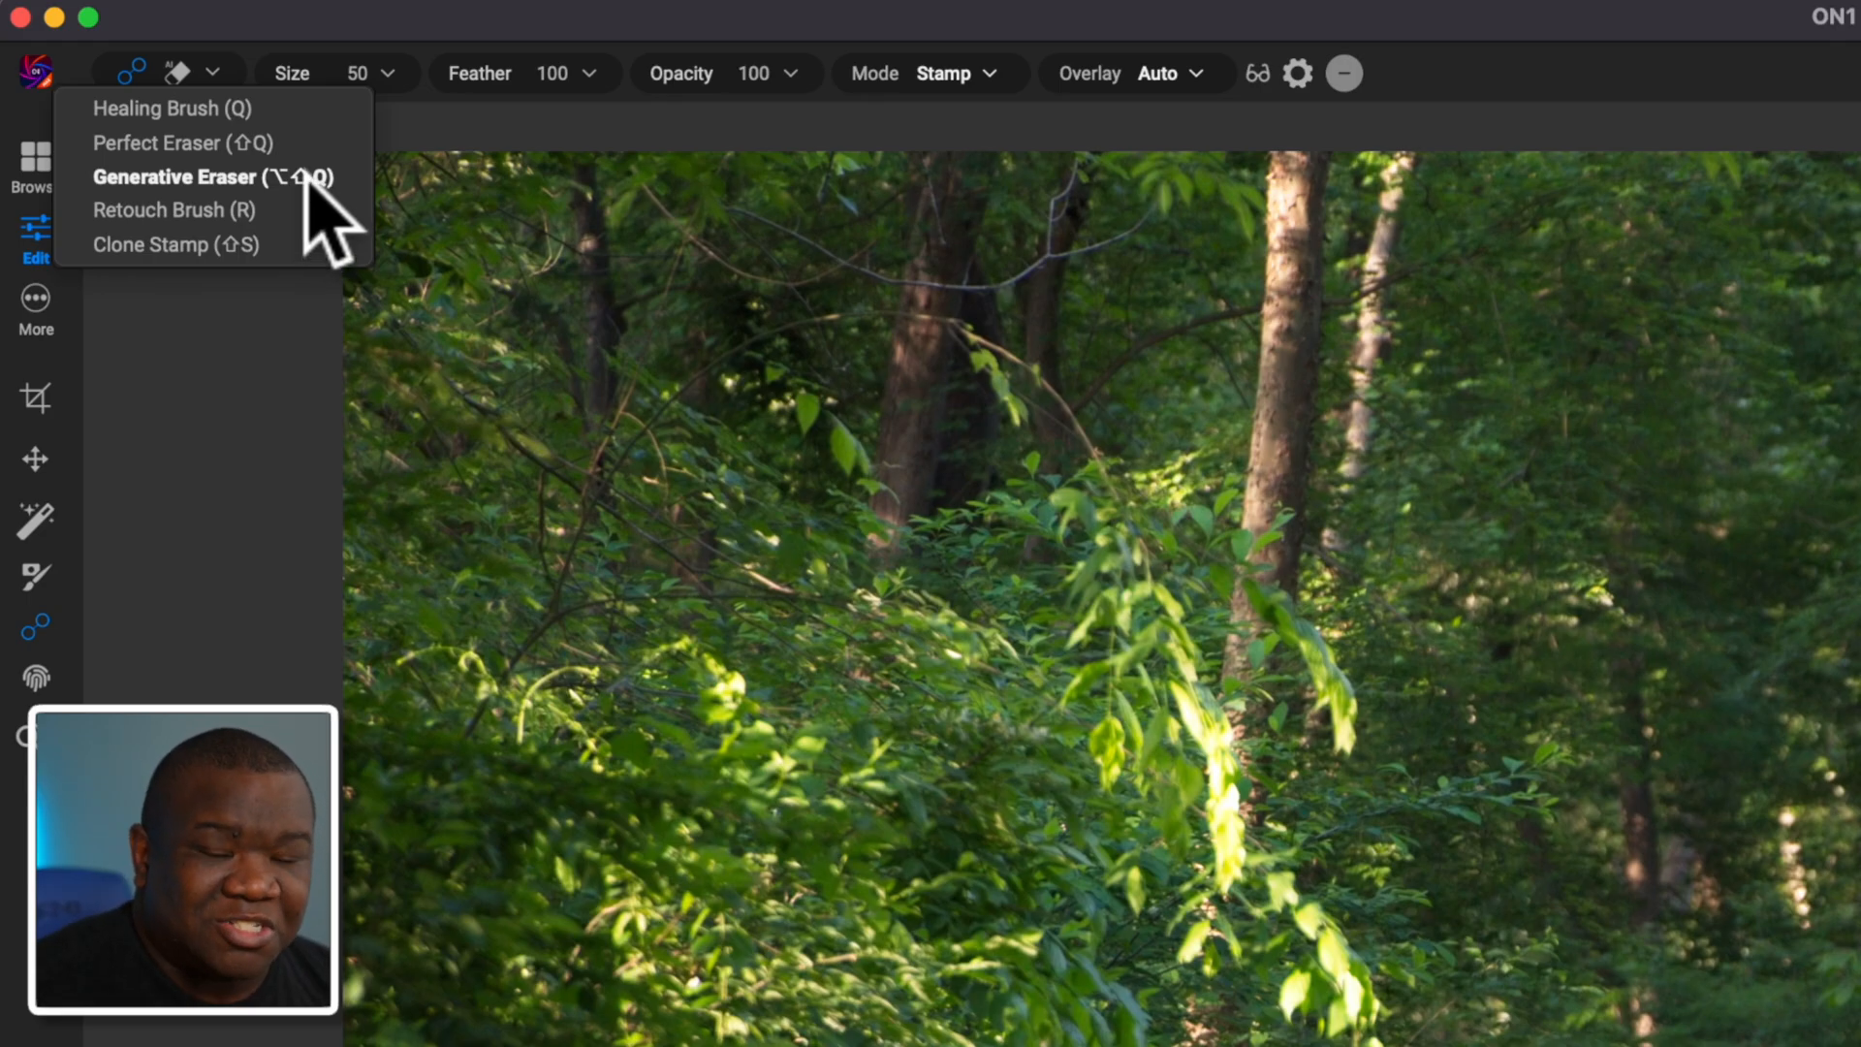
pyautogui.moveTo(248, 201)
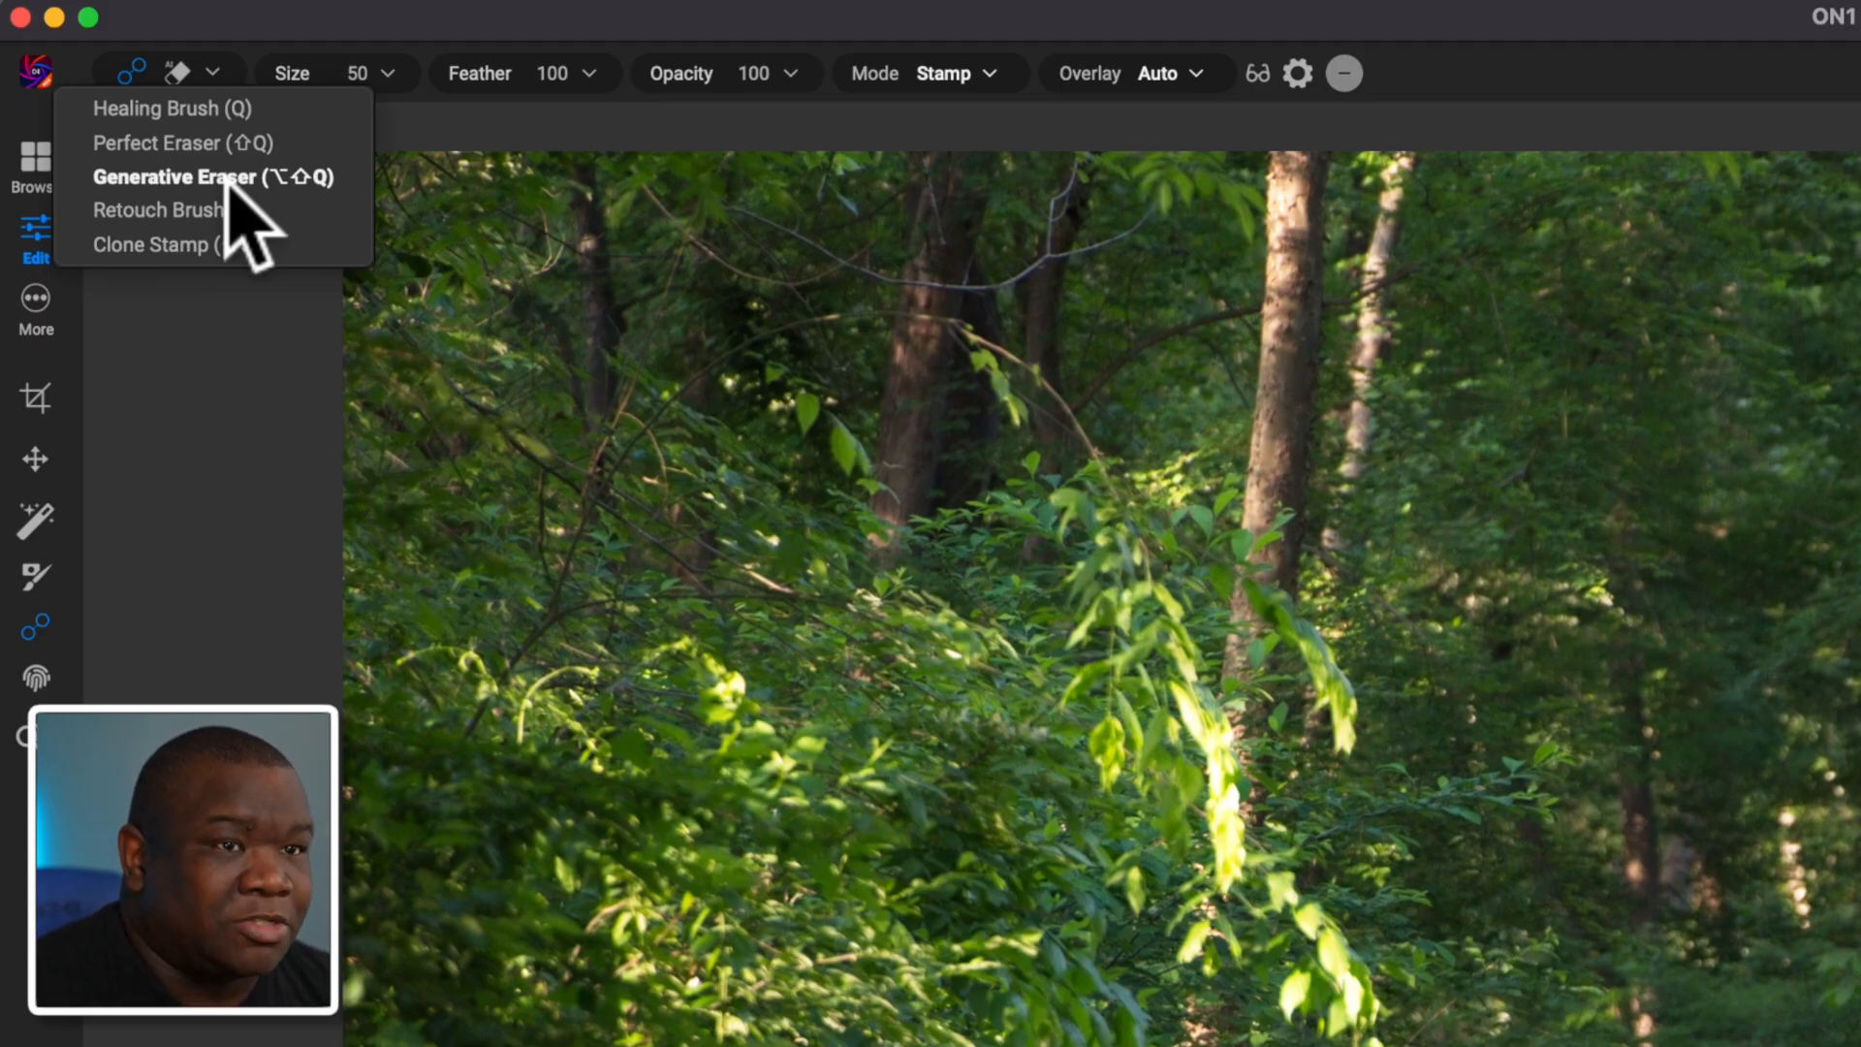
pyautogui.click(213, 176)
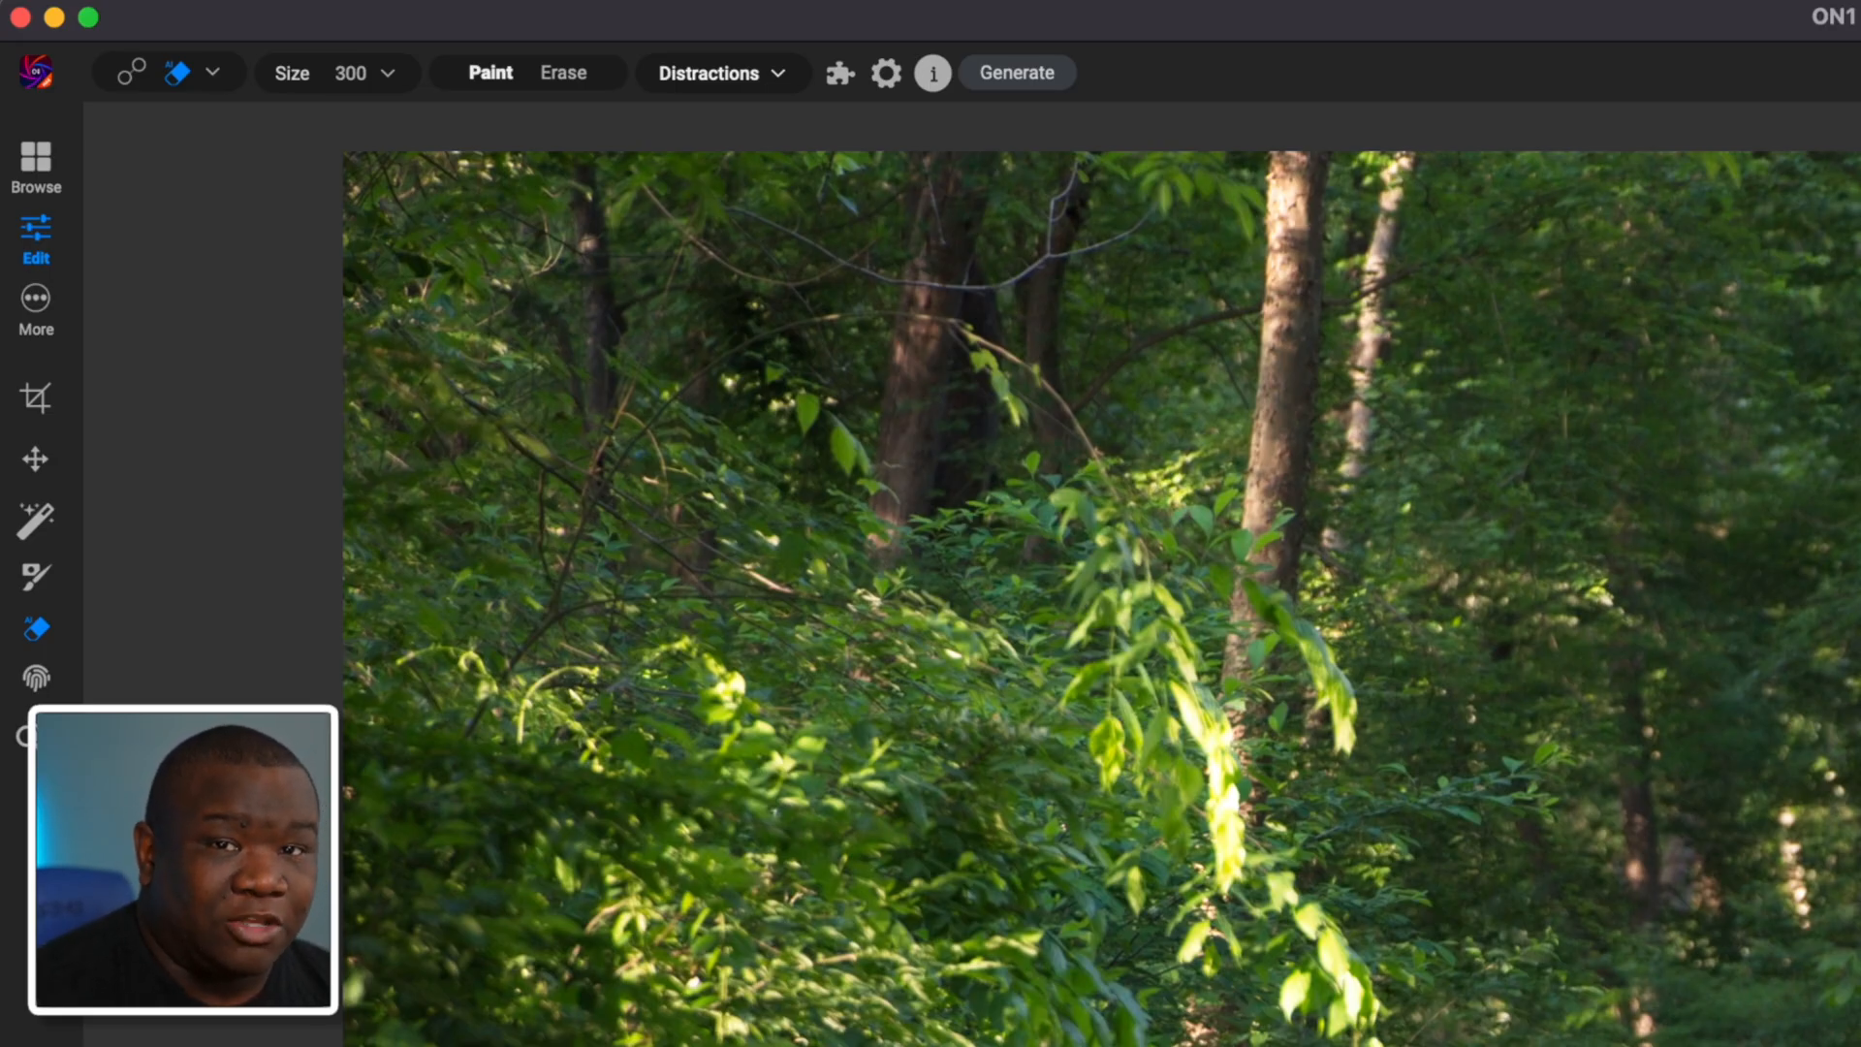
pyautogui.moveTo(894, 667)
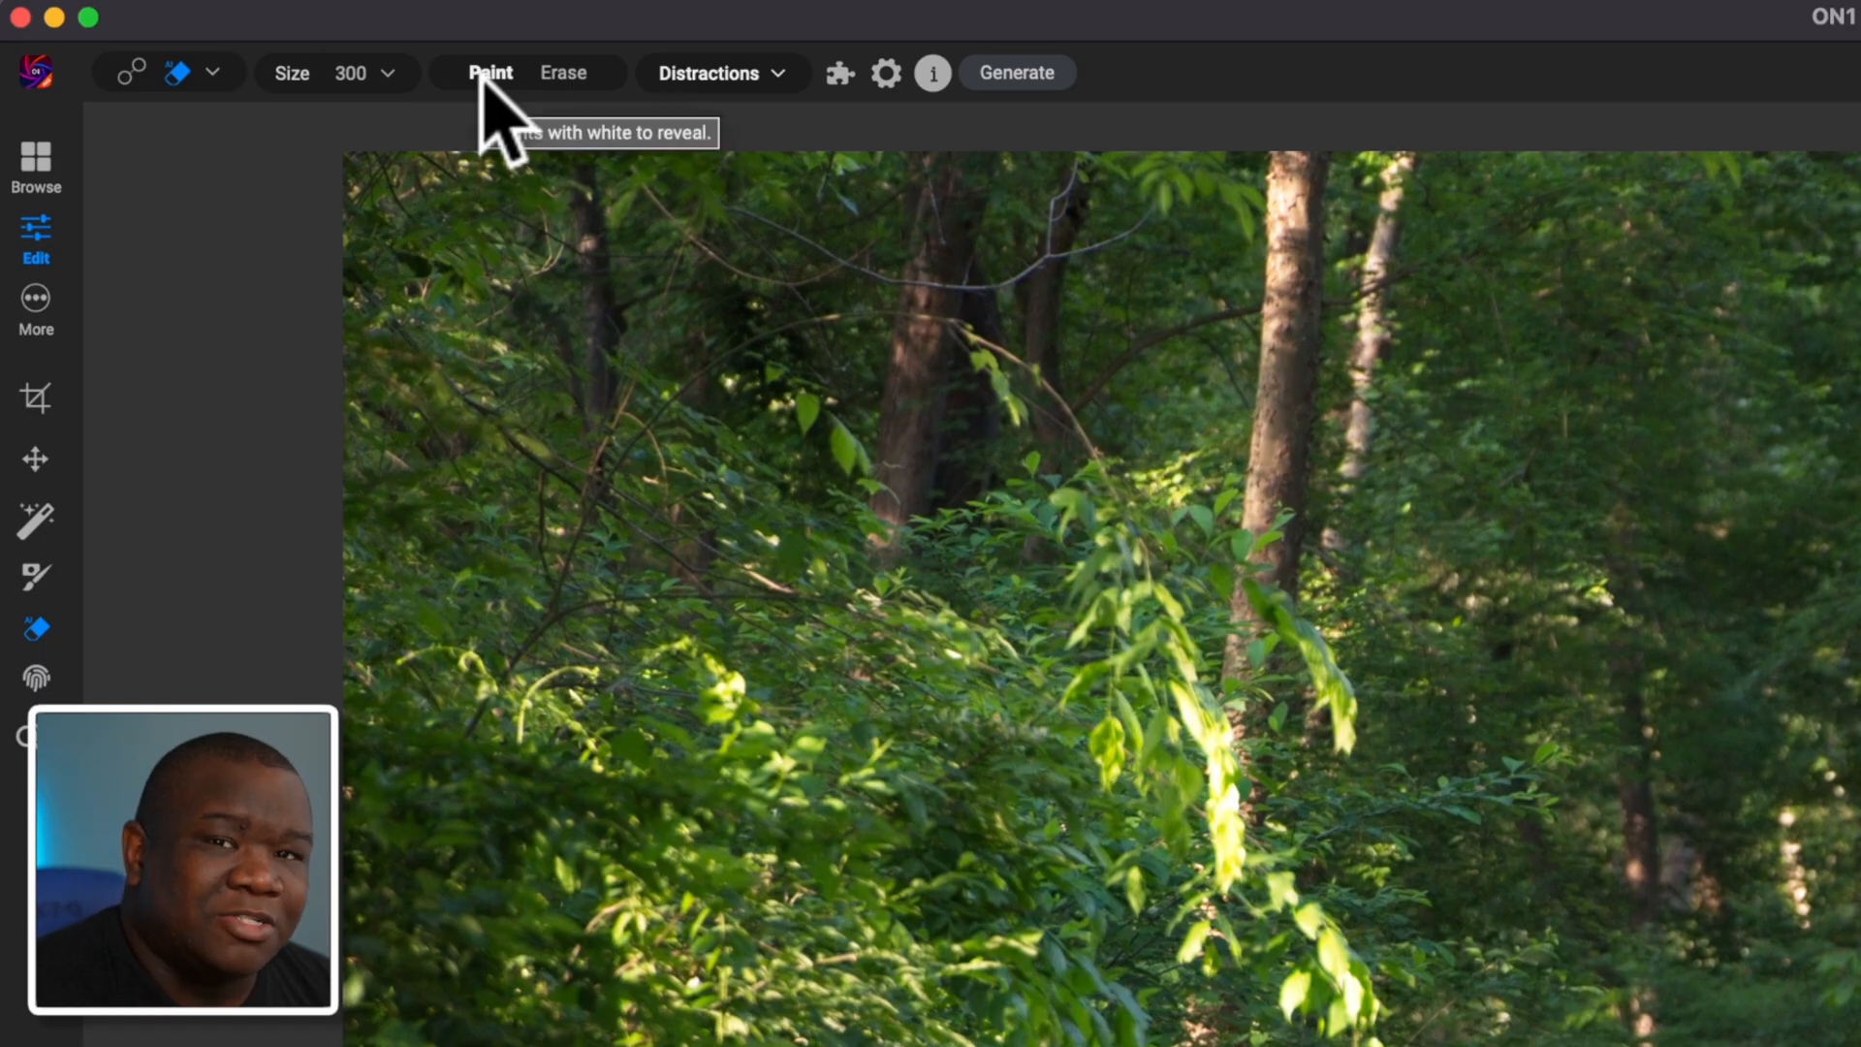
pyautogui.moveTo(698, 116)
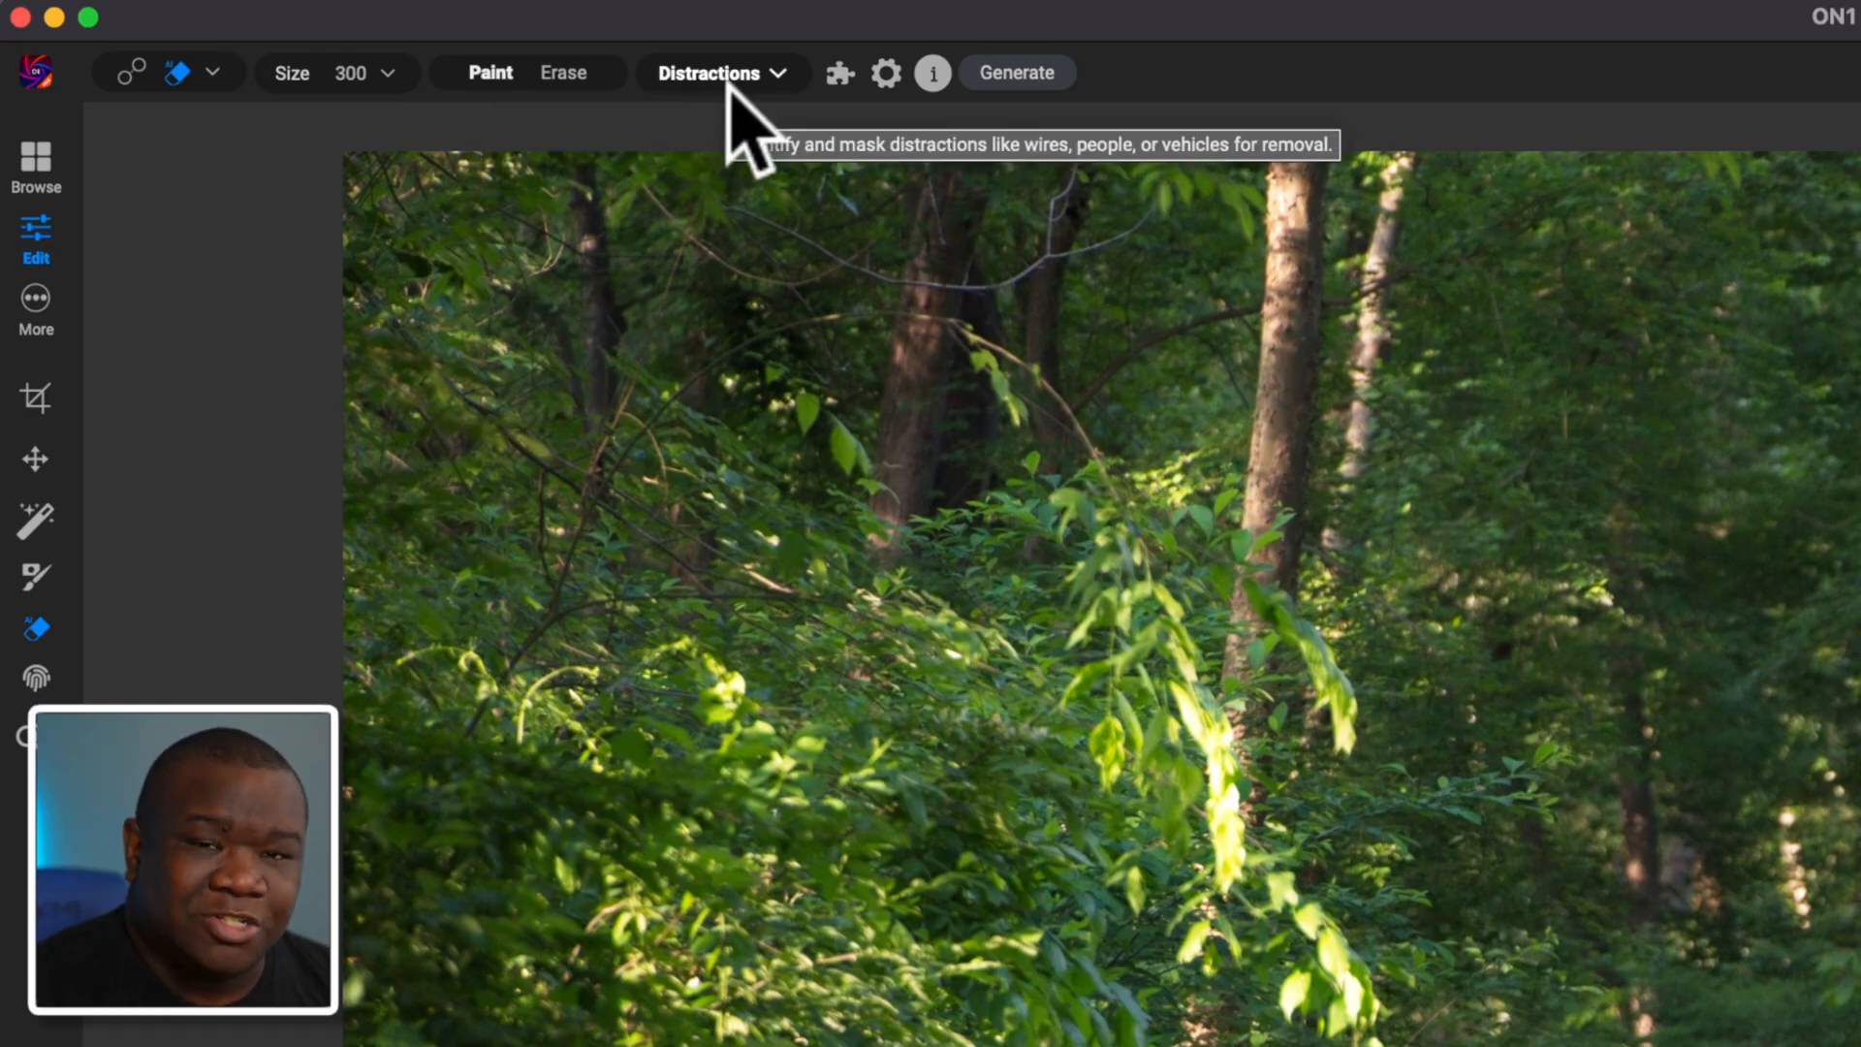
pyautogui.moveTo(795, 107)
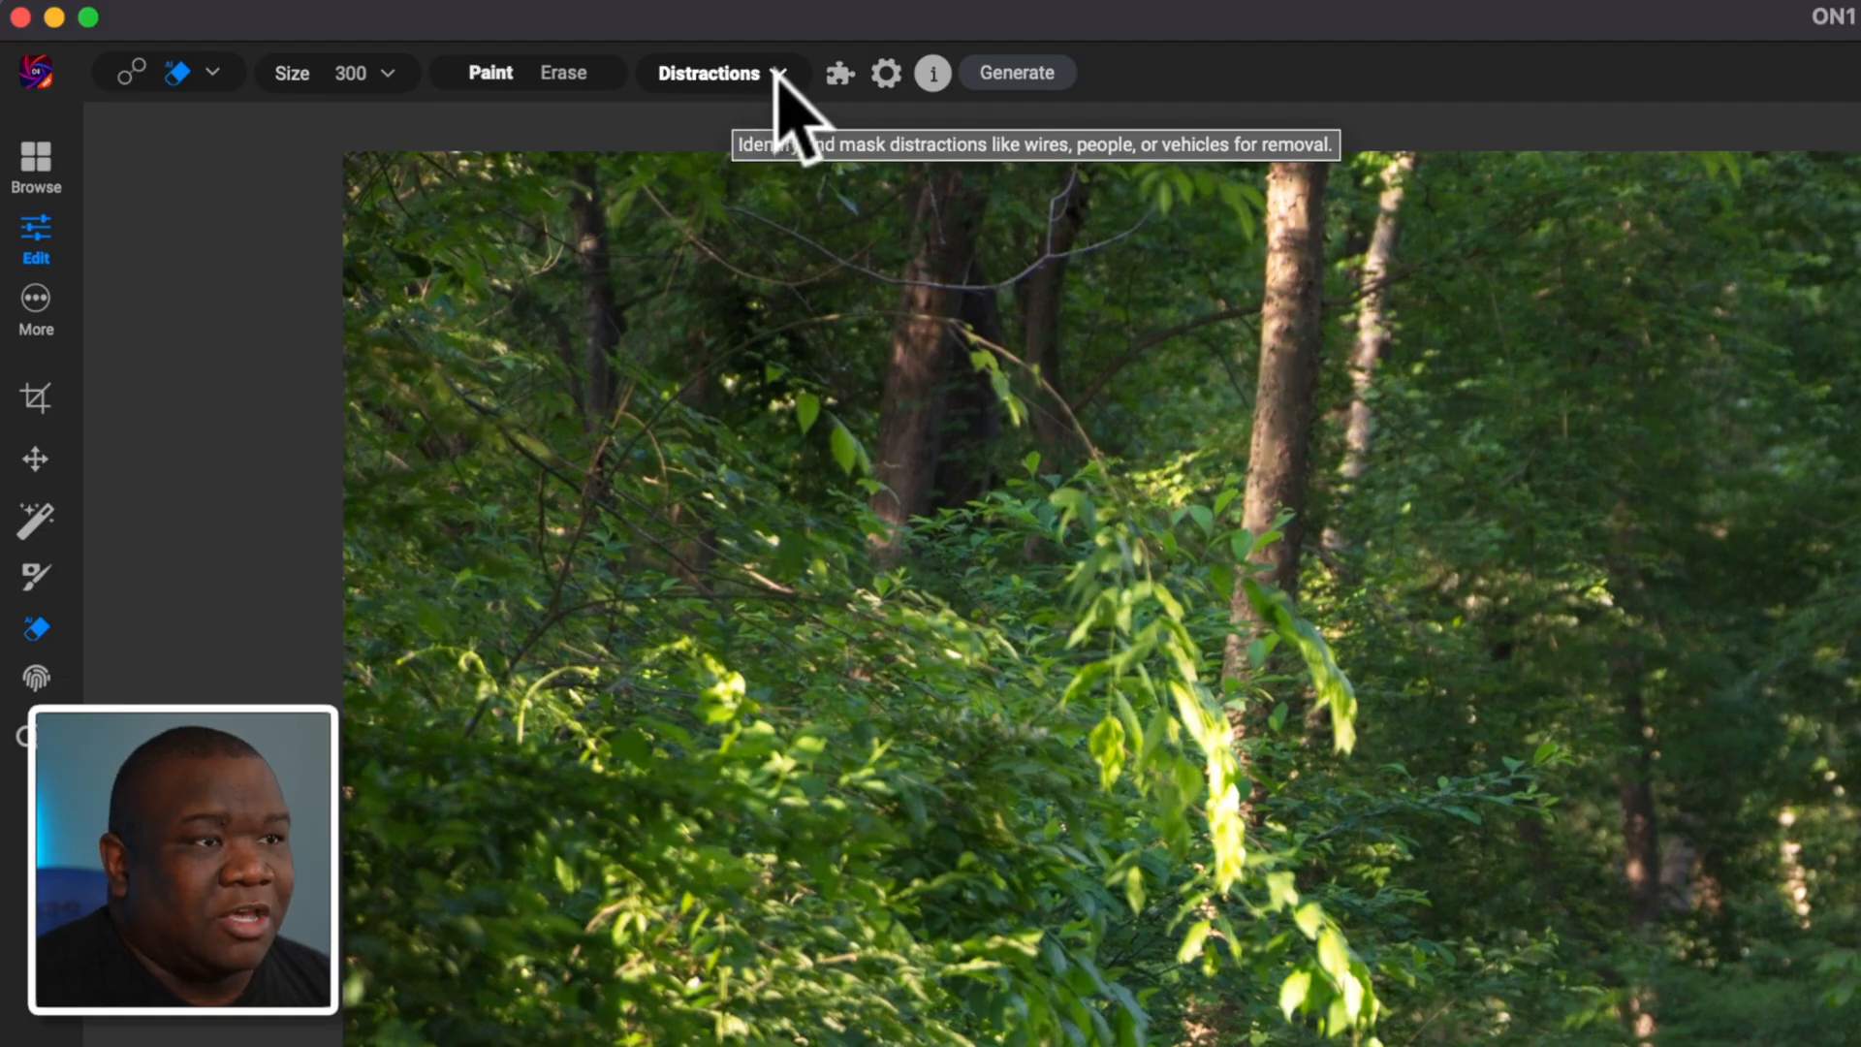
pyautogui.click(708, 73)
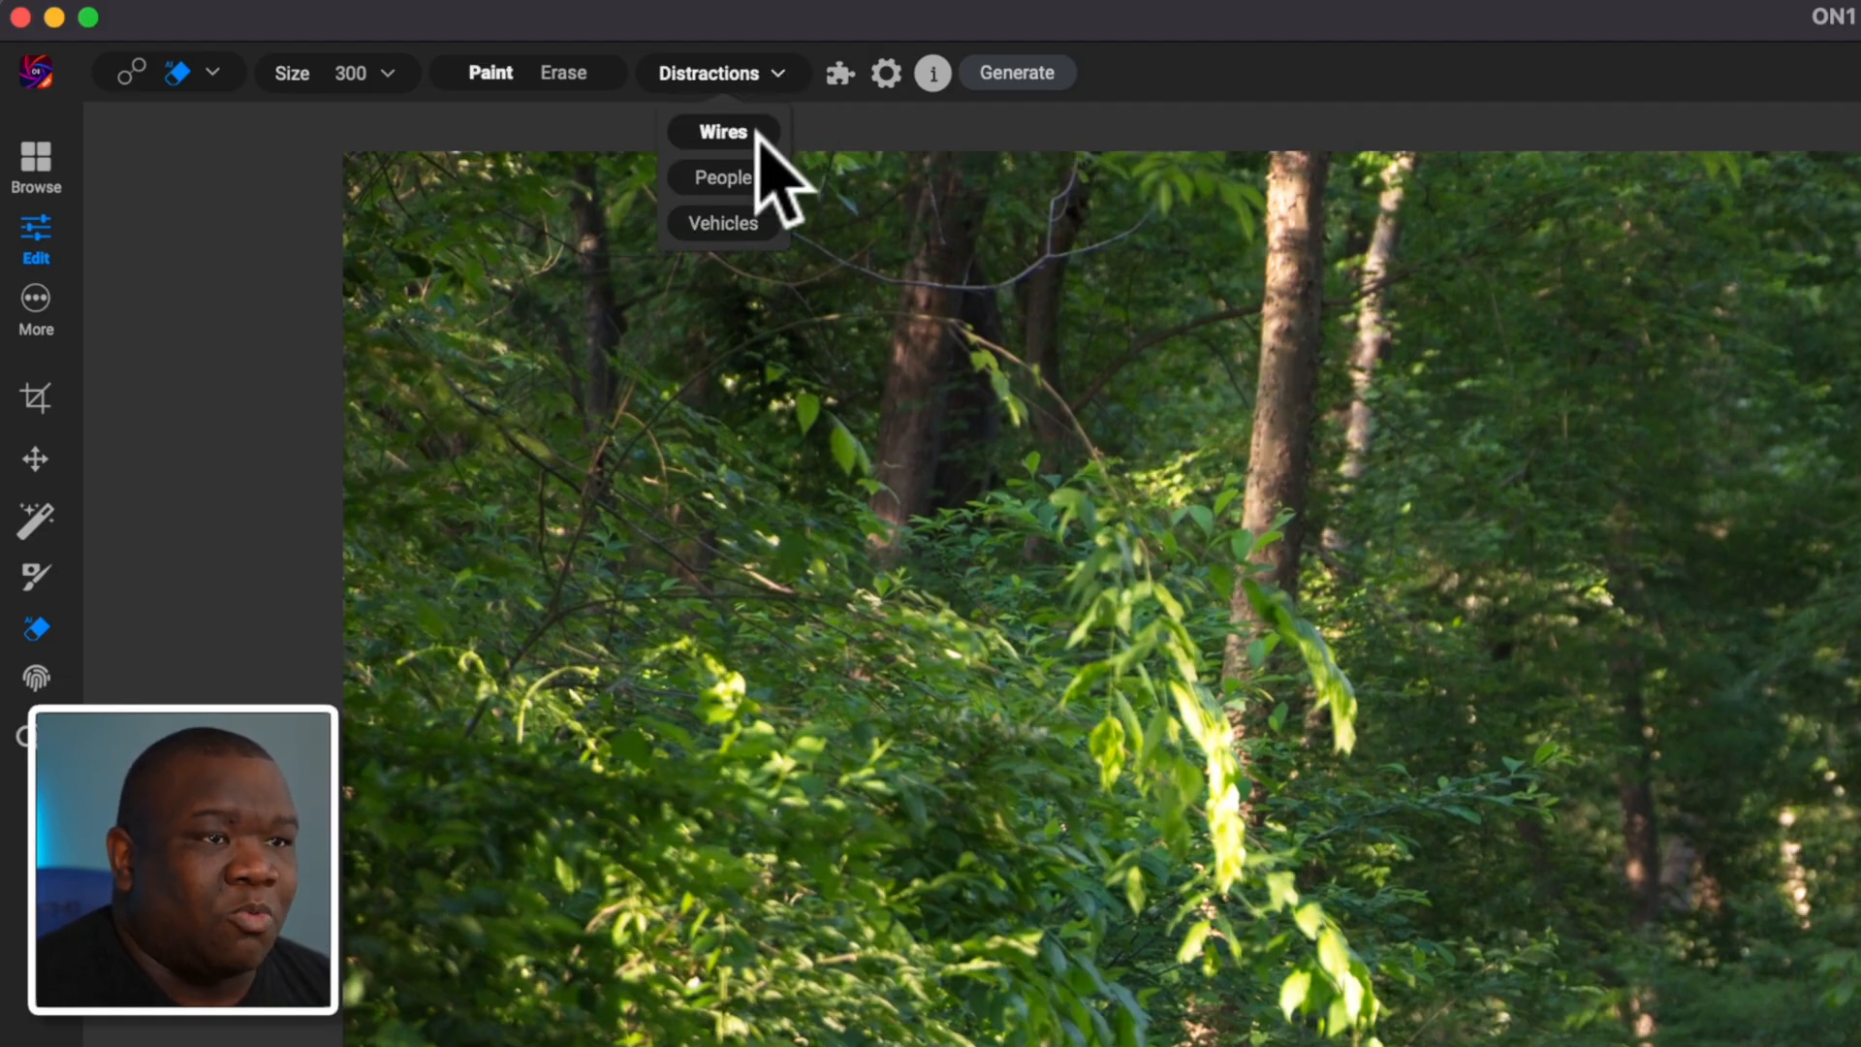
pyautogui.moveTo(842, 178)
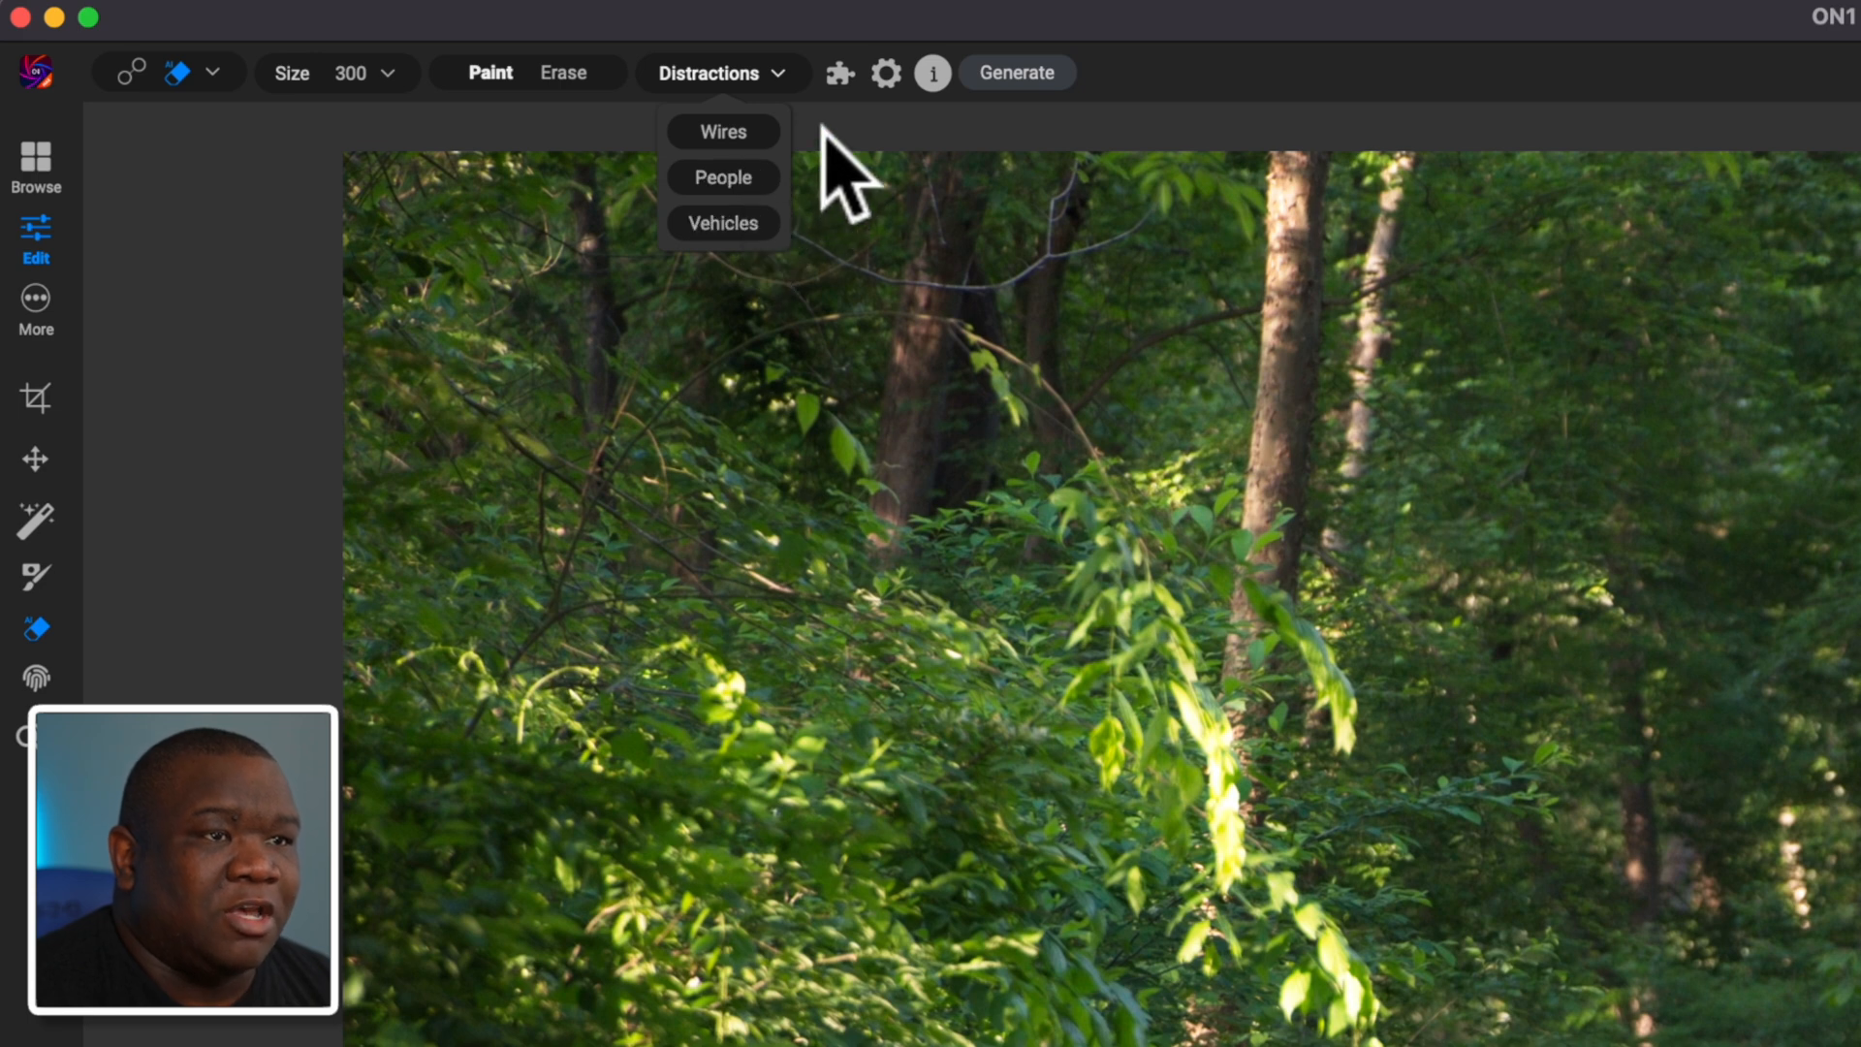
pyautogui.click(721, 71)
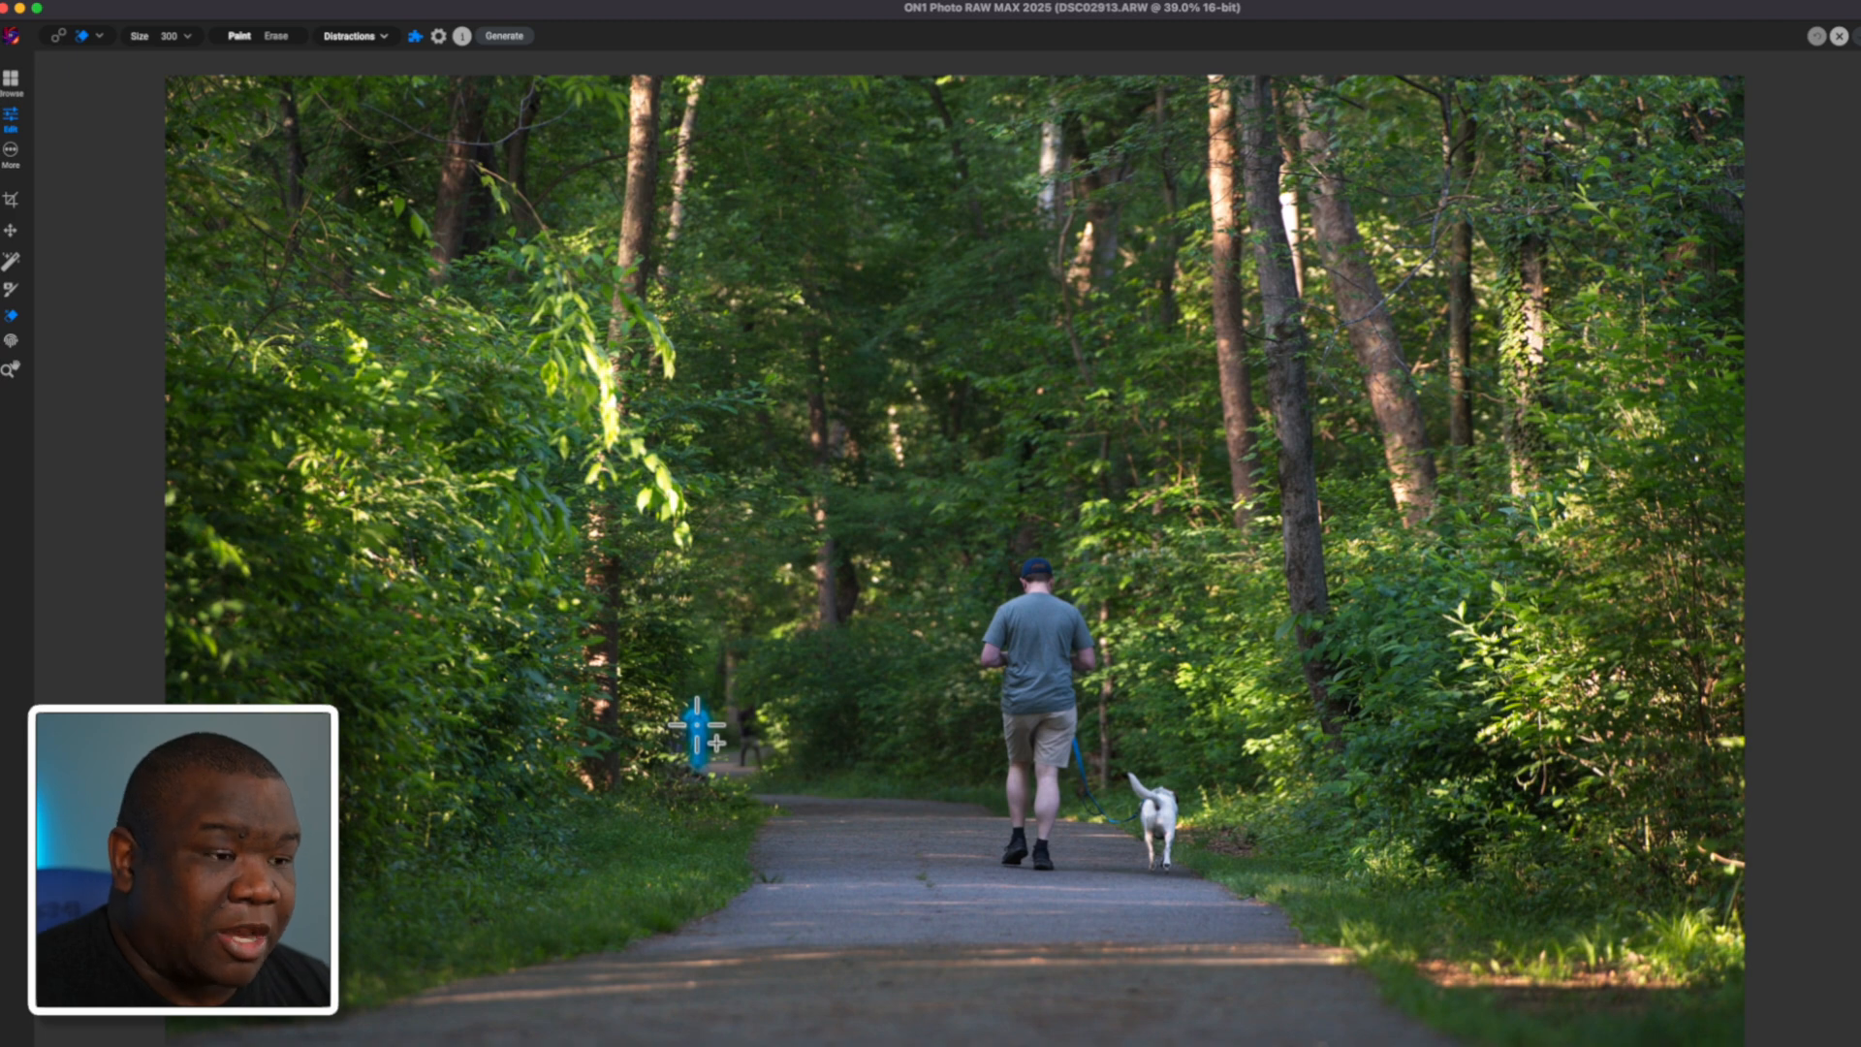
# Step: Paint a mask over the distant people on the left side of the path
pyautogui.click(504, 34)
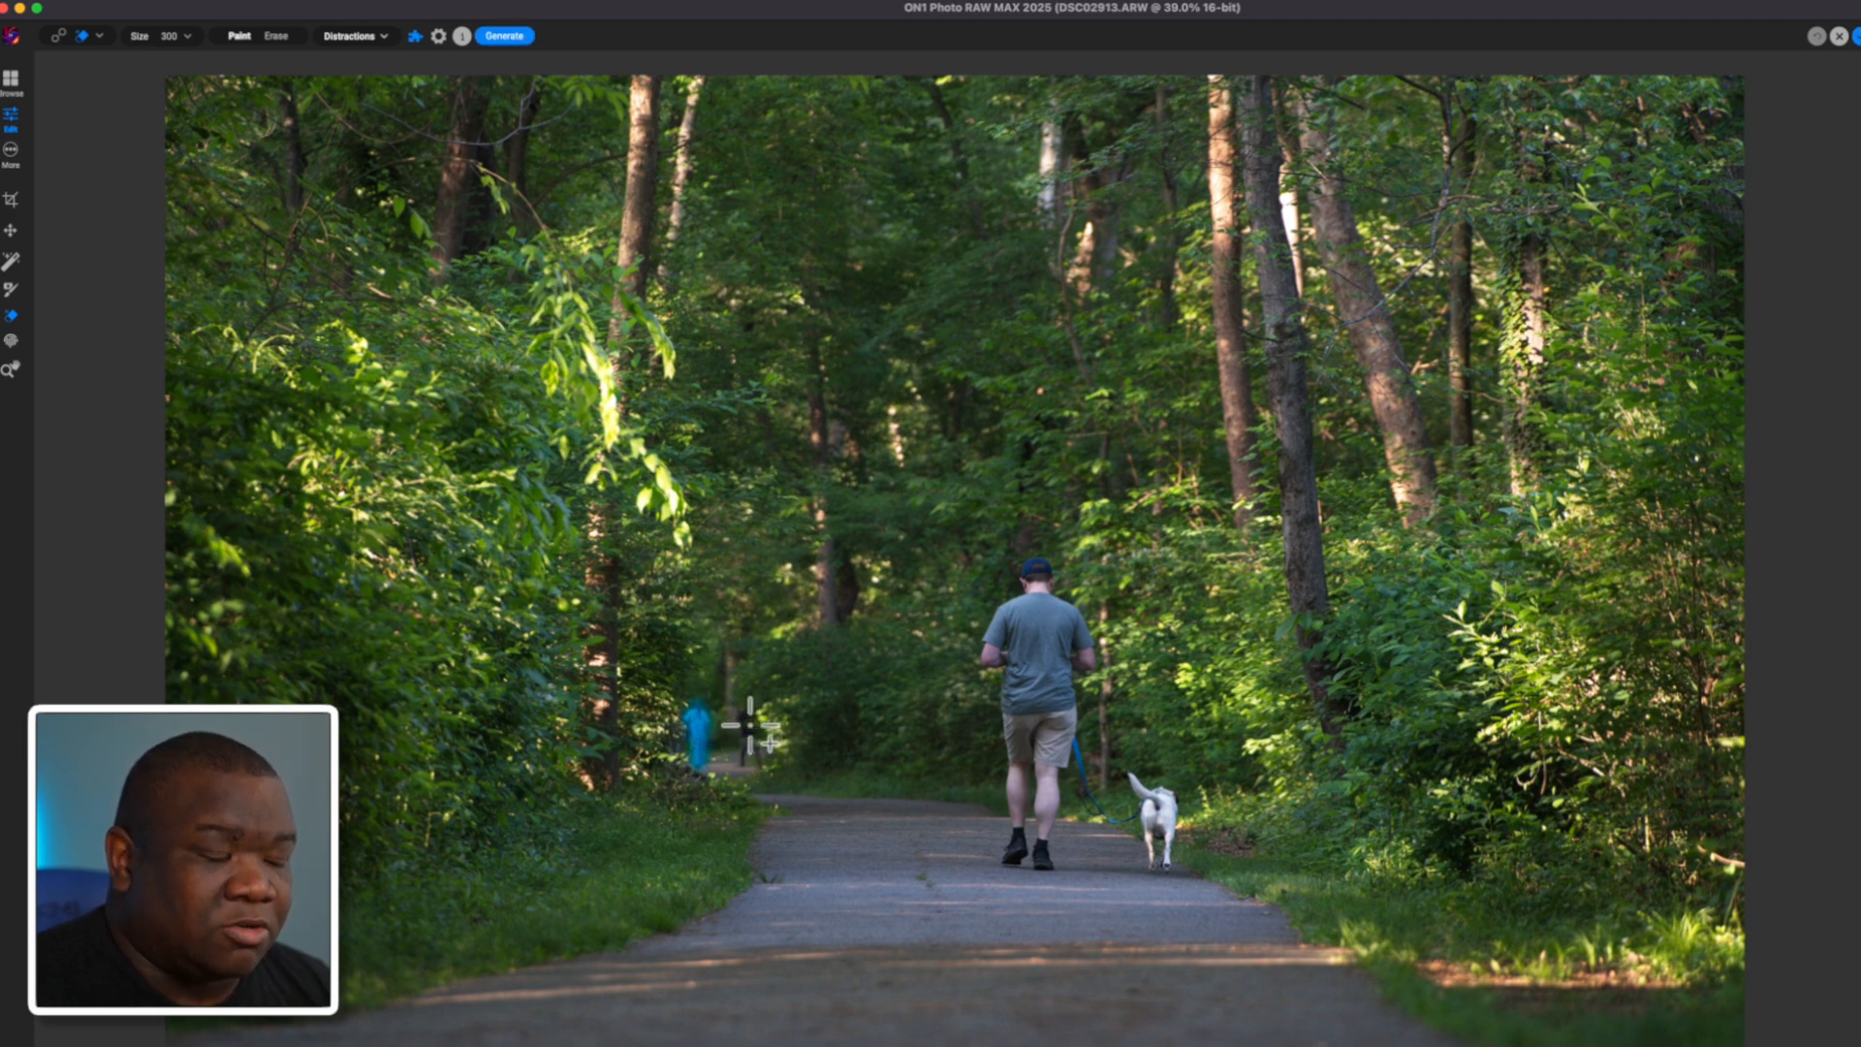
pyautogui.click(748, 729)
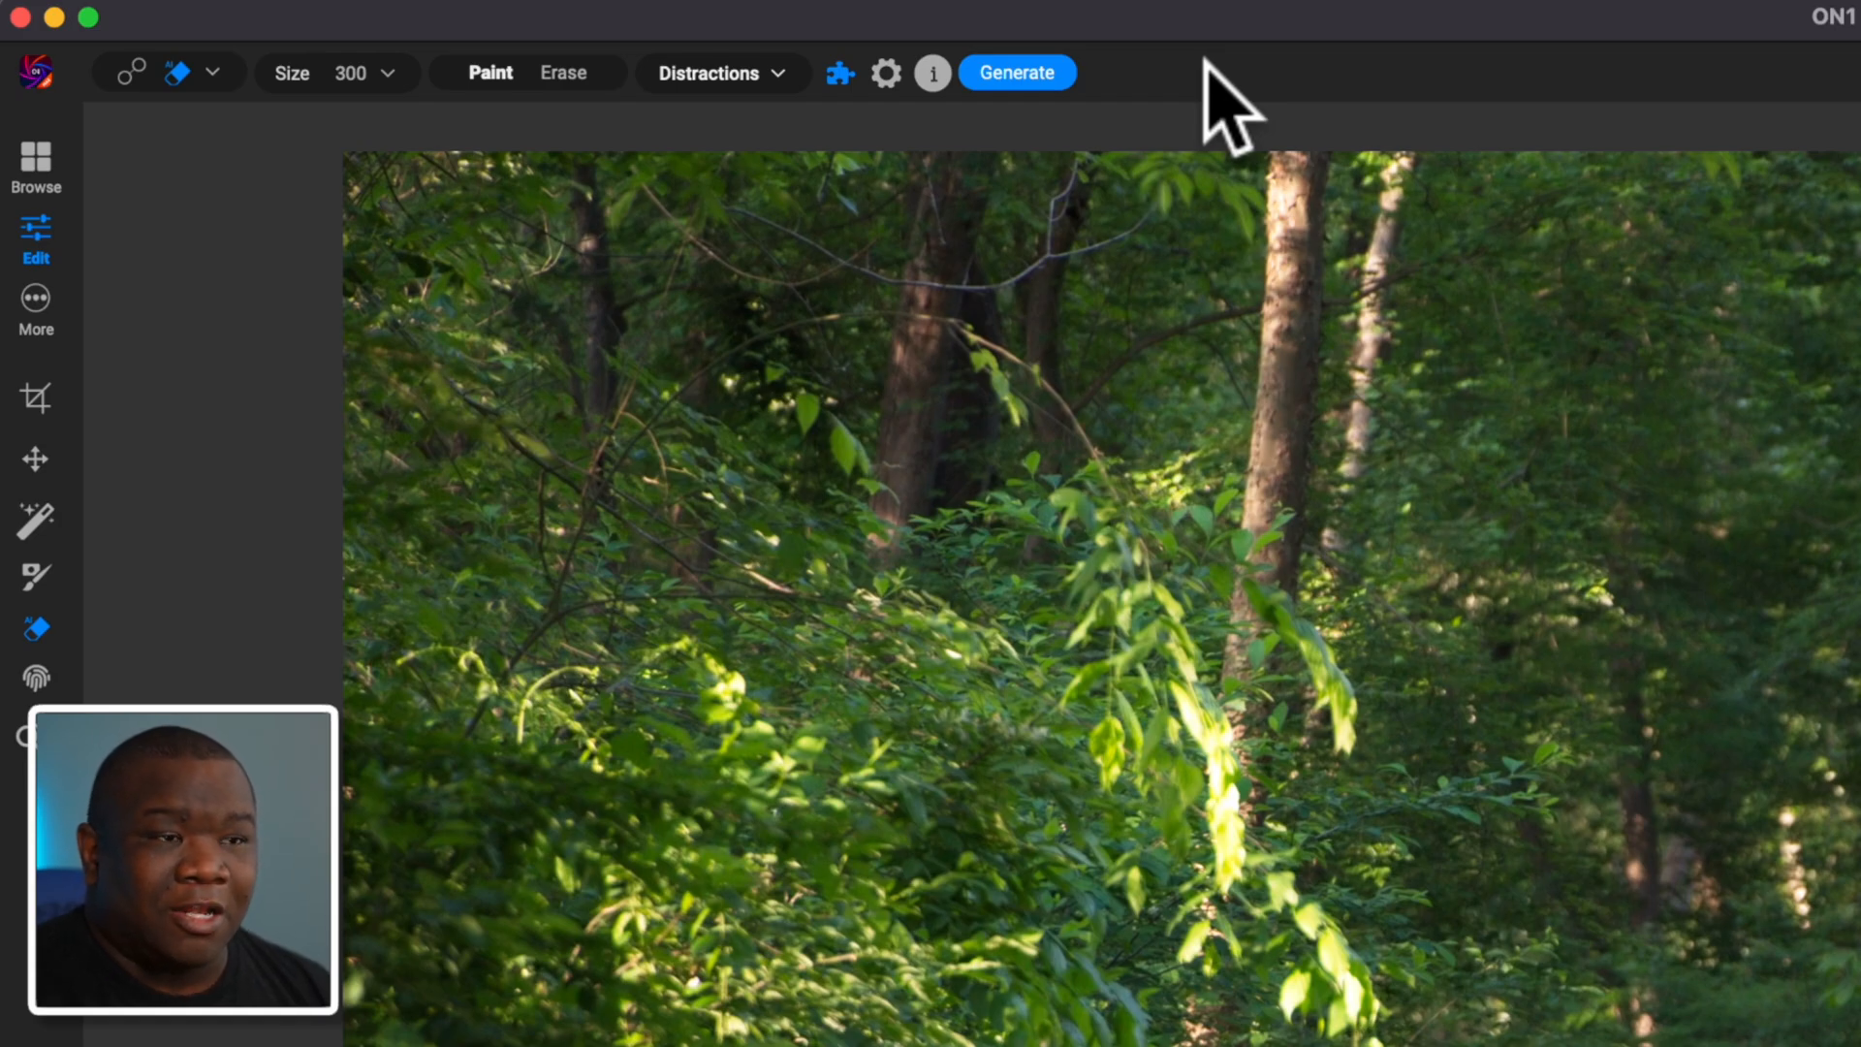
pyautogui.moveTo(958, 74)
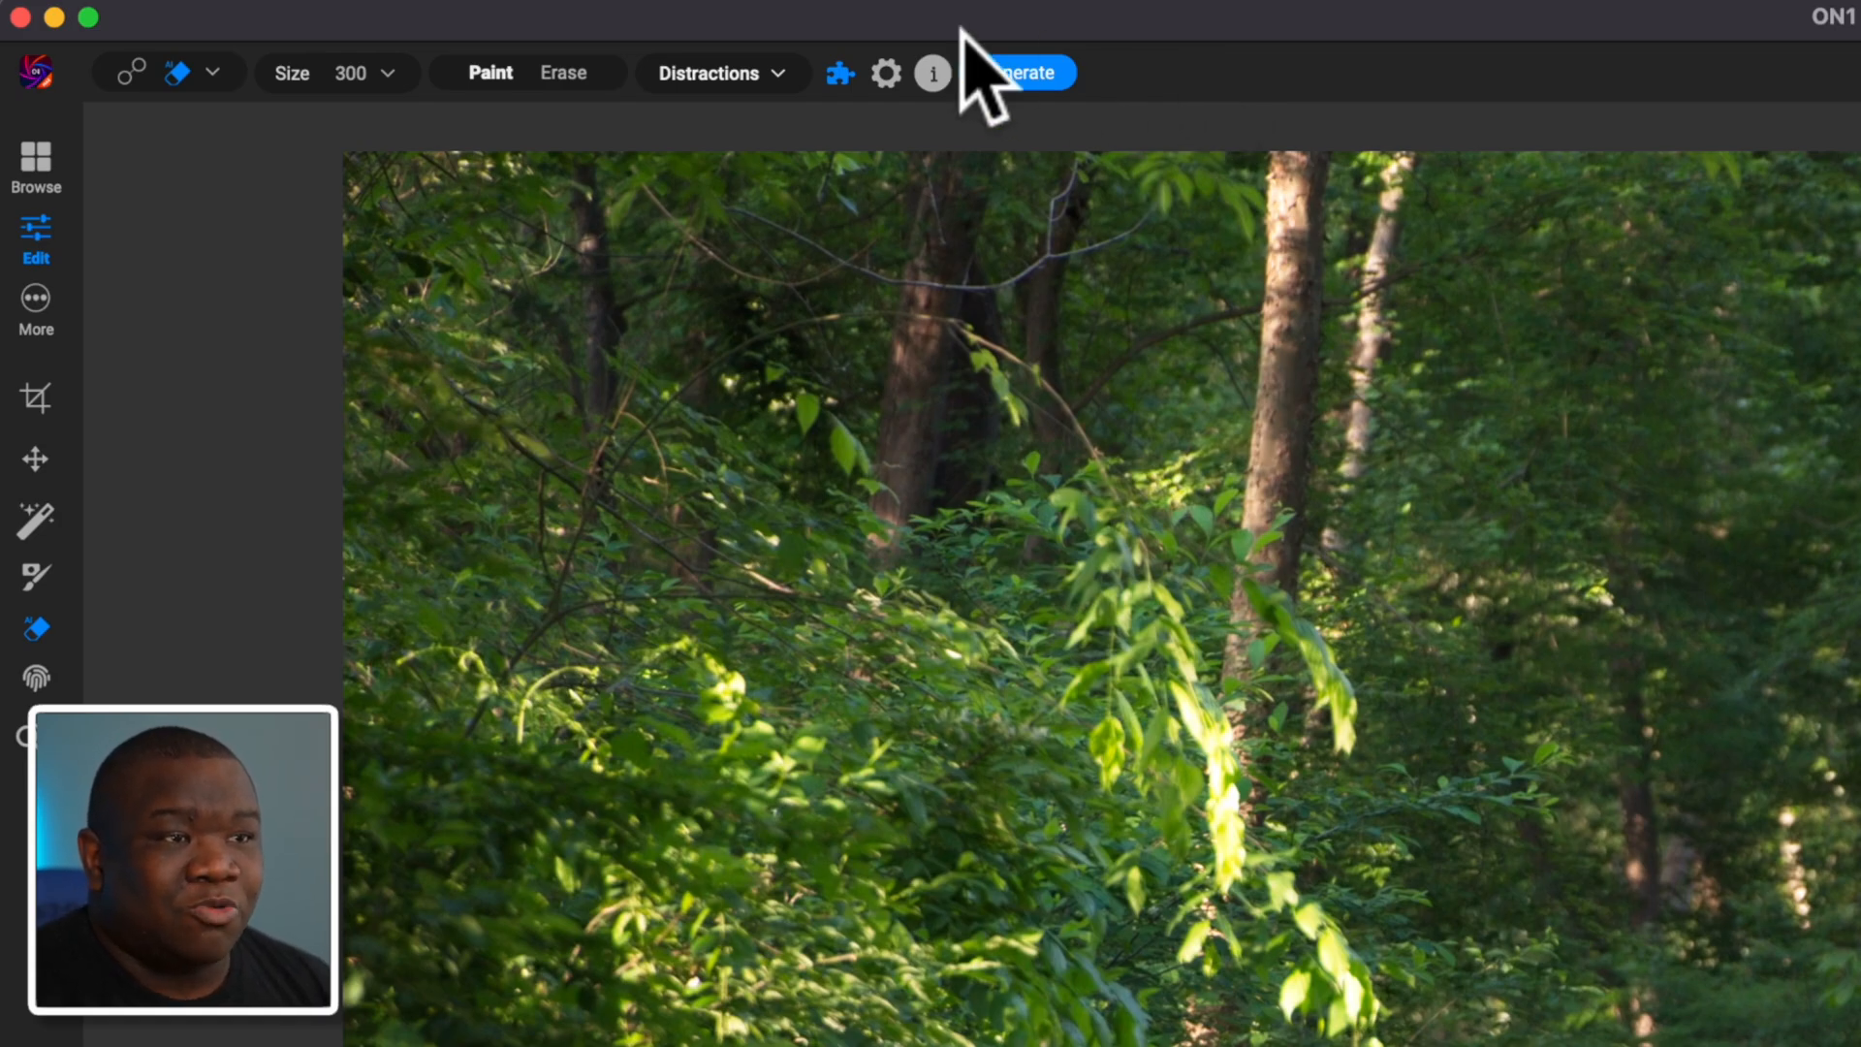
# Step: Change the eraser's model from Local Non-GenAI to Local Gen AI
pyautogui.click(888, 74)
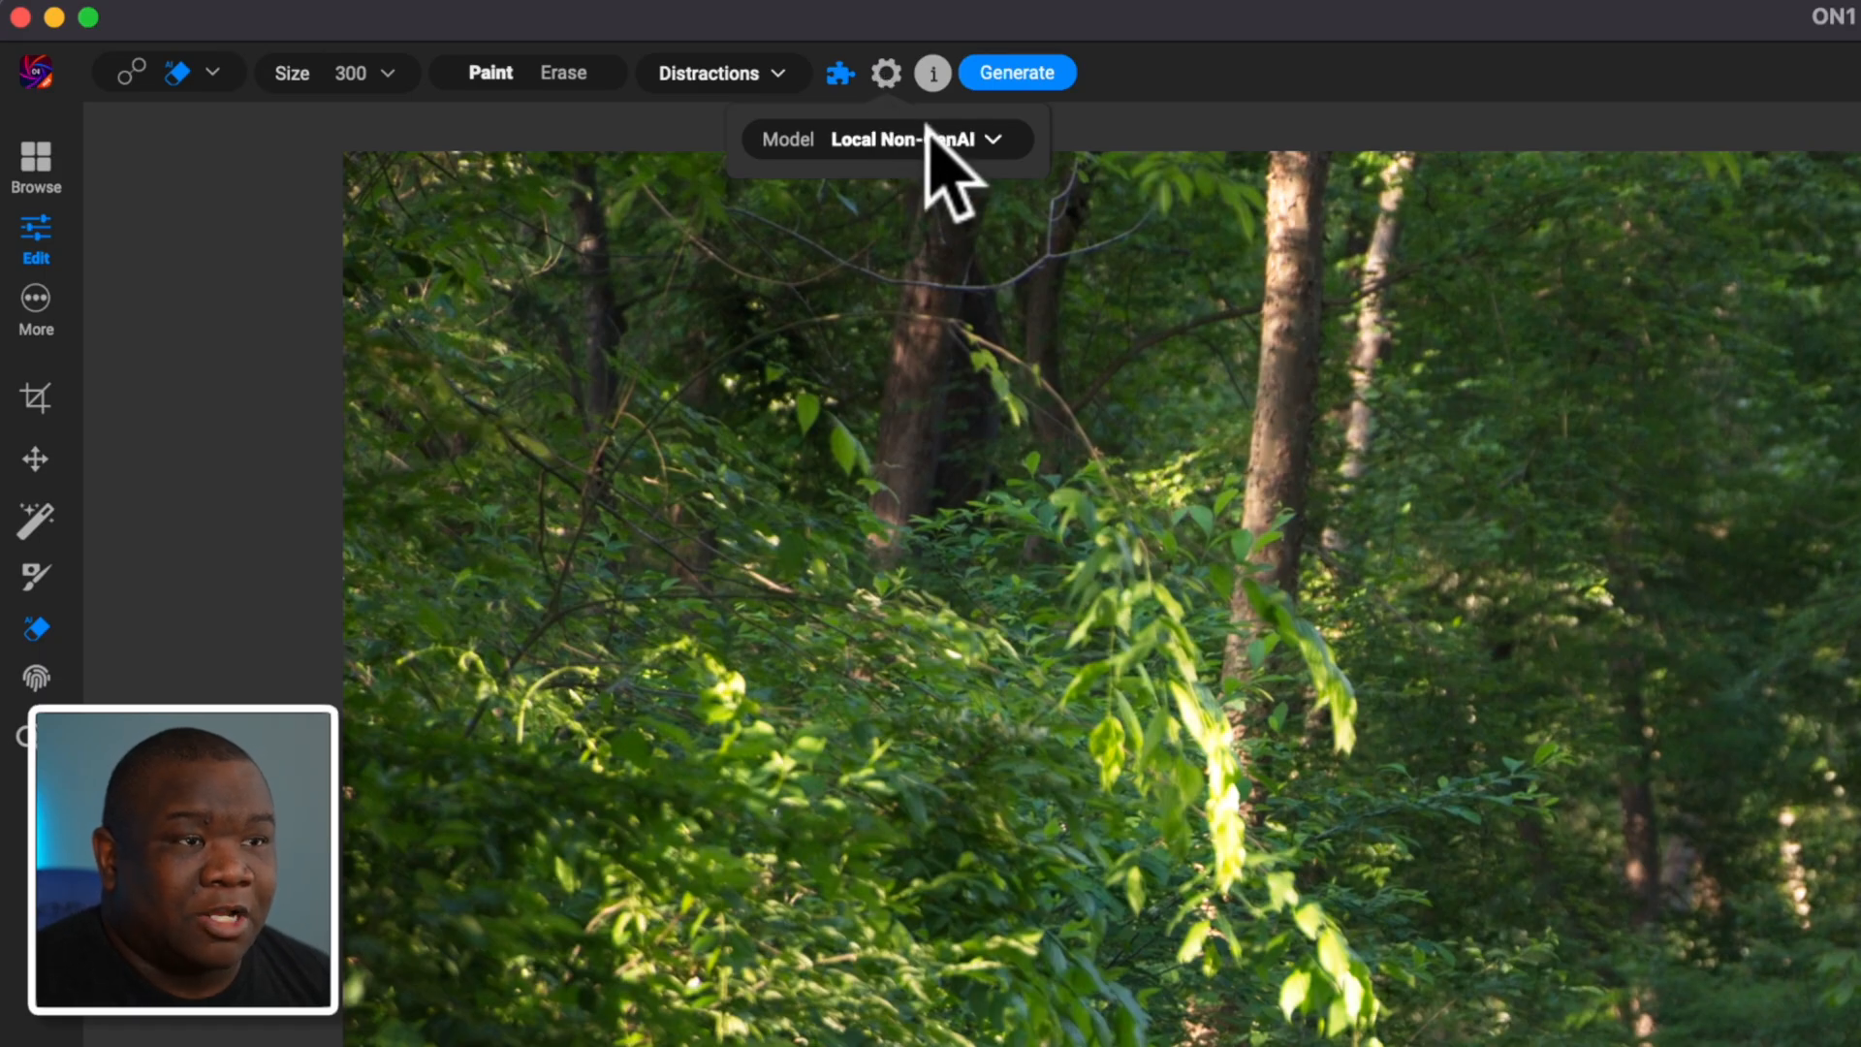
pyautogui.moveTo(1008, 198)
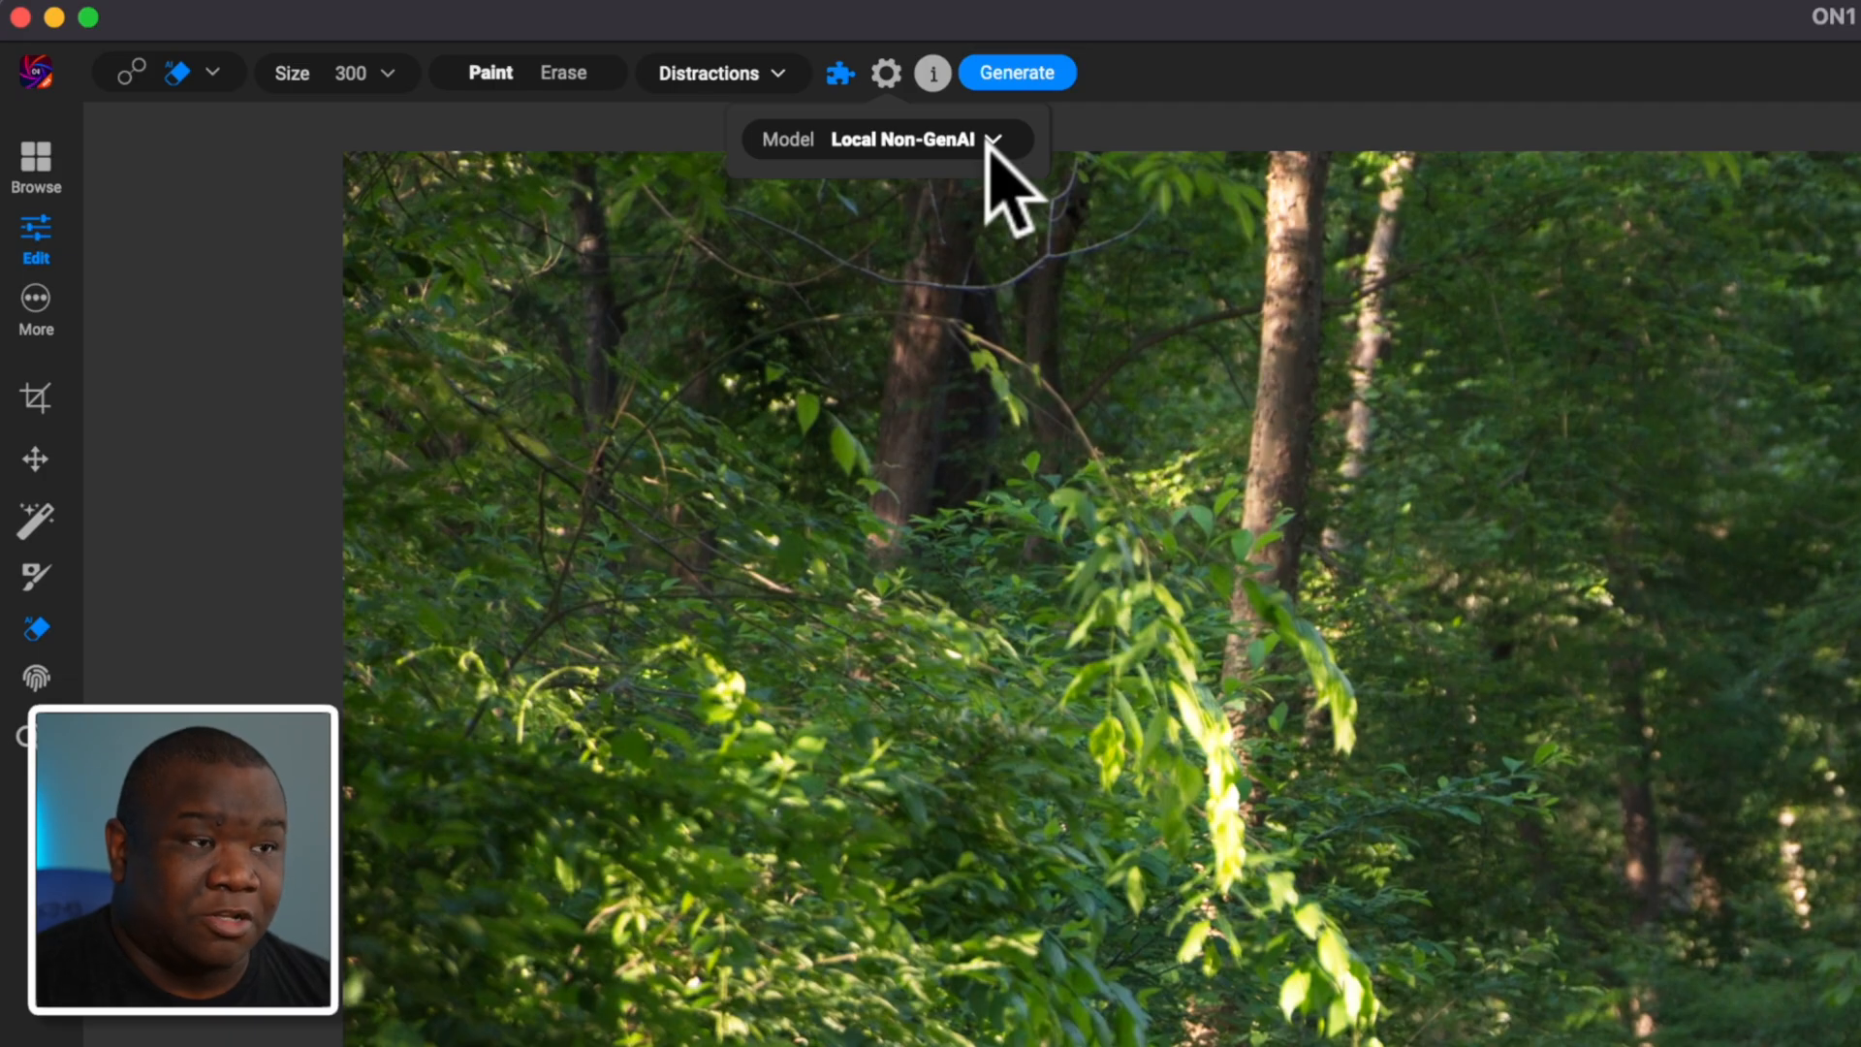
pyautogui.click(903, 139)
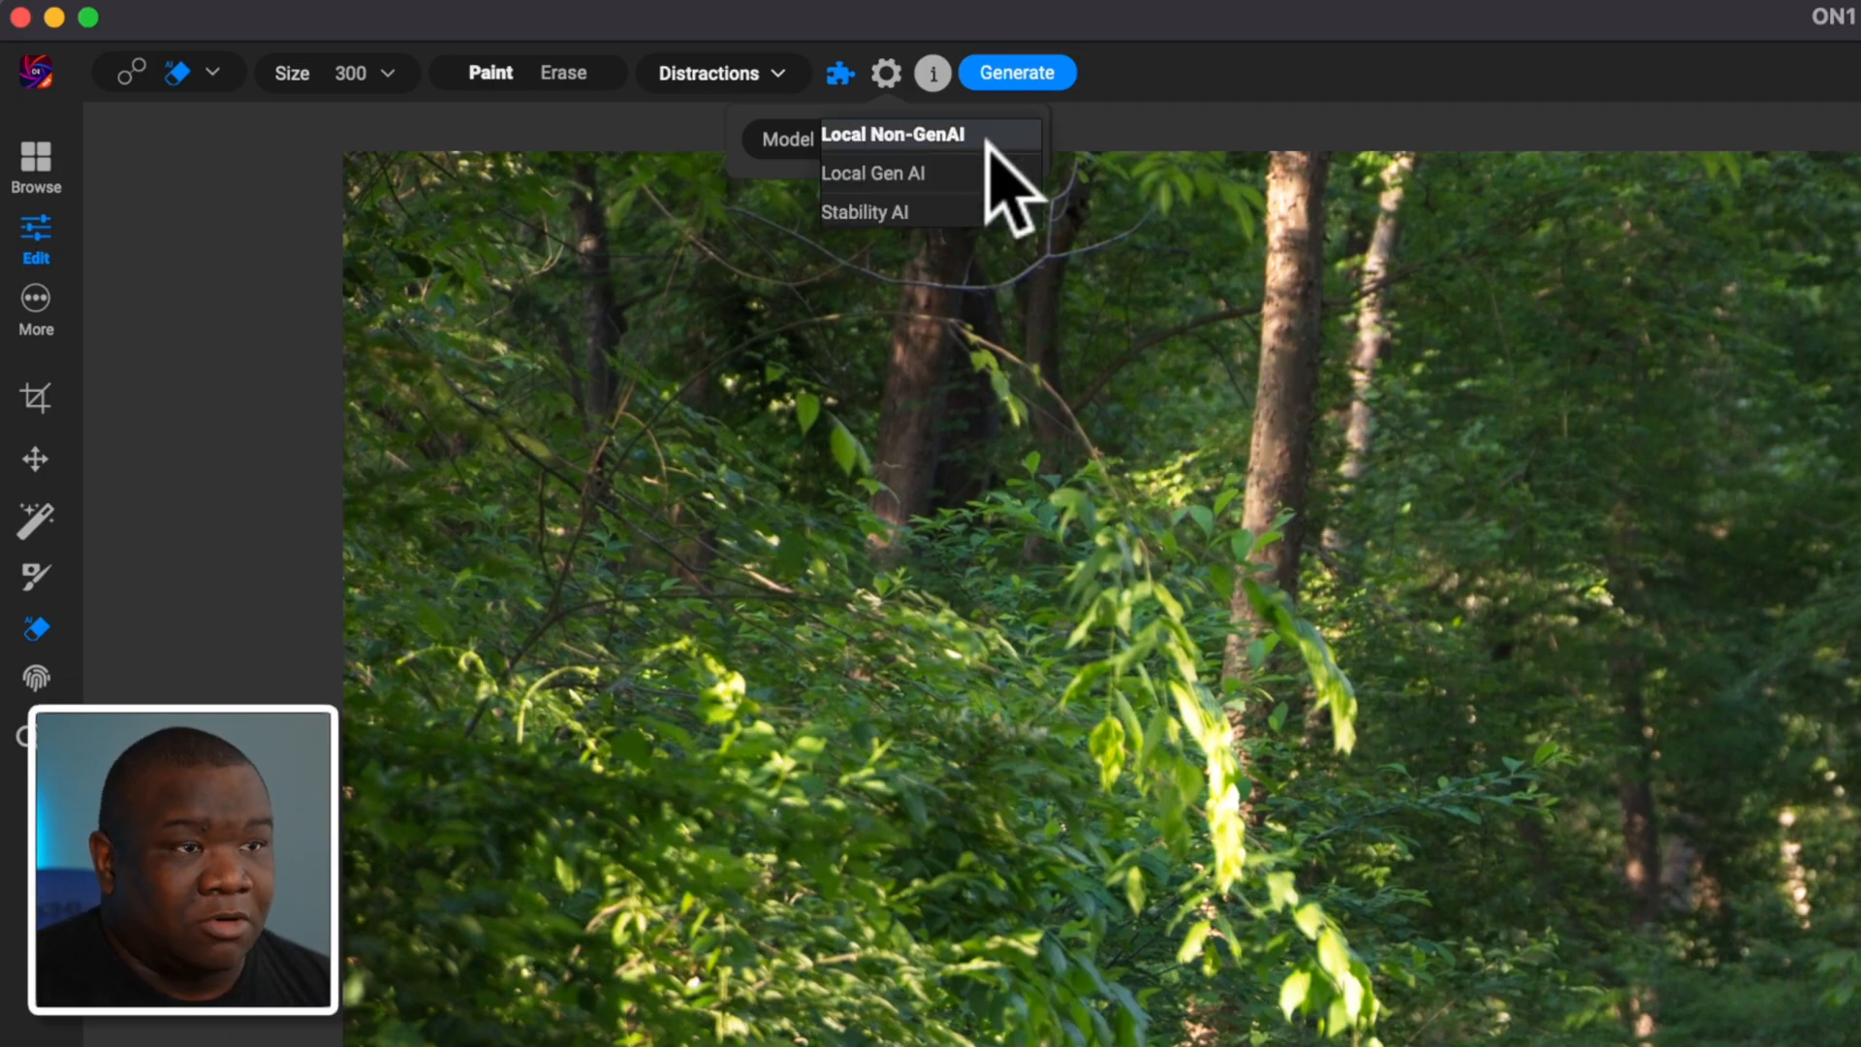
pyautogui.moveTo(1008, 193)
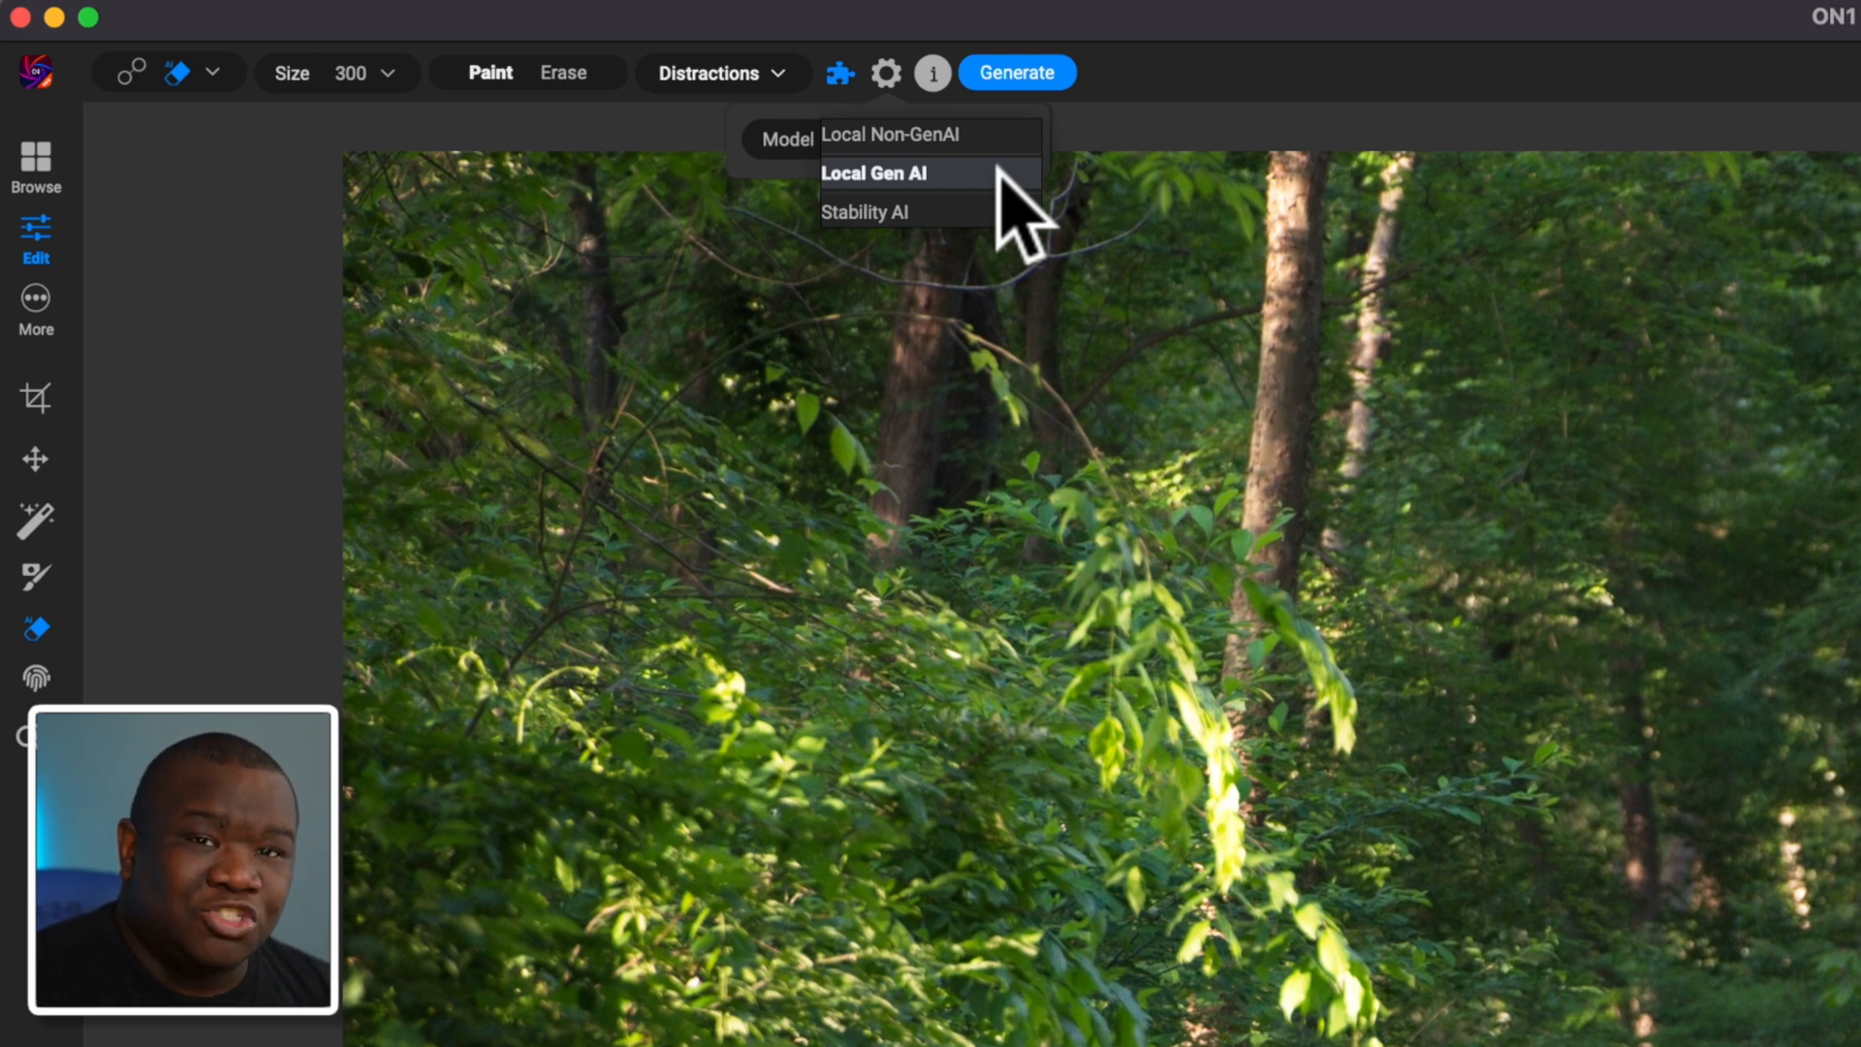
pyautogui.click(892, 173)
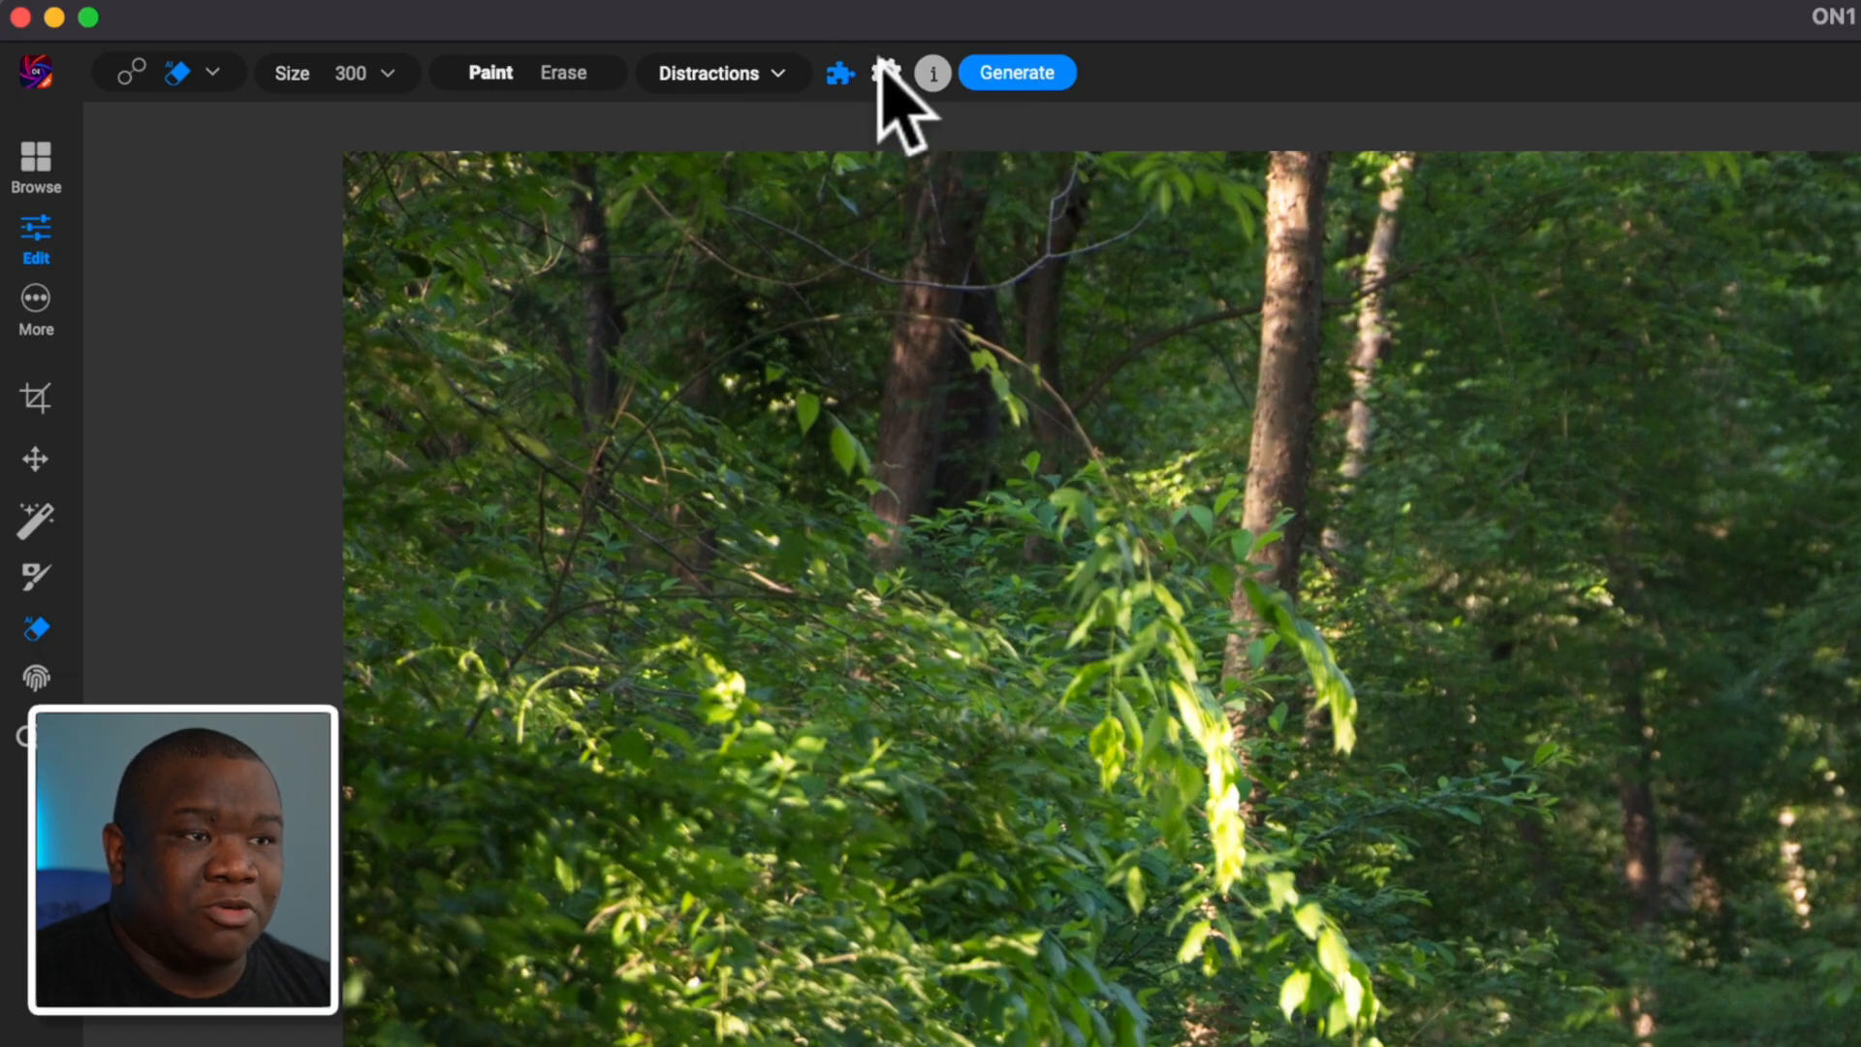
pyautogui.click(888, 74)
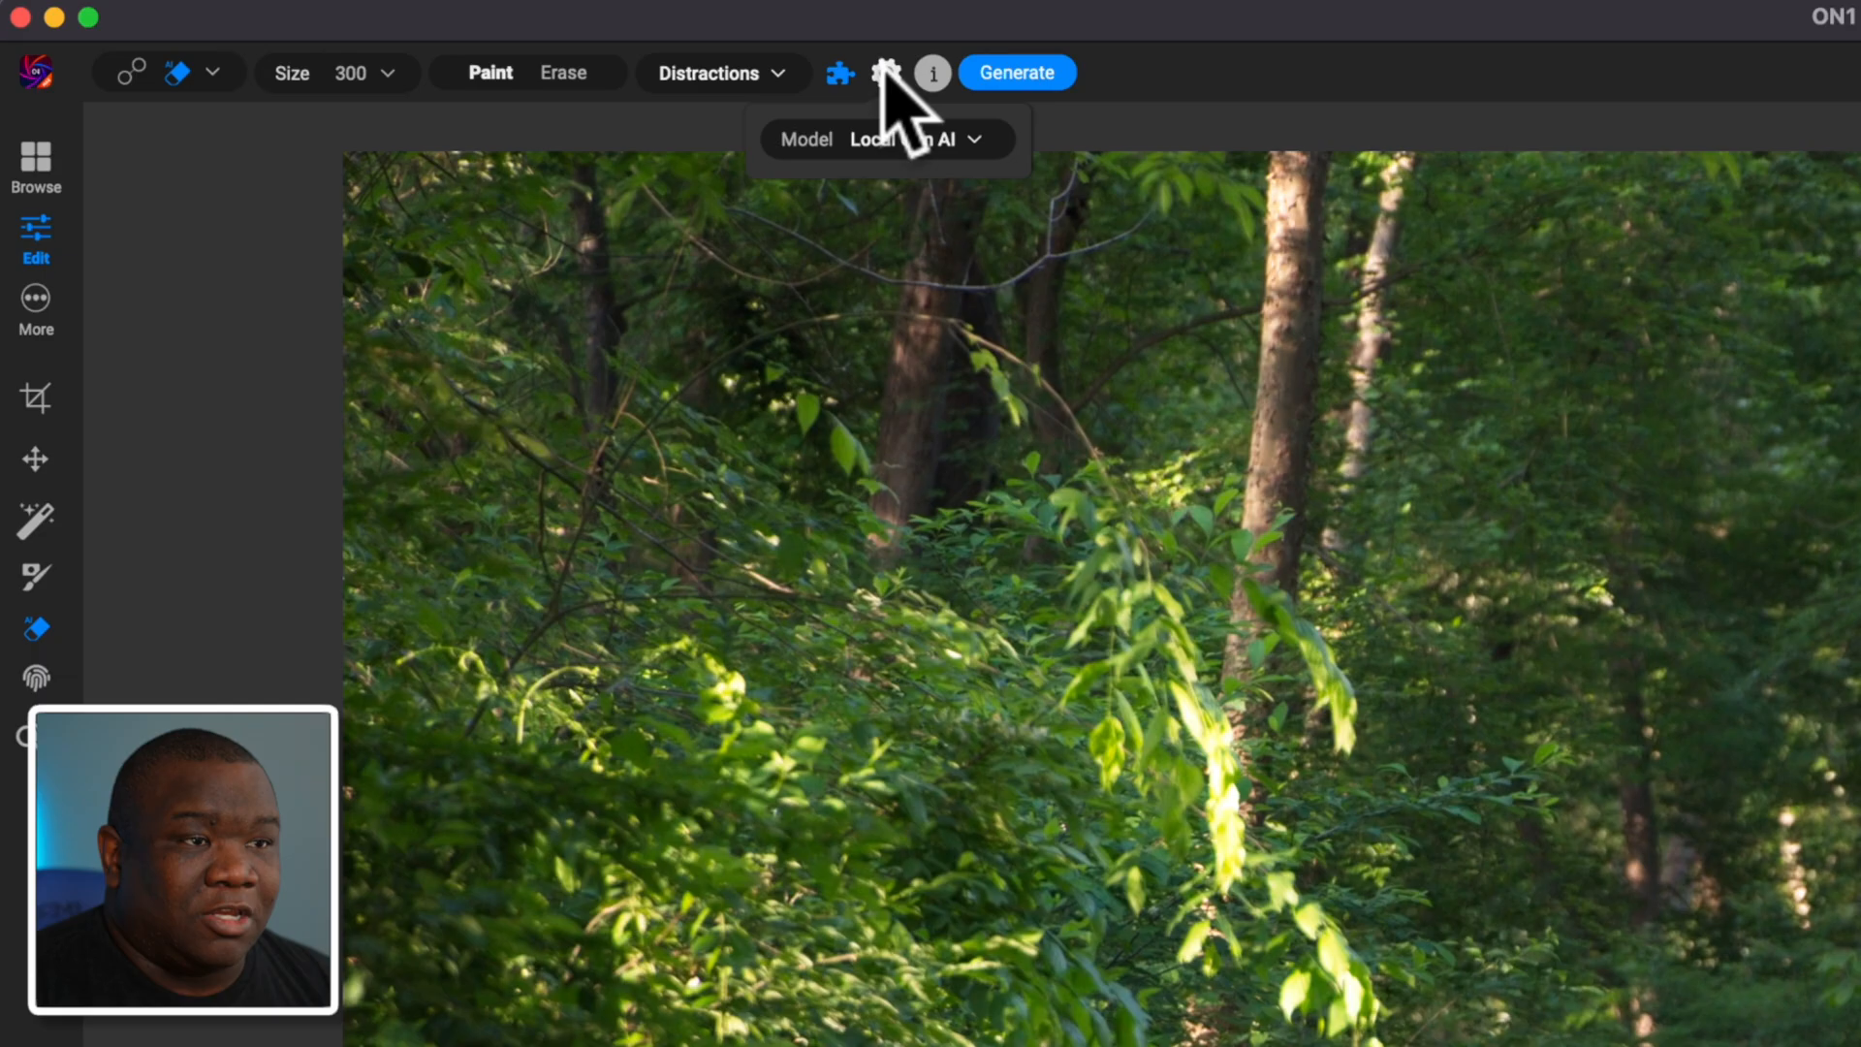
# Step: Confirm Local Gen AI remains the selected model for the eraser
pyautogui.click(923, 139)
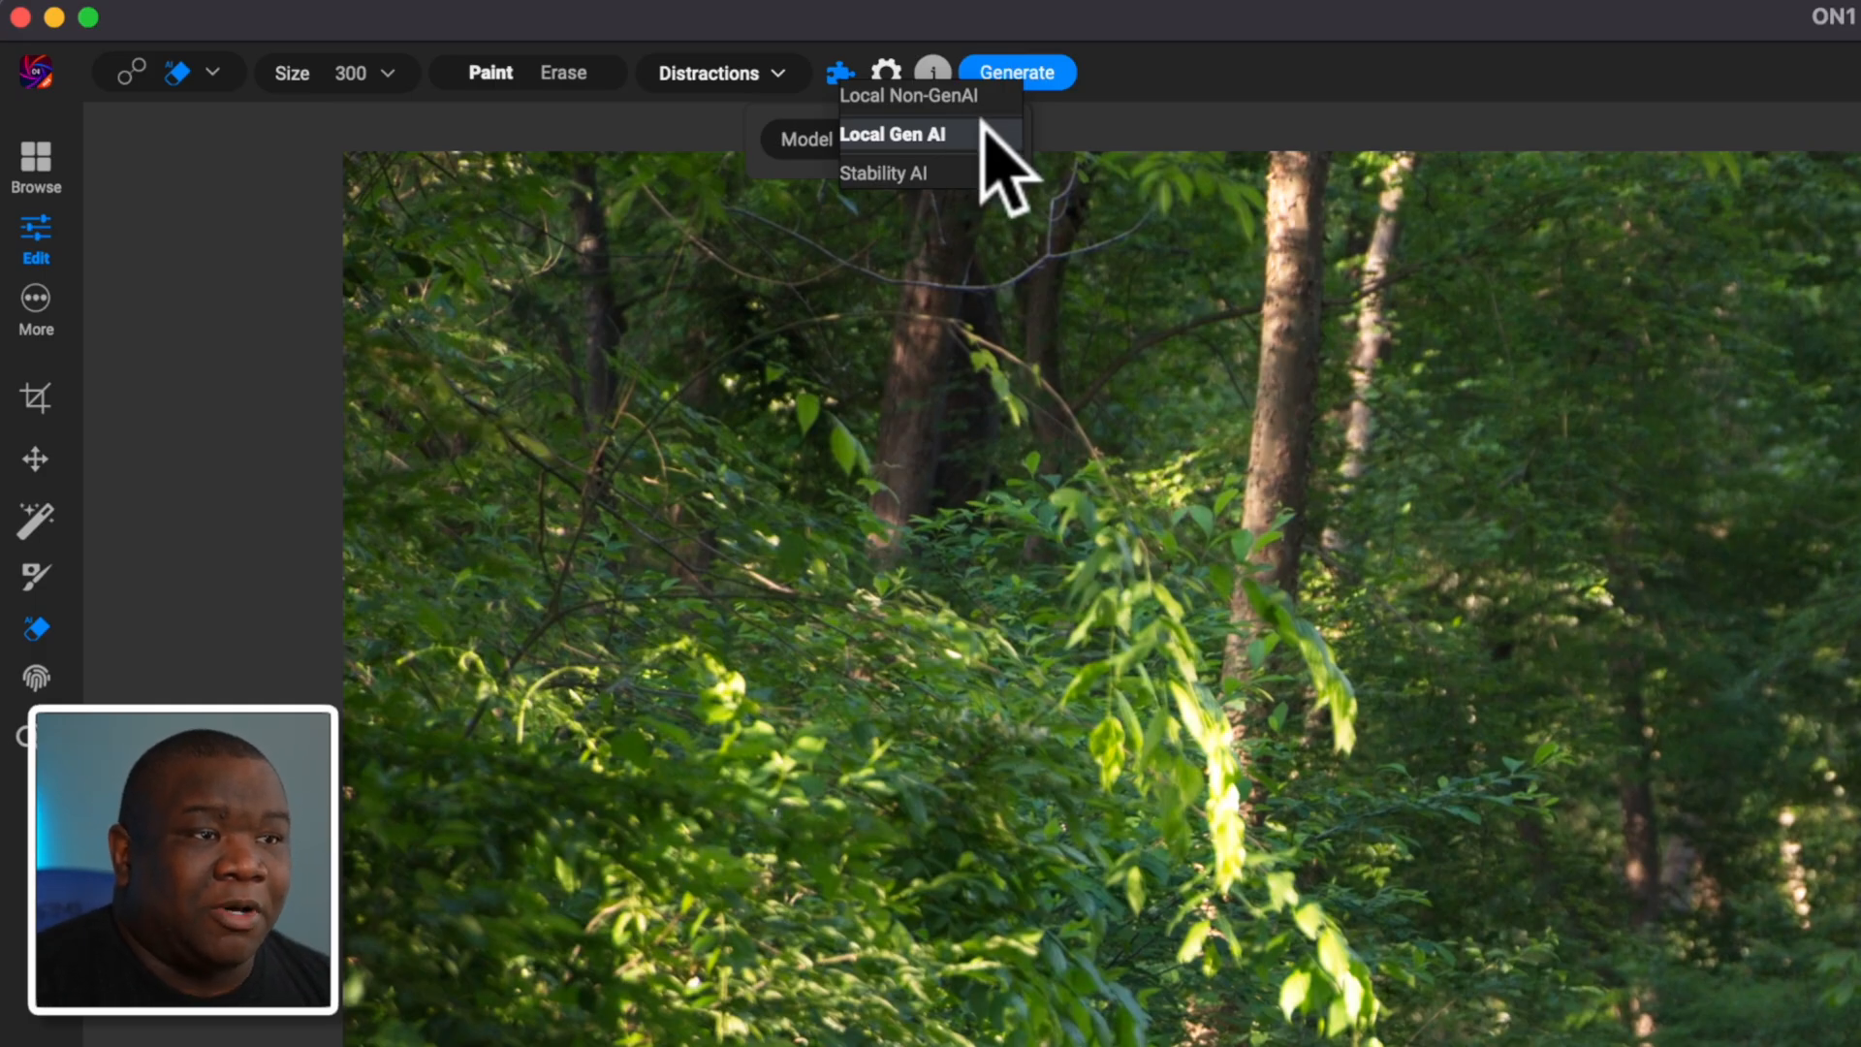
pyautogui.moveTo(1004, 190)
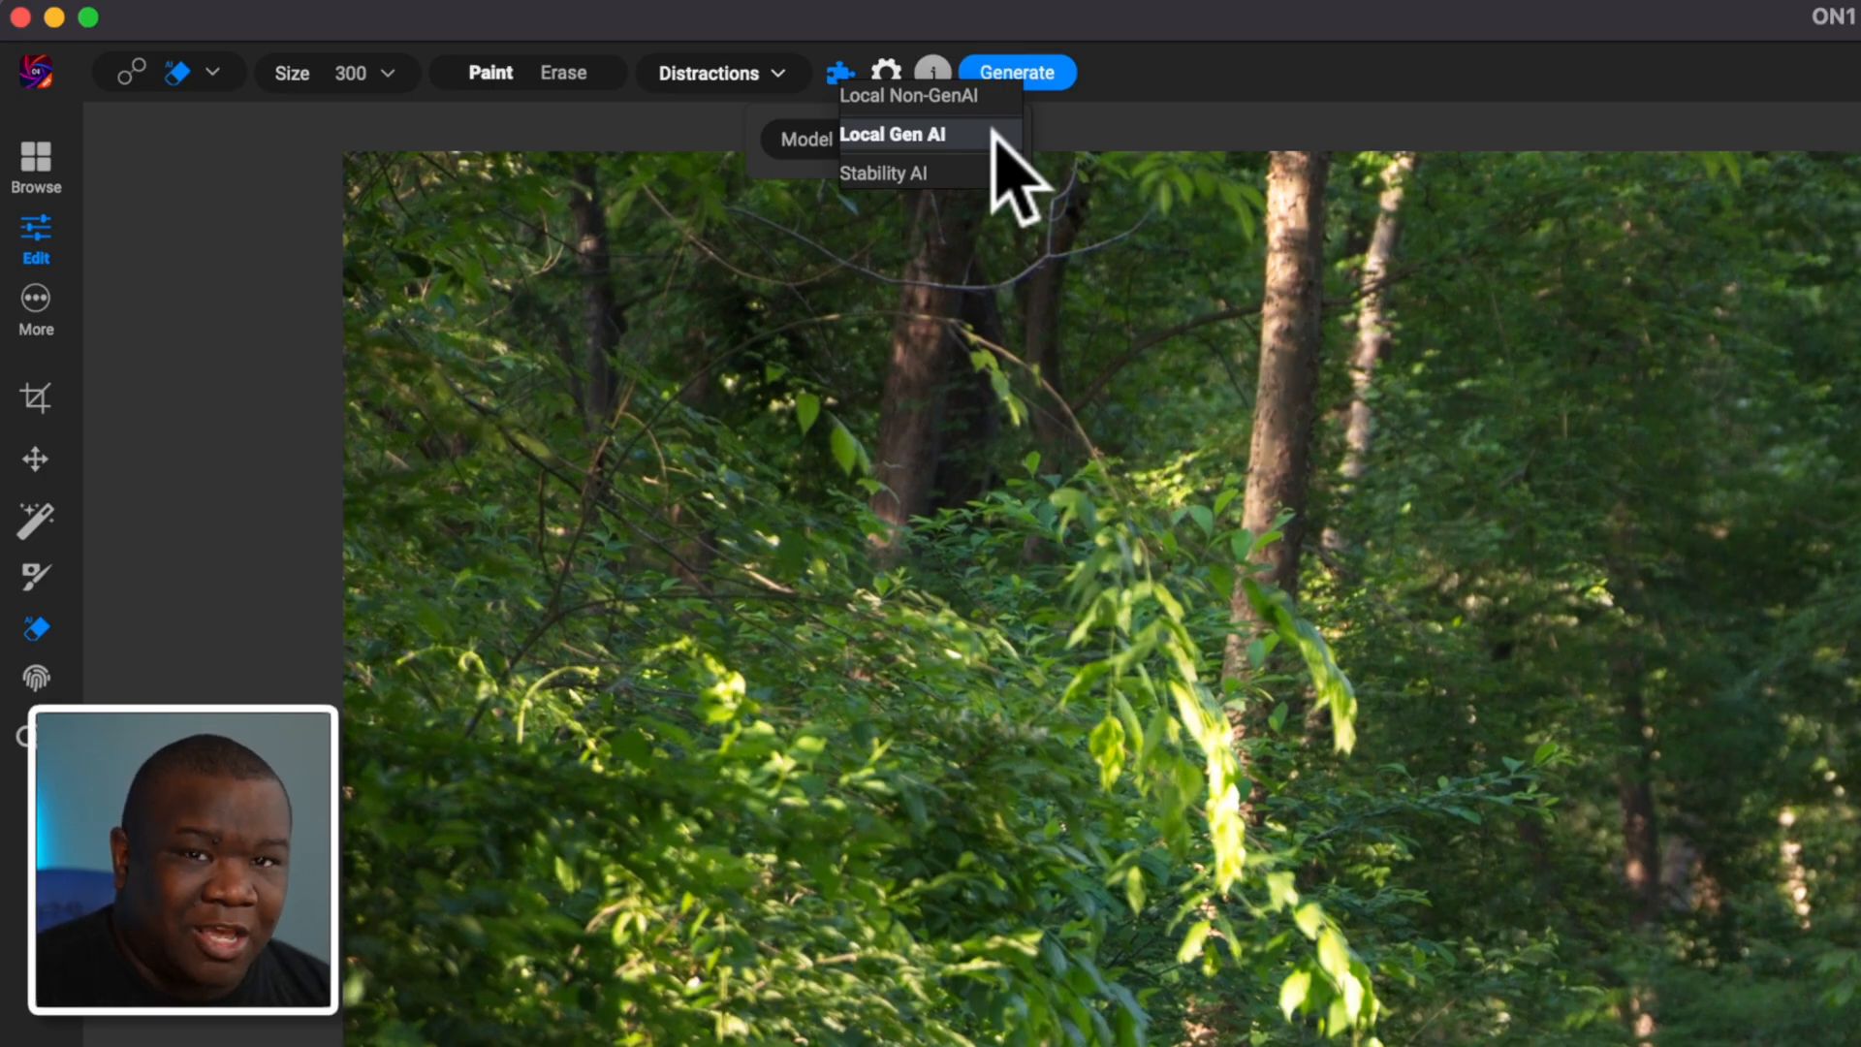
pyautogui.click(894, 134)
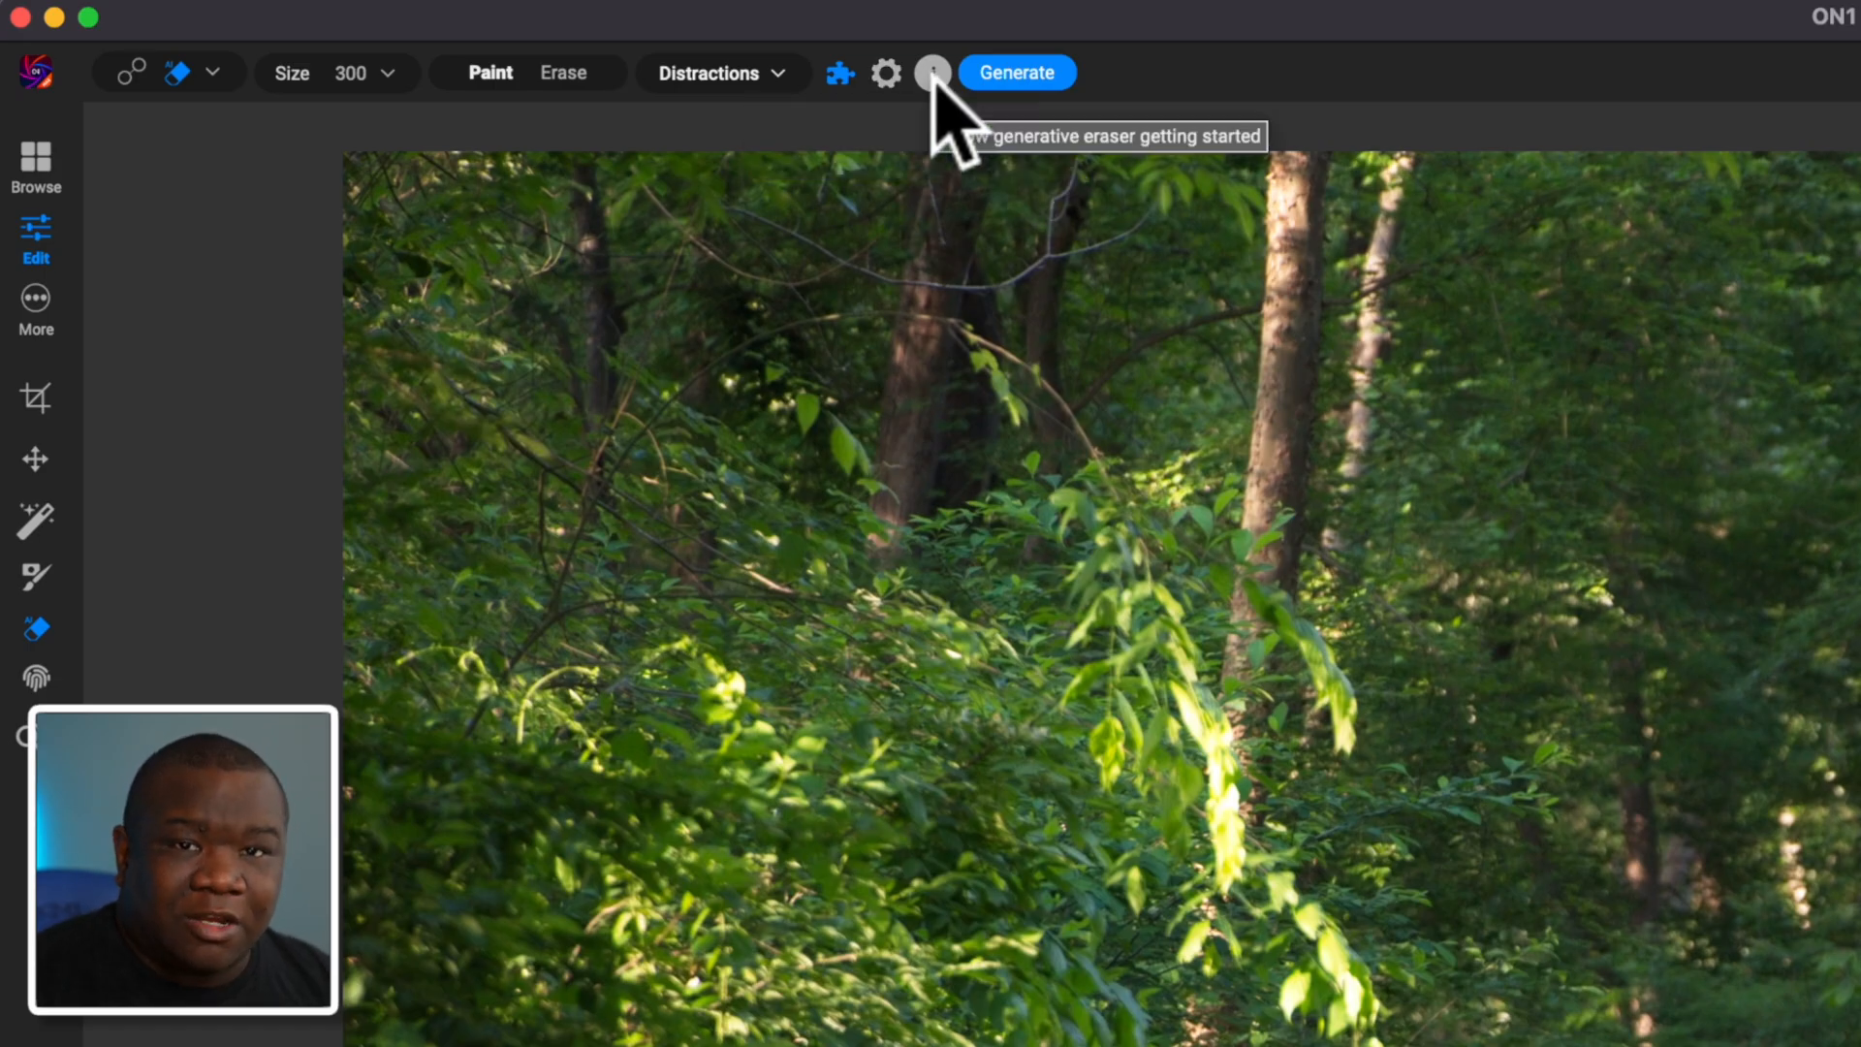
pyautogui.click(930, 74)
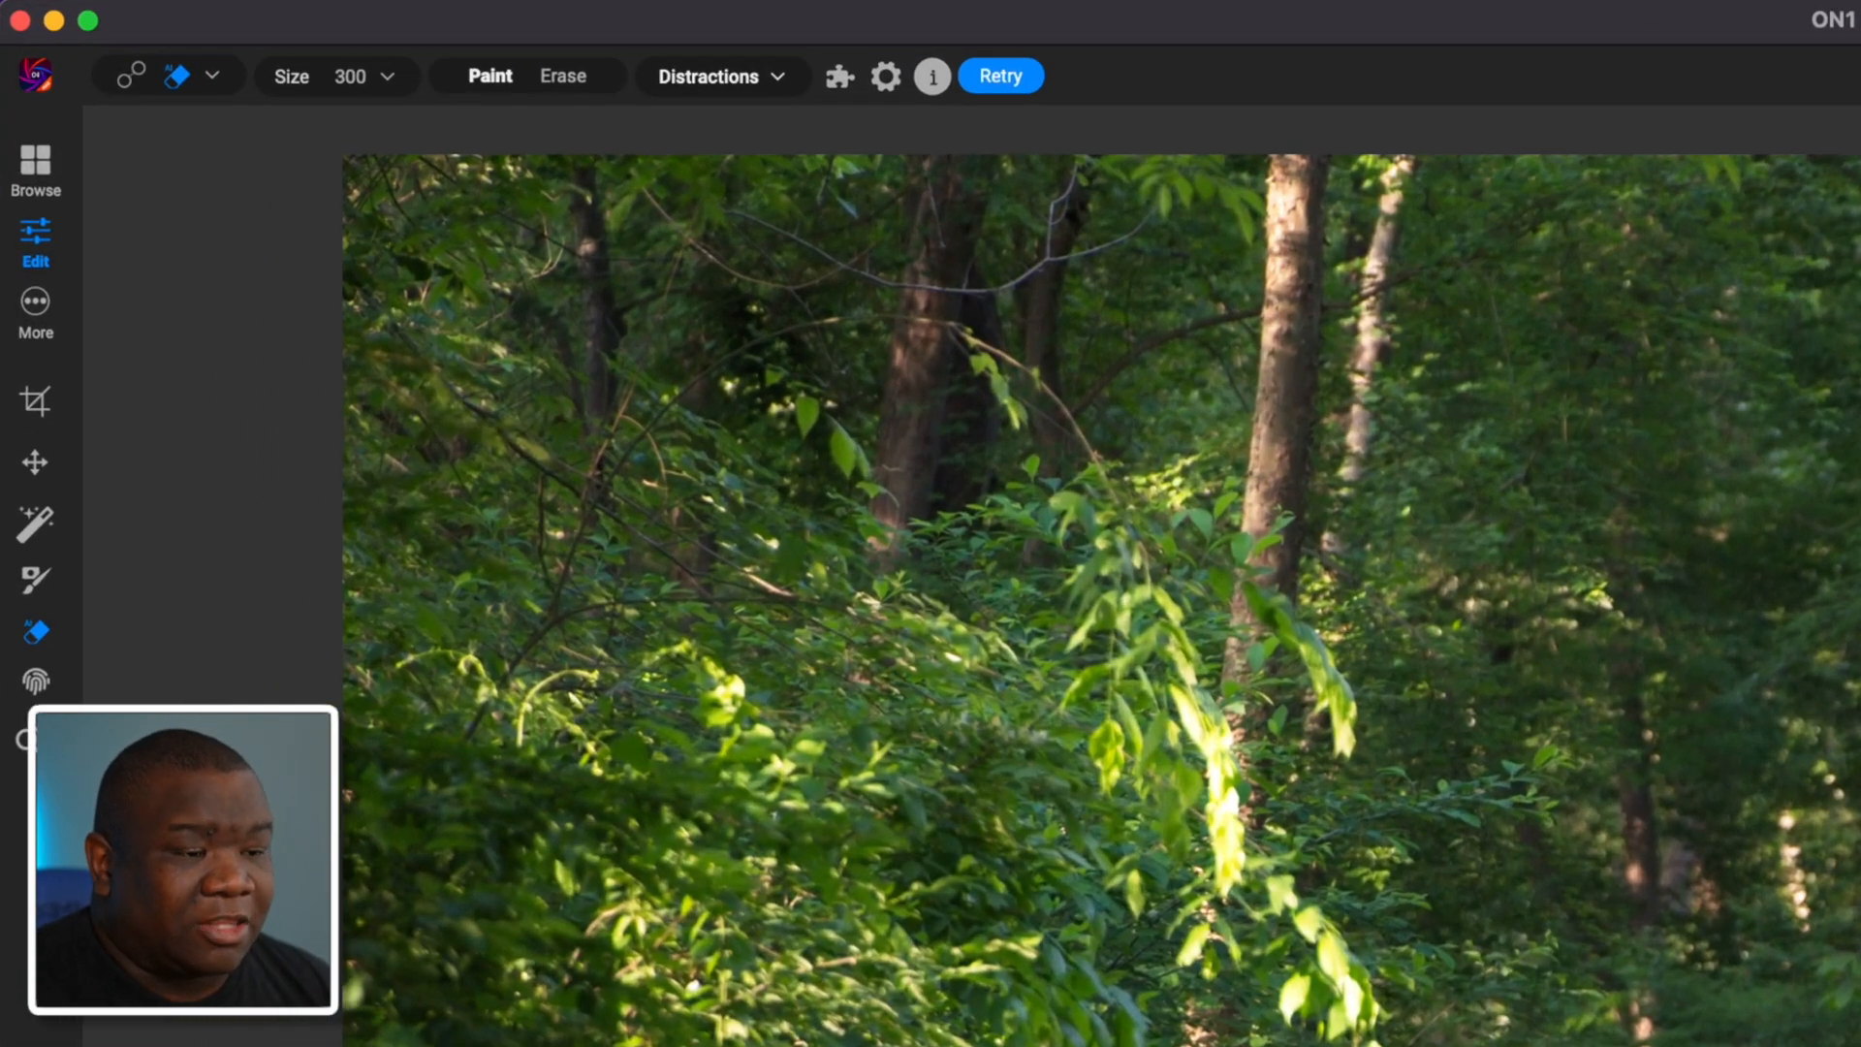
pyautogui.moveTo(795, 300)
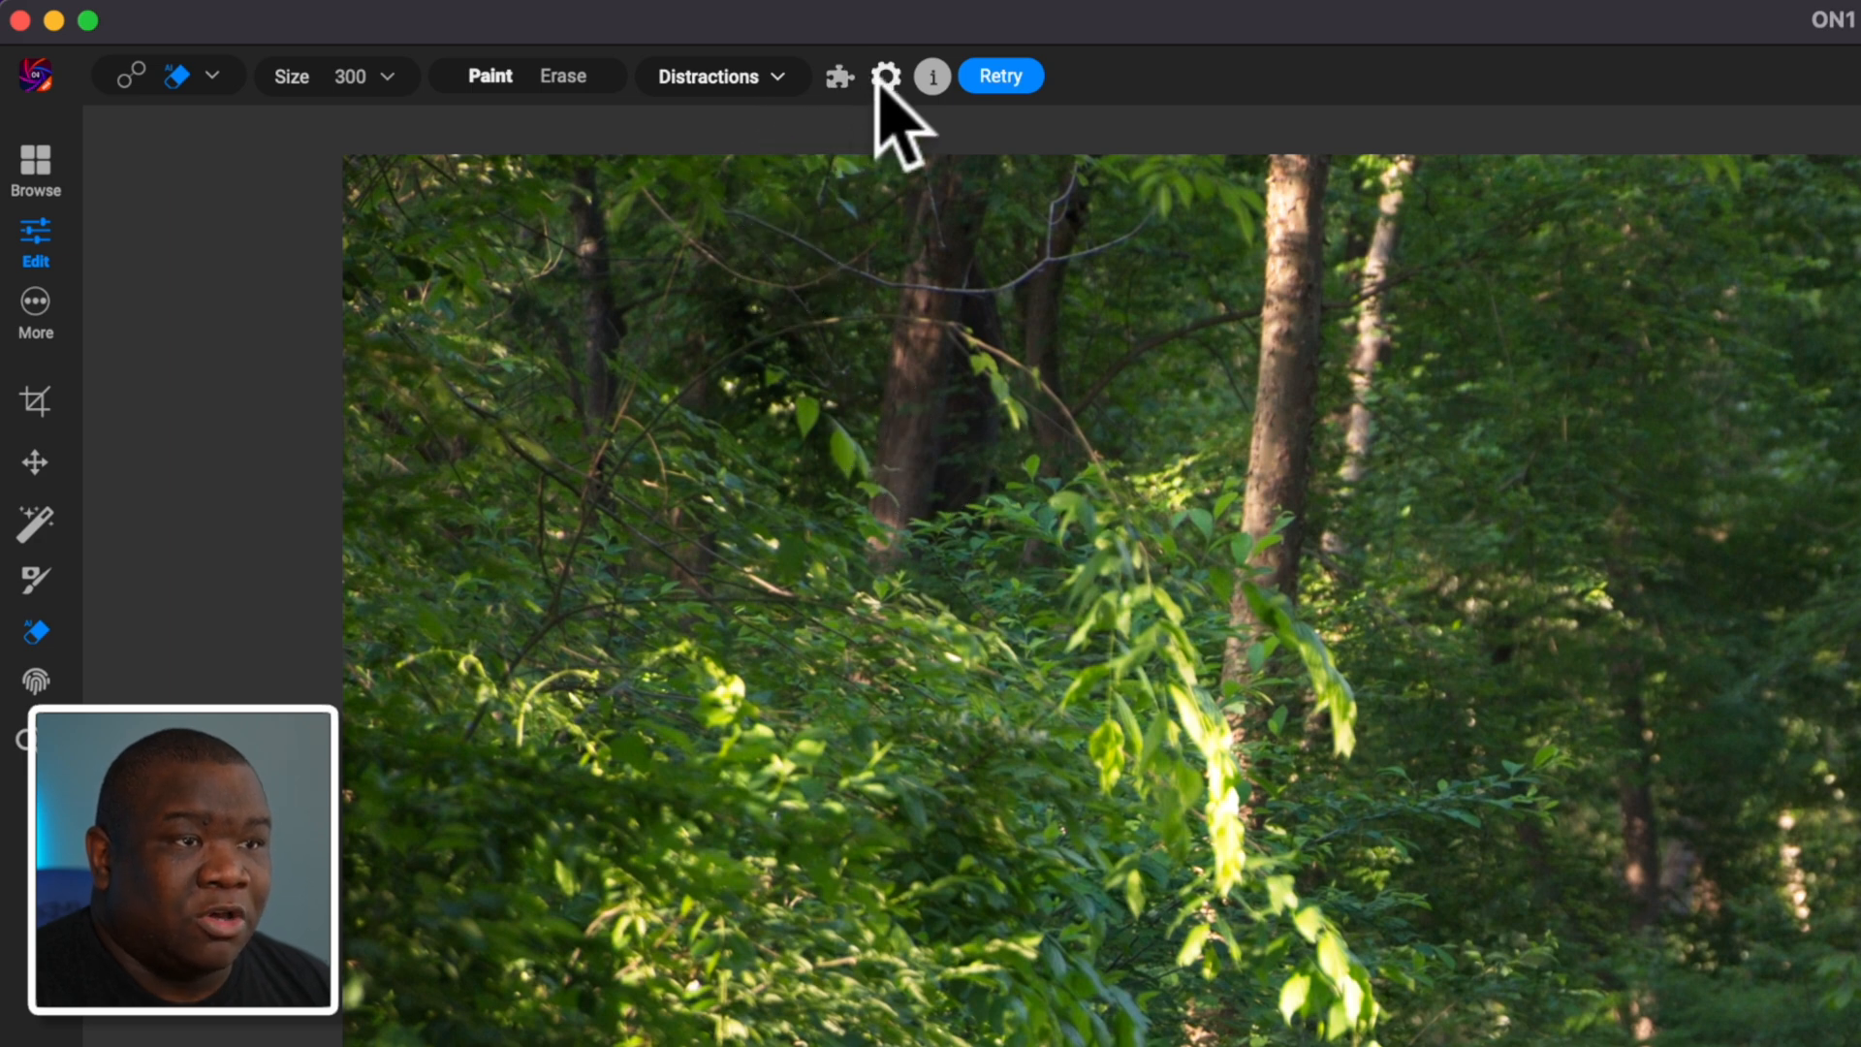
# Step: Reconfirm Local Gen AI and retry generation for the masked figure
pyautogui.click(888, 75)
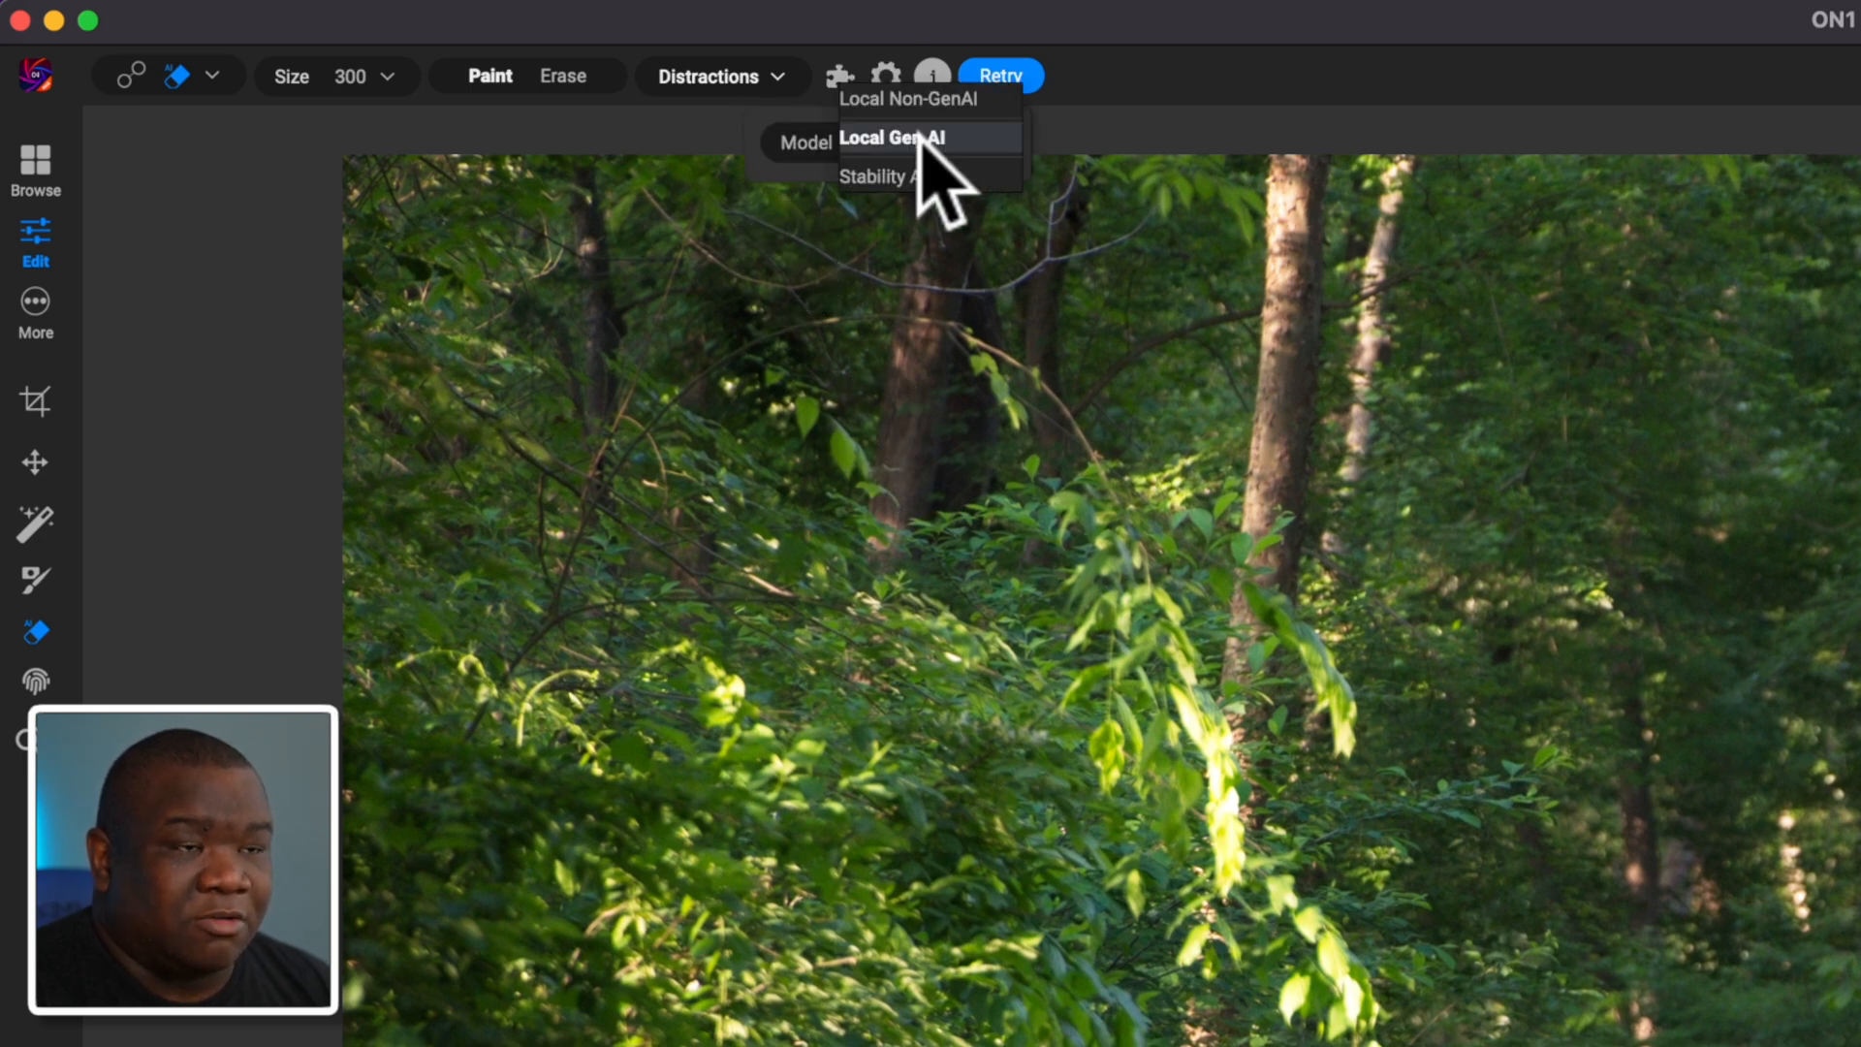
pyautogui.moveTo(1103, 165)
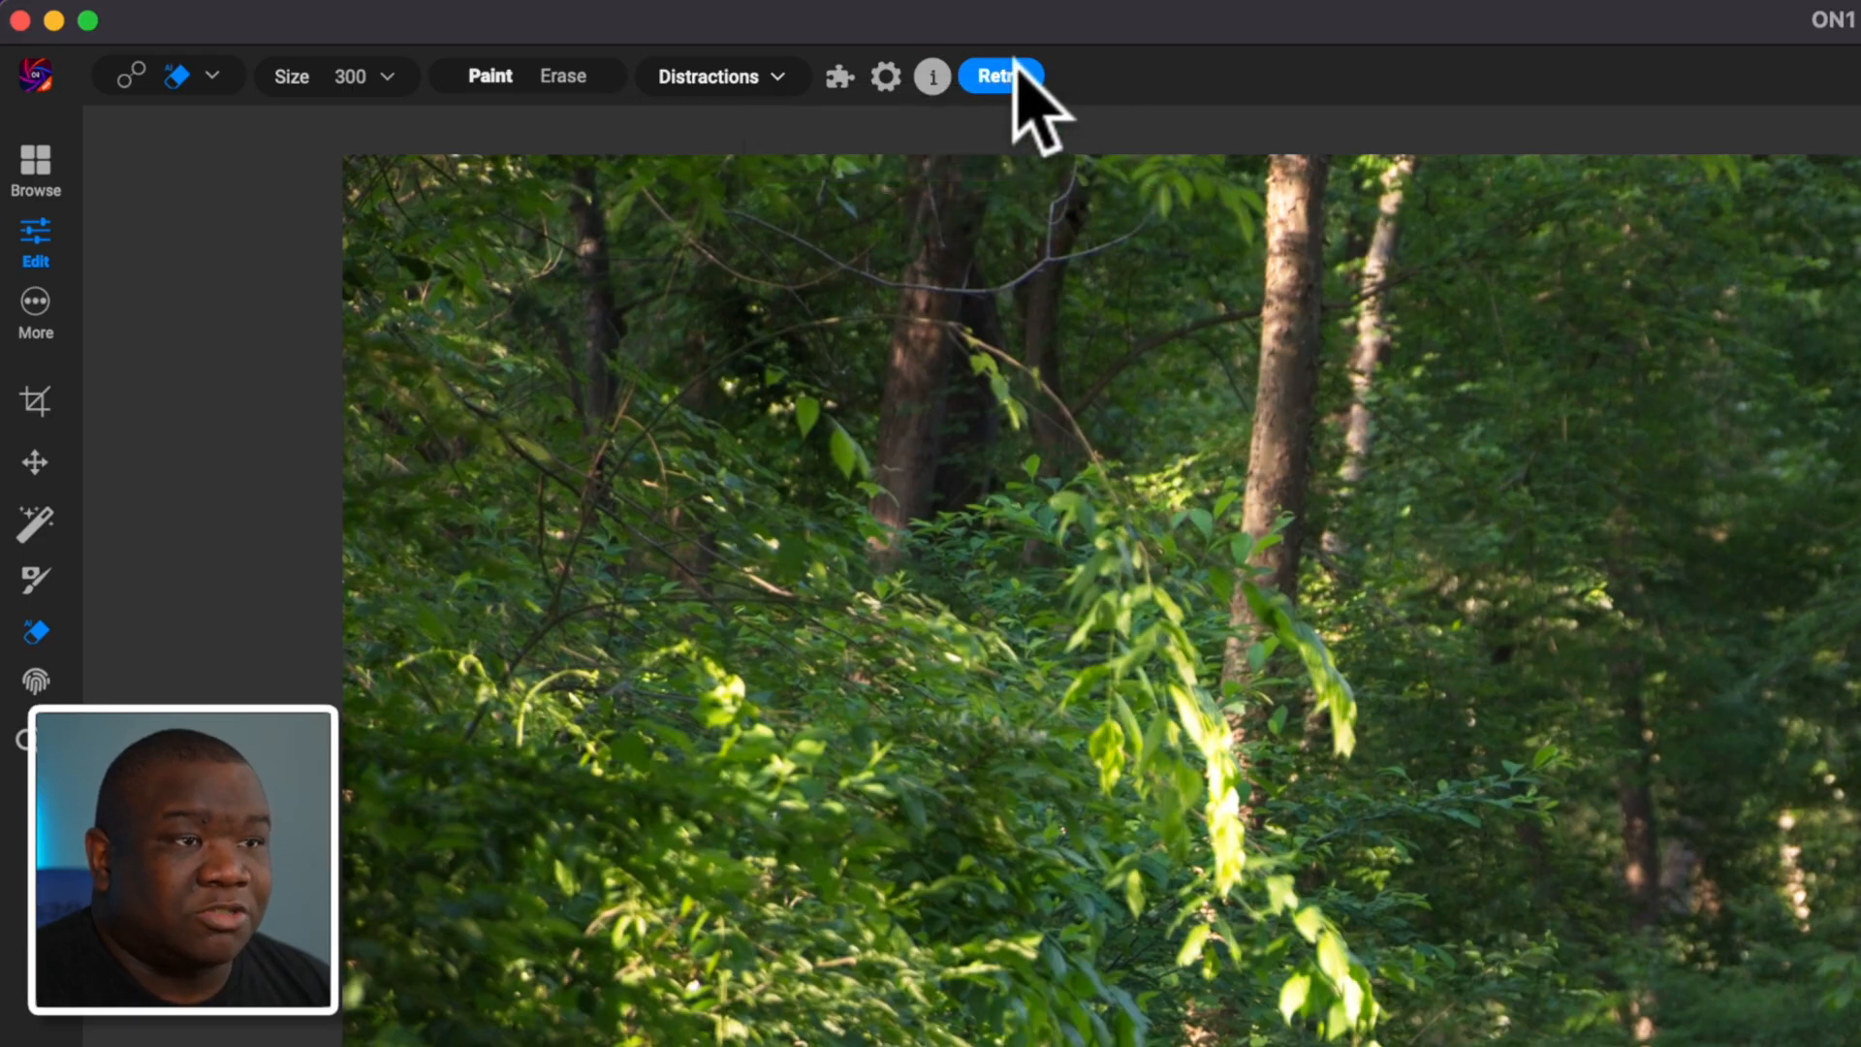
pyautogui.moveTo(1020, 91)
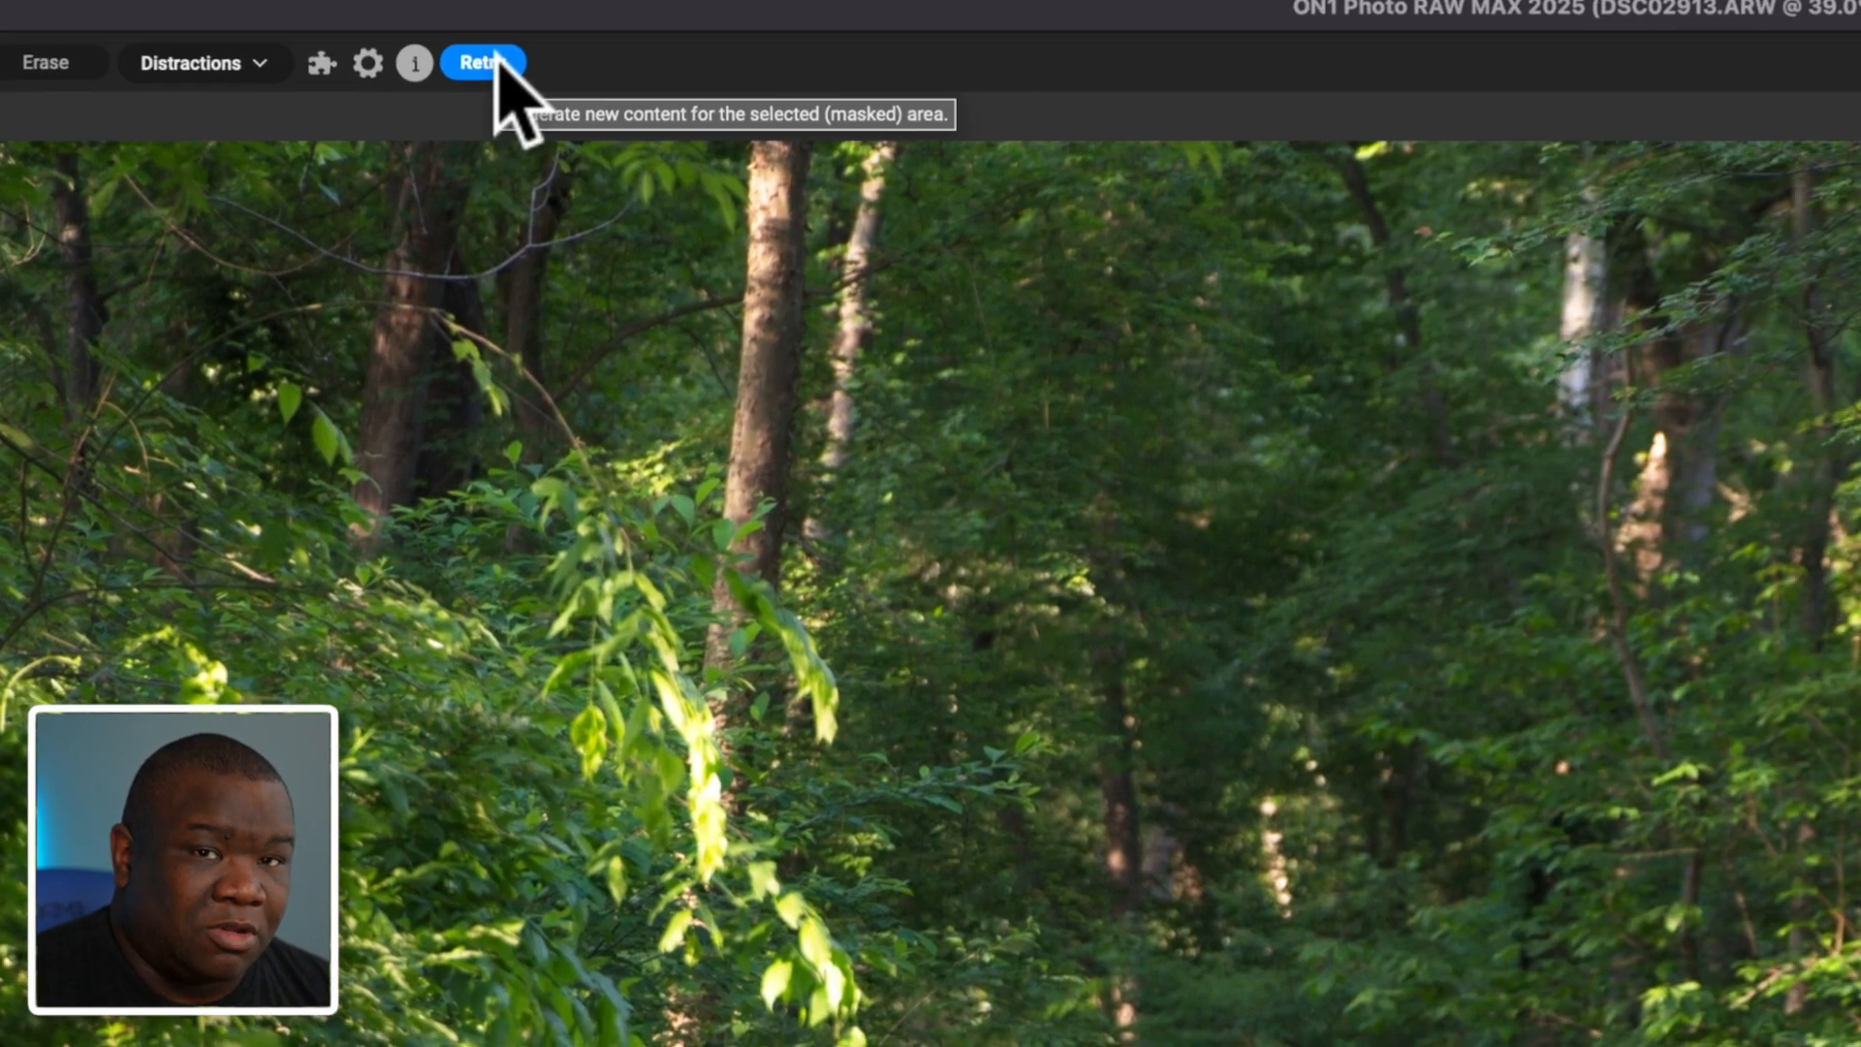
pyautogui.click(485, 60)
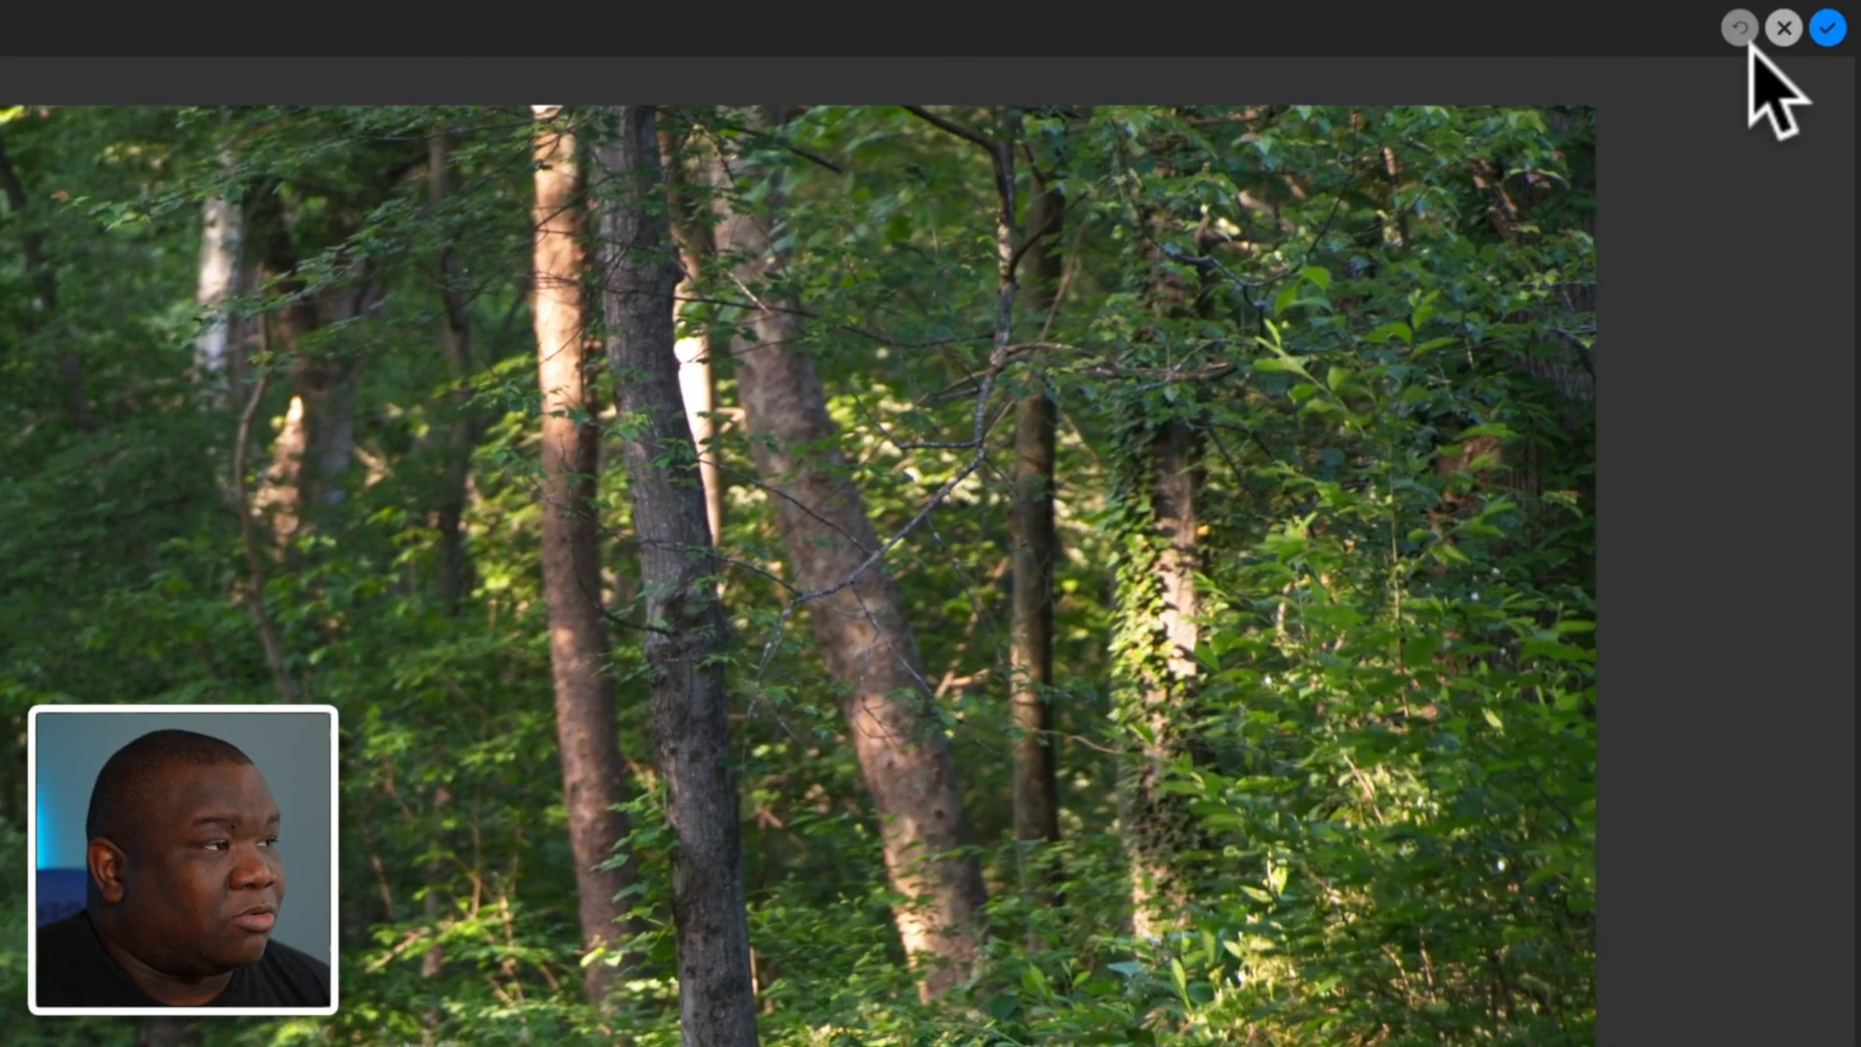
# Step: Commit the erase result and select the bottom photo layer in Layers
pyautogui.click(1826, 27)
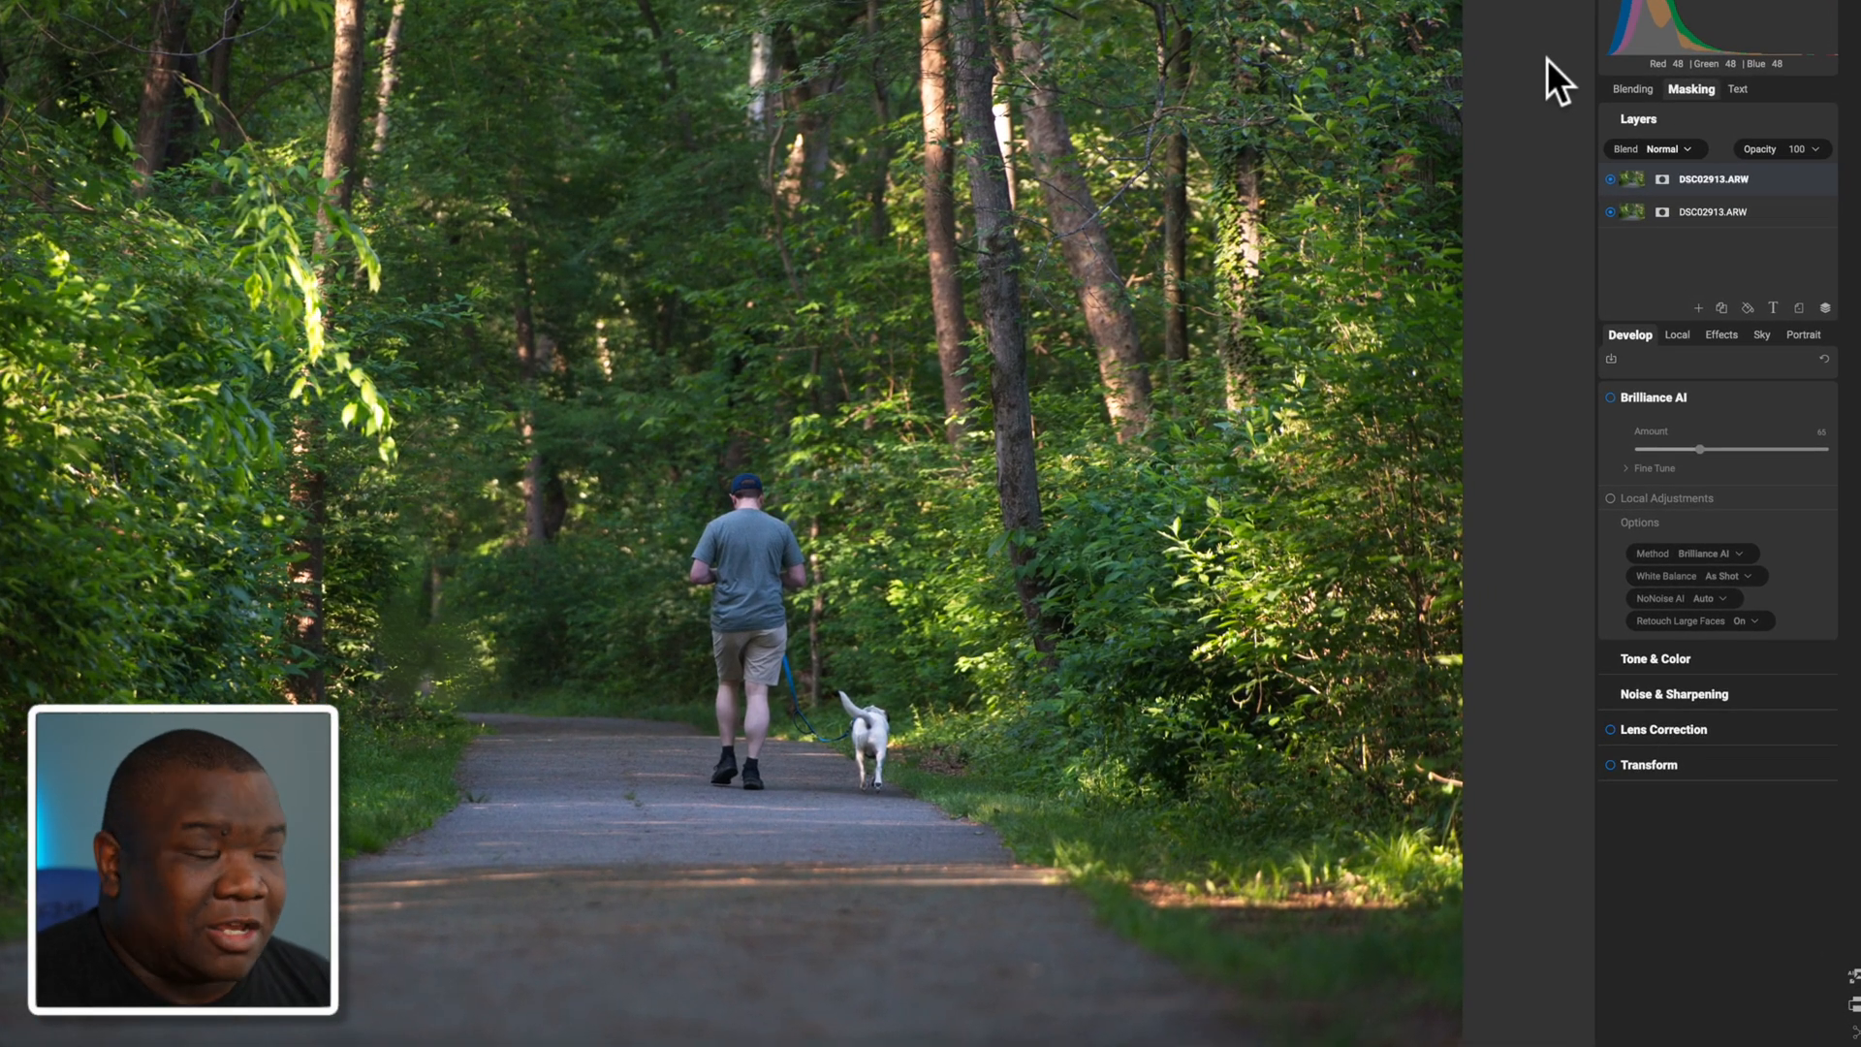
pyautogui.click(1691, 89)
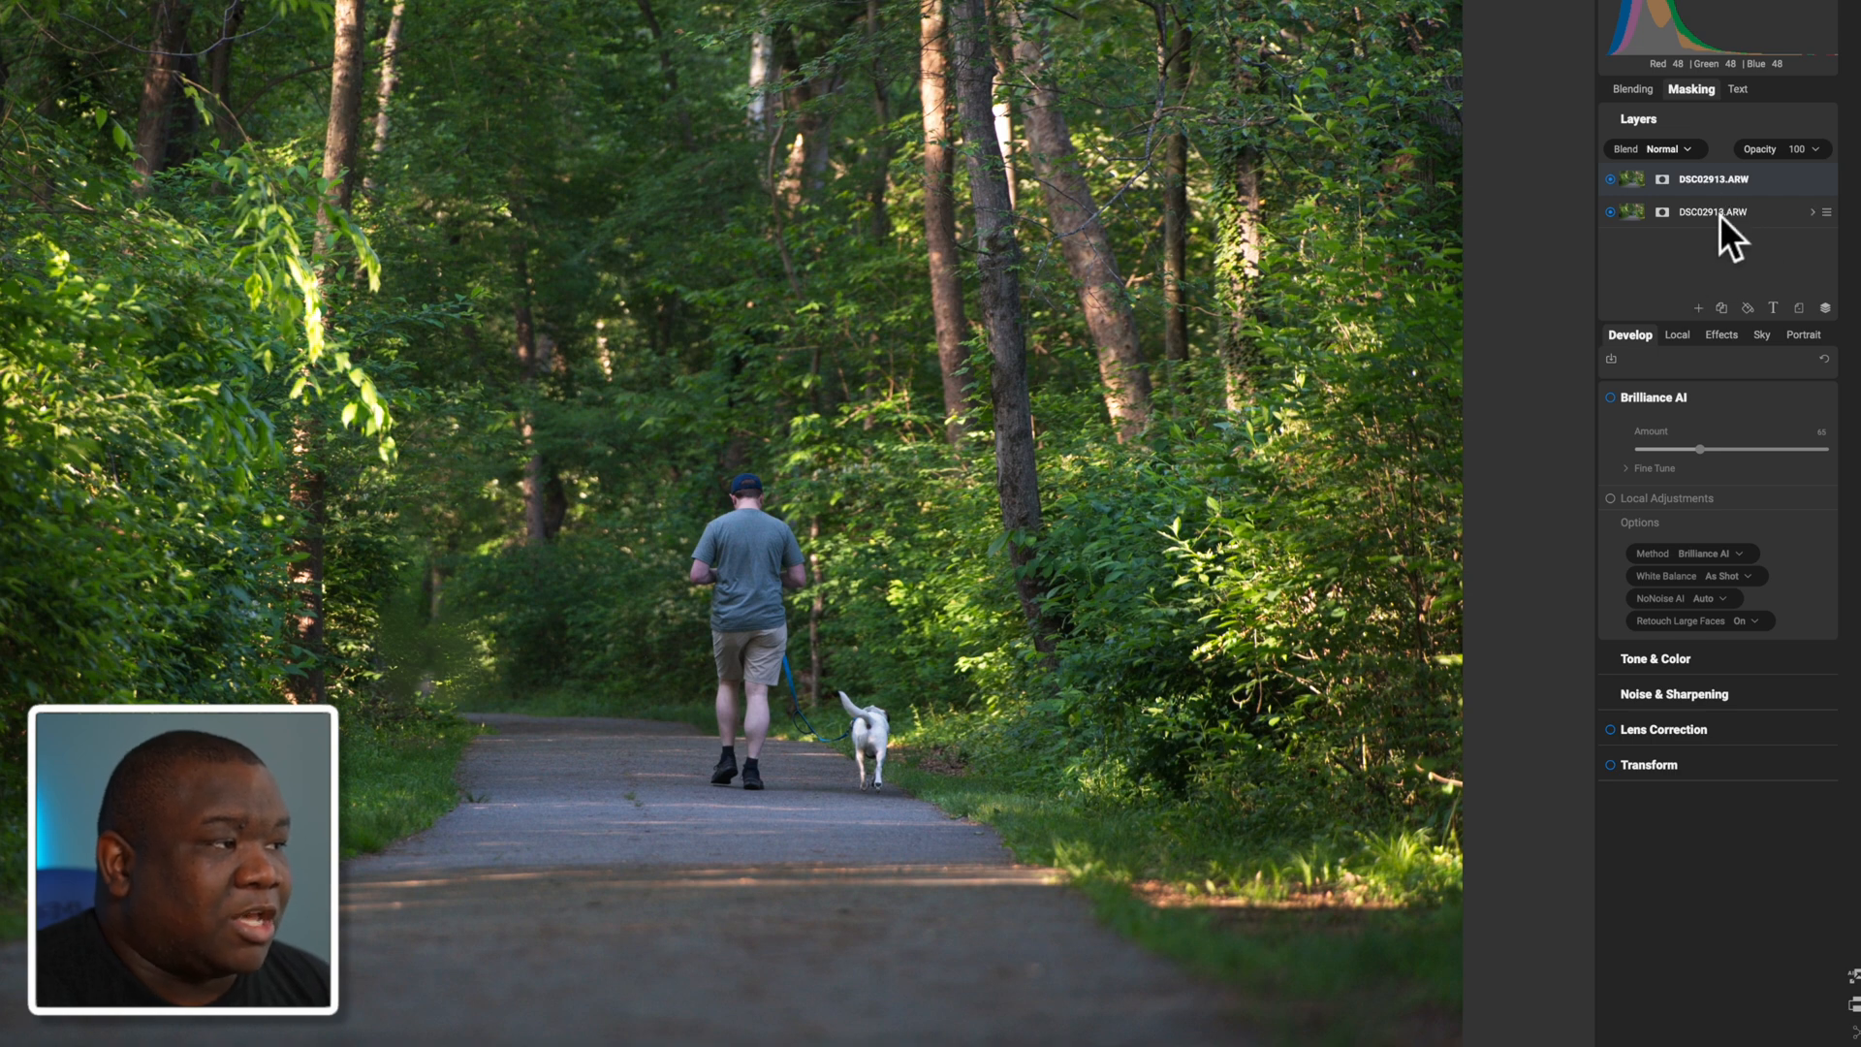
pyautogui.click(1714, 178)
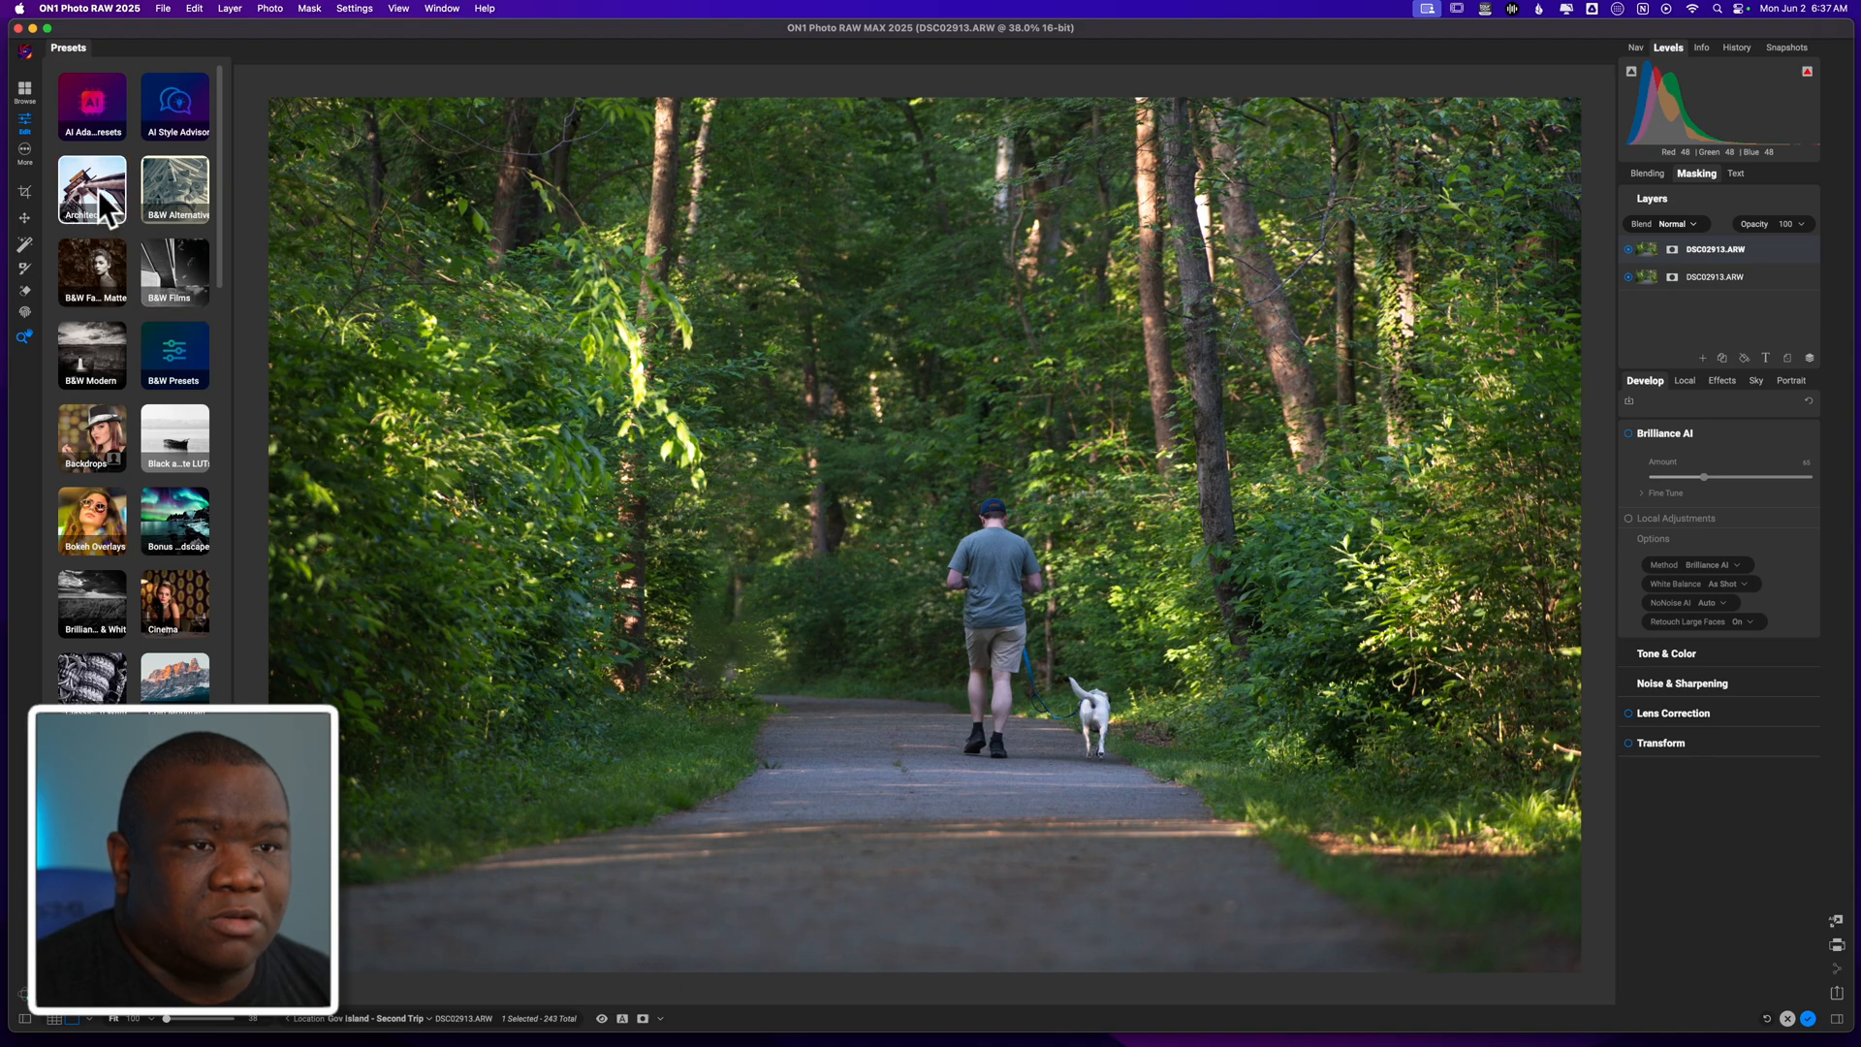
# Step: Browse the Architecture preset category to apply the A3 look
pyautogui.click(93, 190)
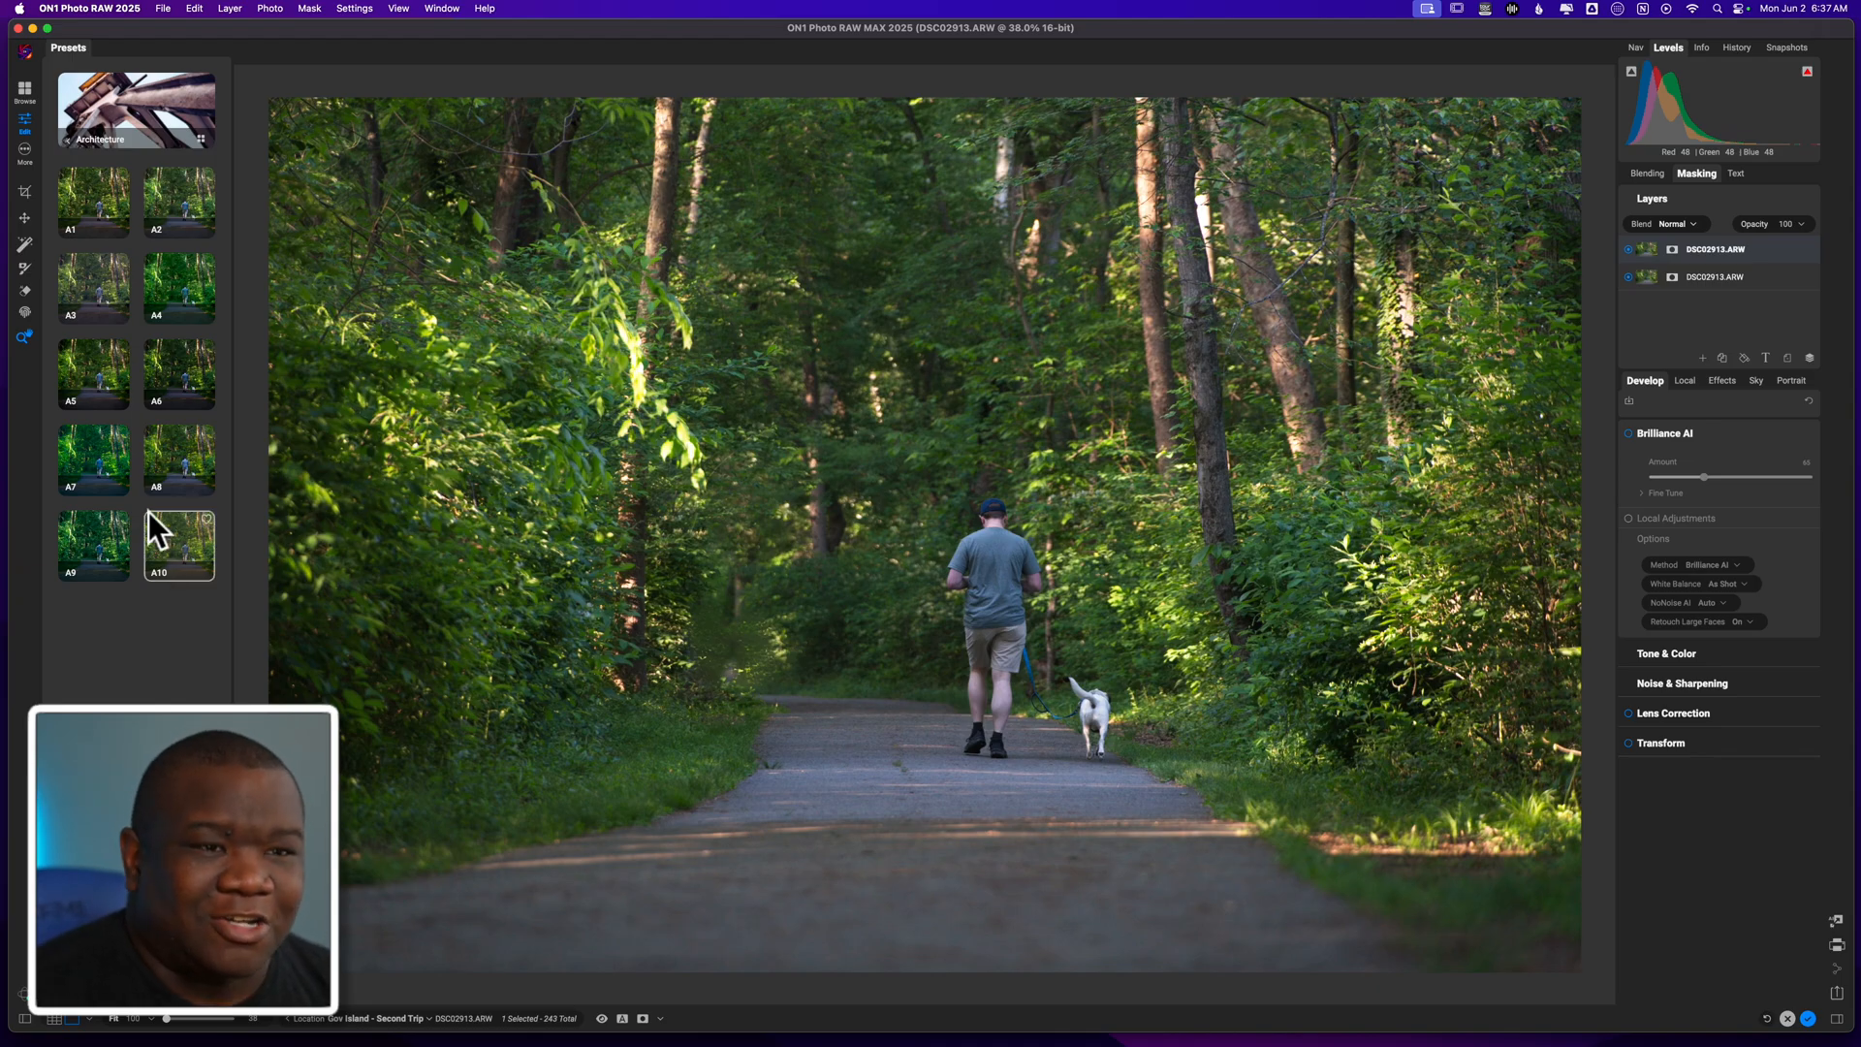
pyautogui.moveTo(93, 298)
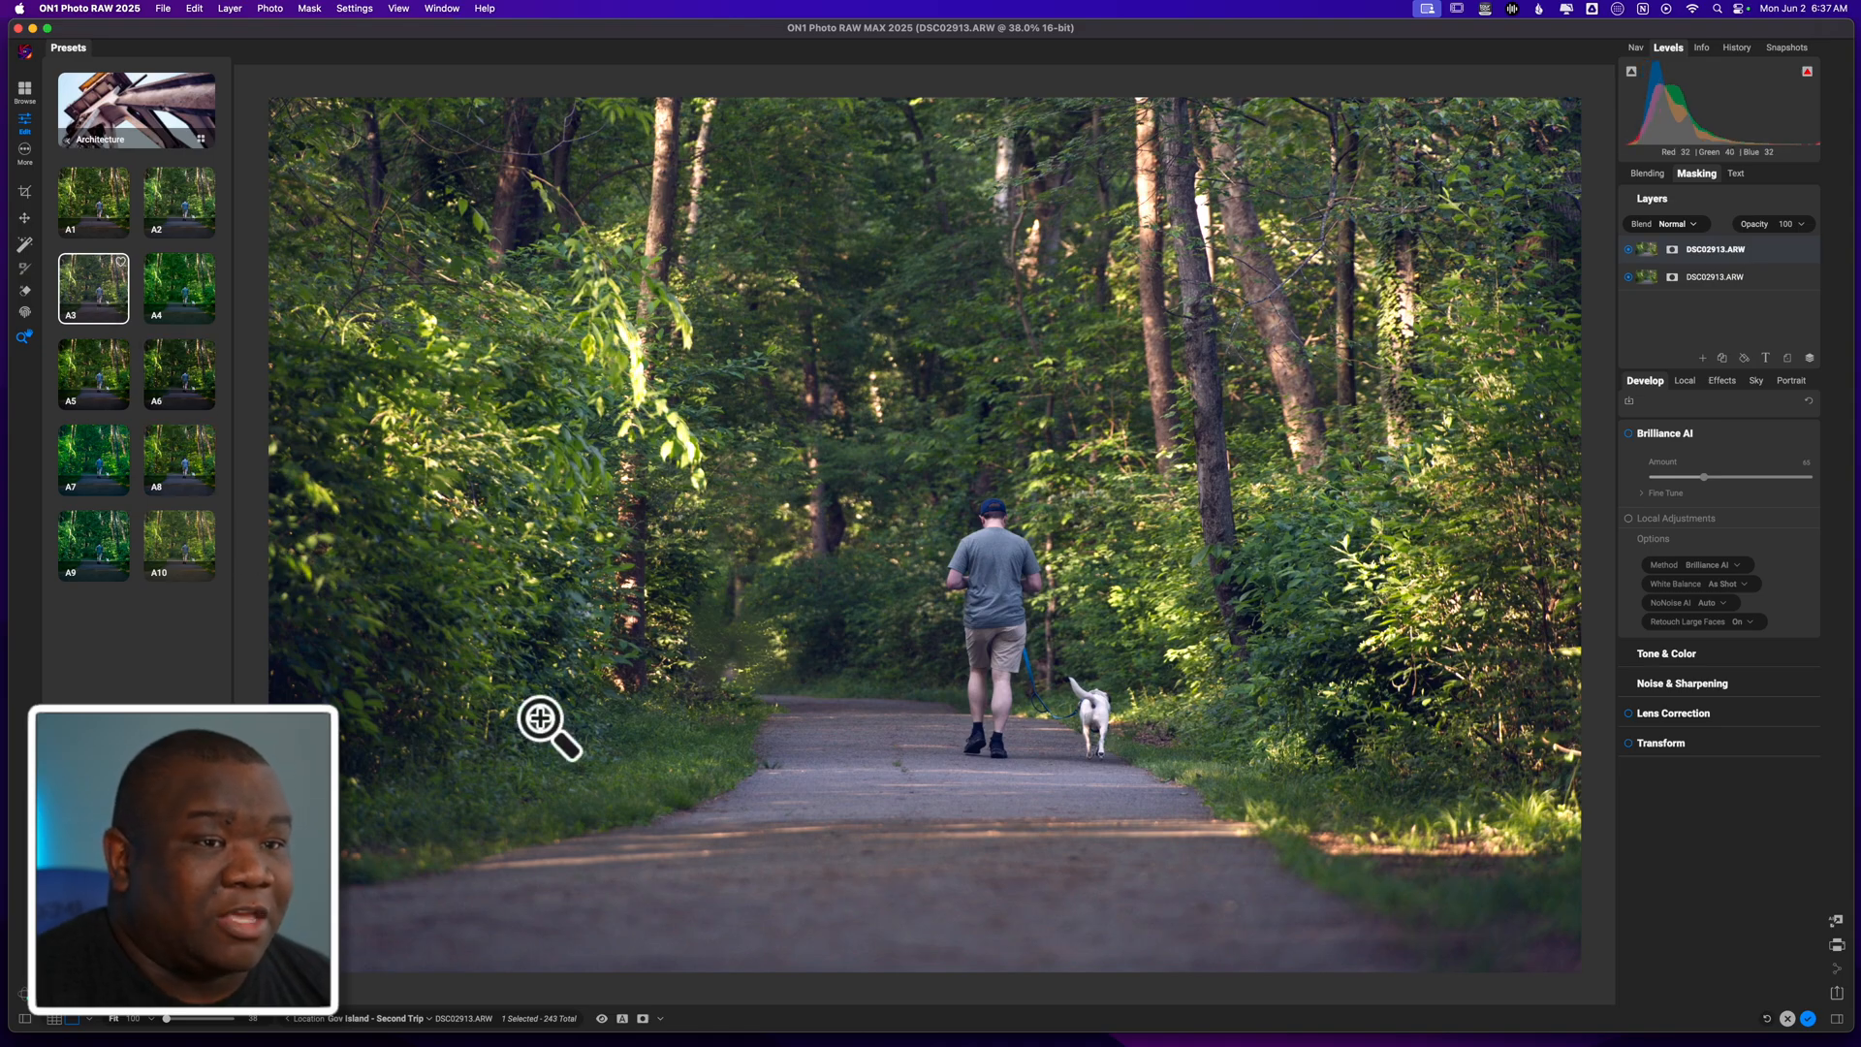
pyautogui.moveTo(1046, 712)
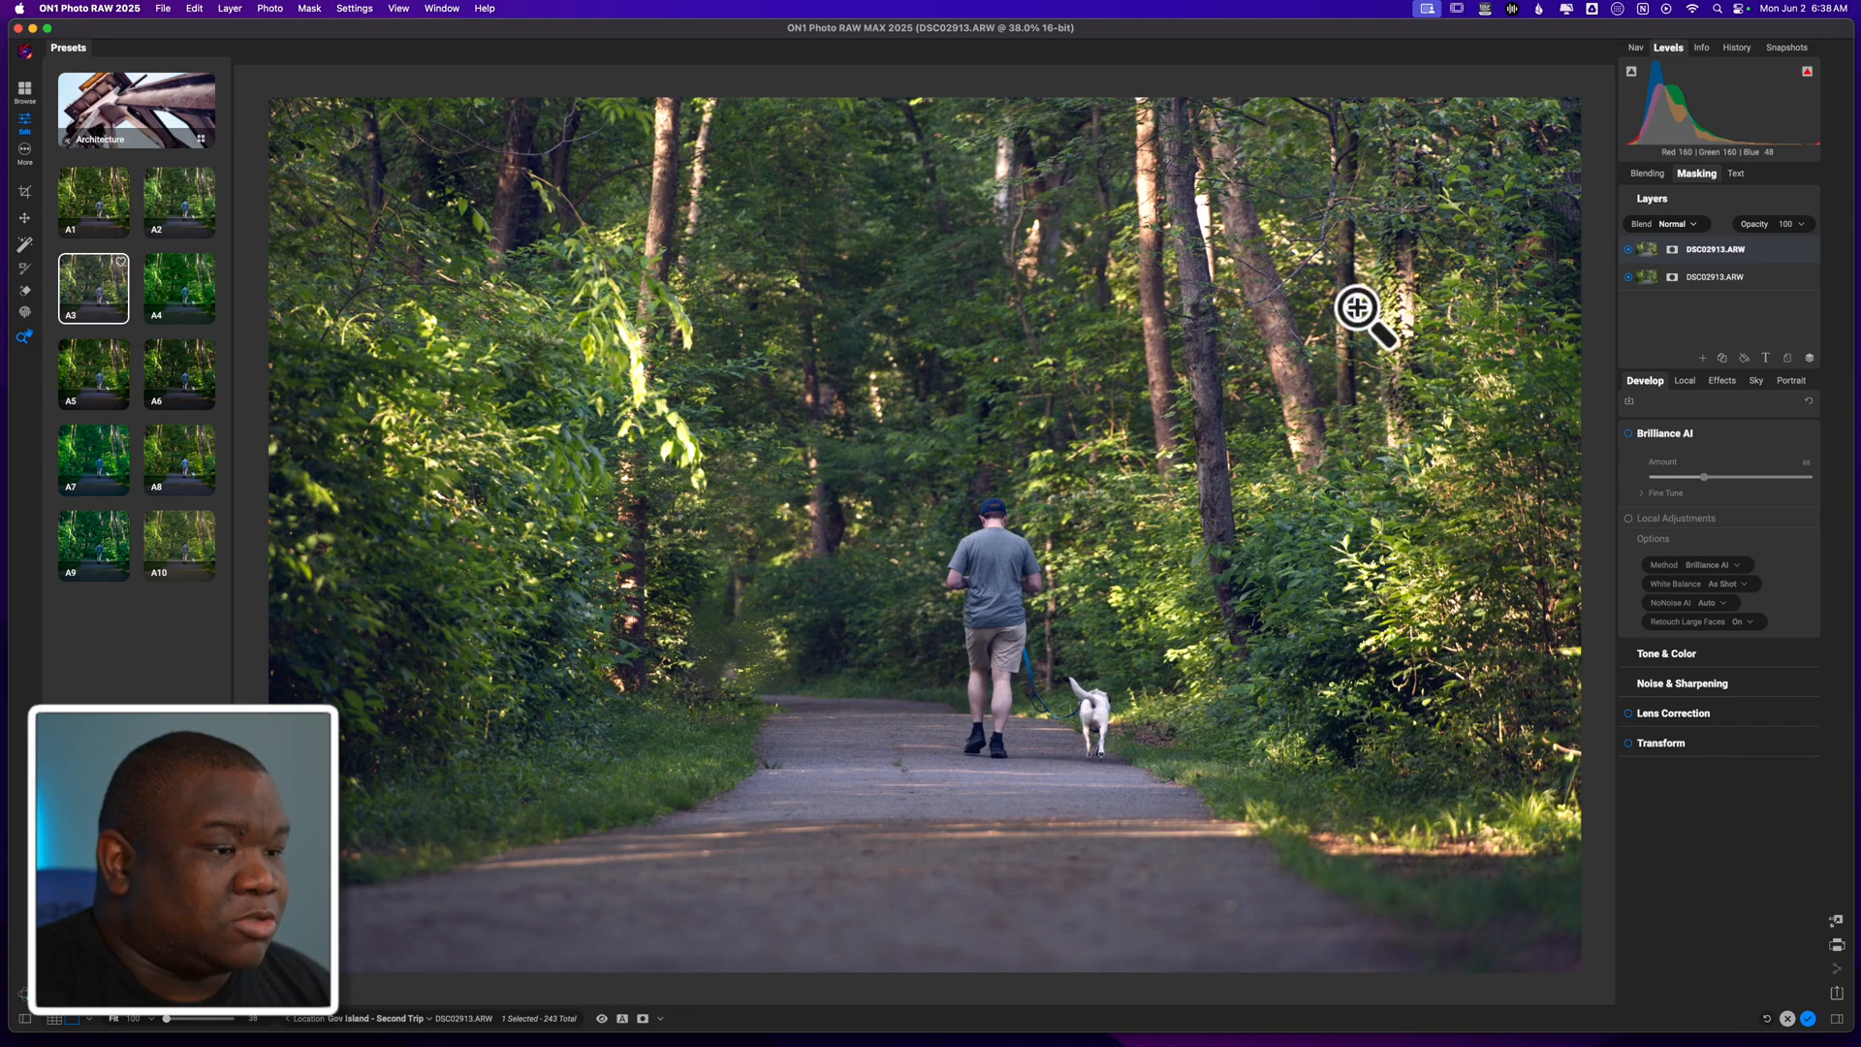
pyautogui.moveTo(1132, 703)
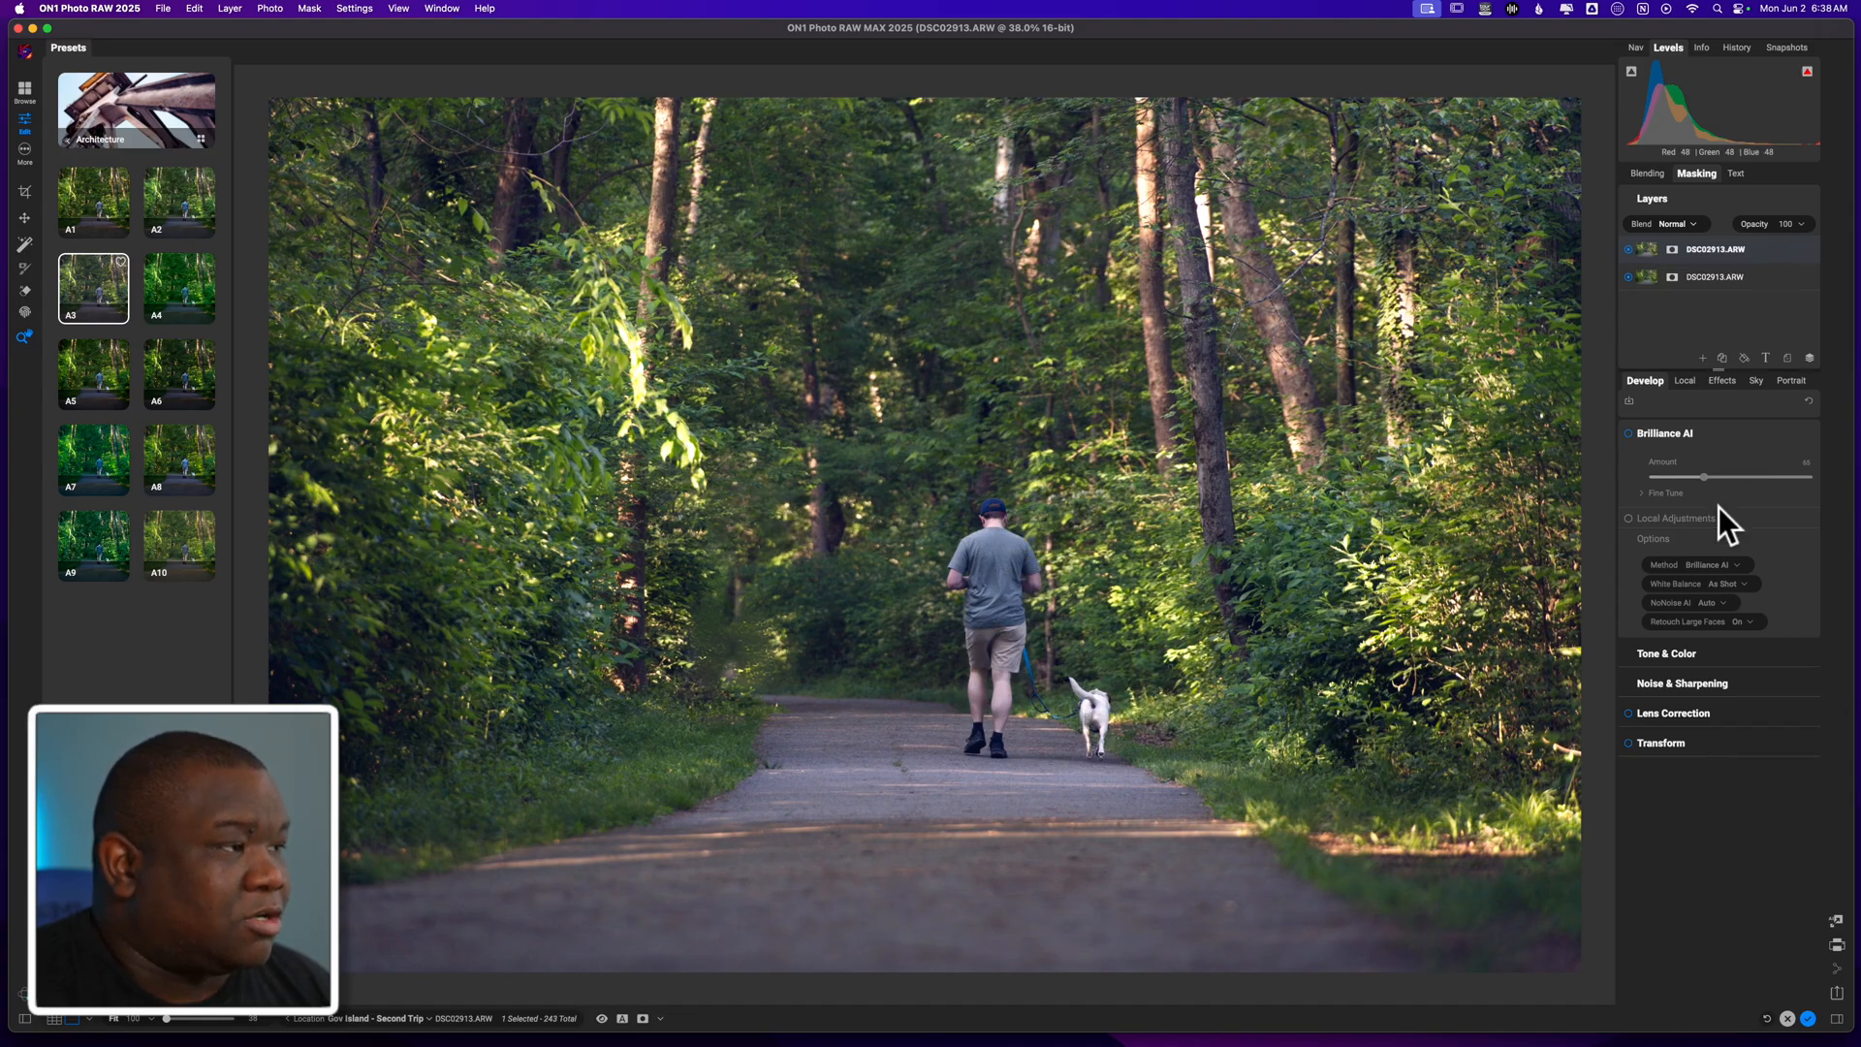
# Step: Collapse Color Balance in Effects and add a Vignette filter to the stack
pyautogui.click(1722, 380)
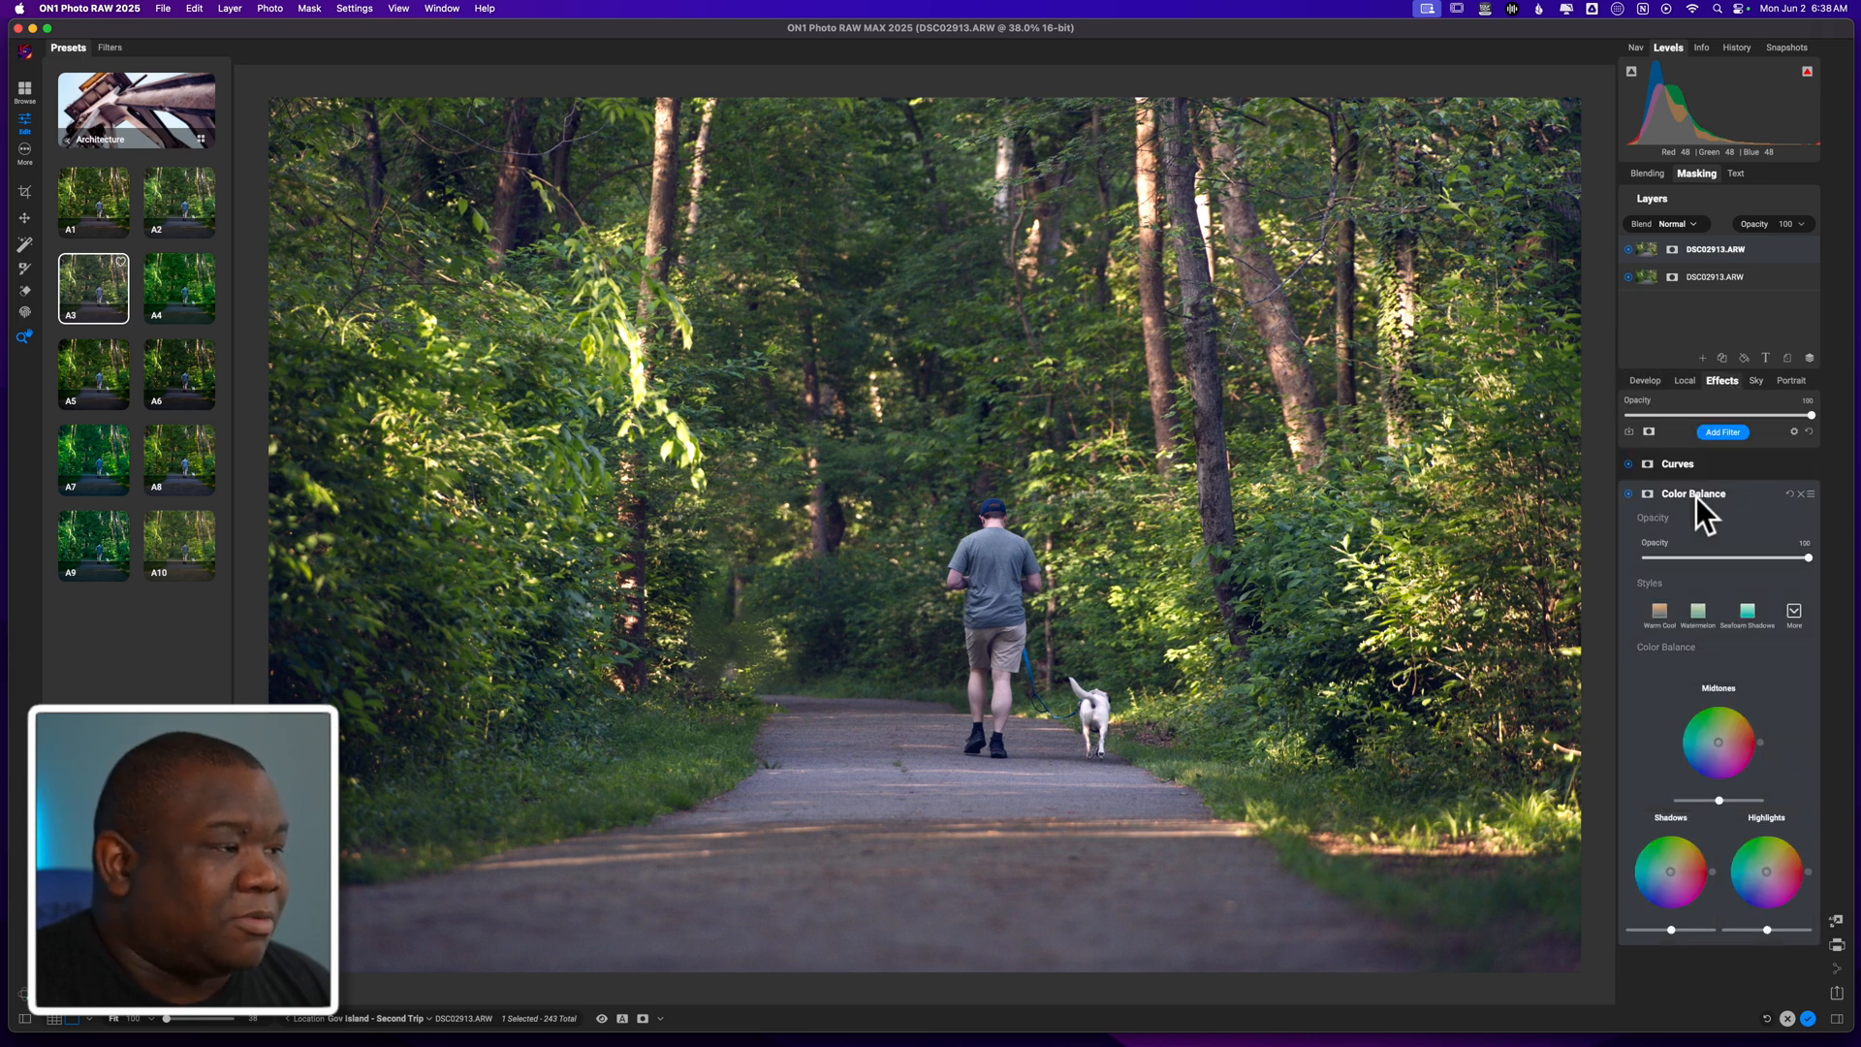
pyautogui.click(1693, 494)
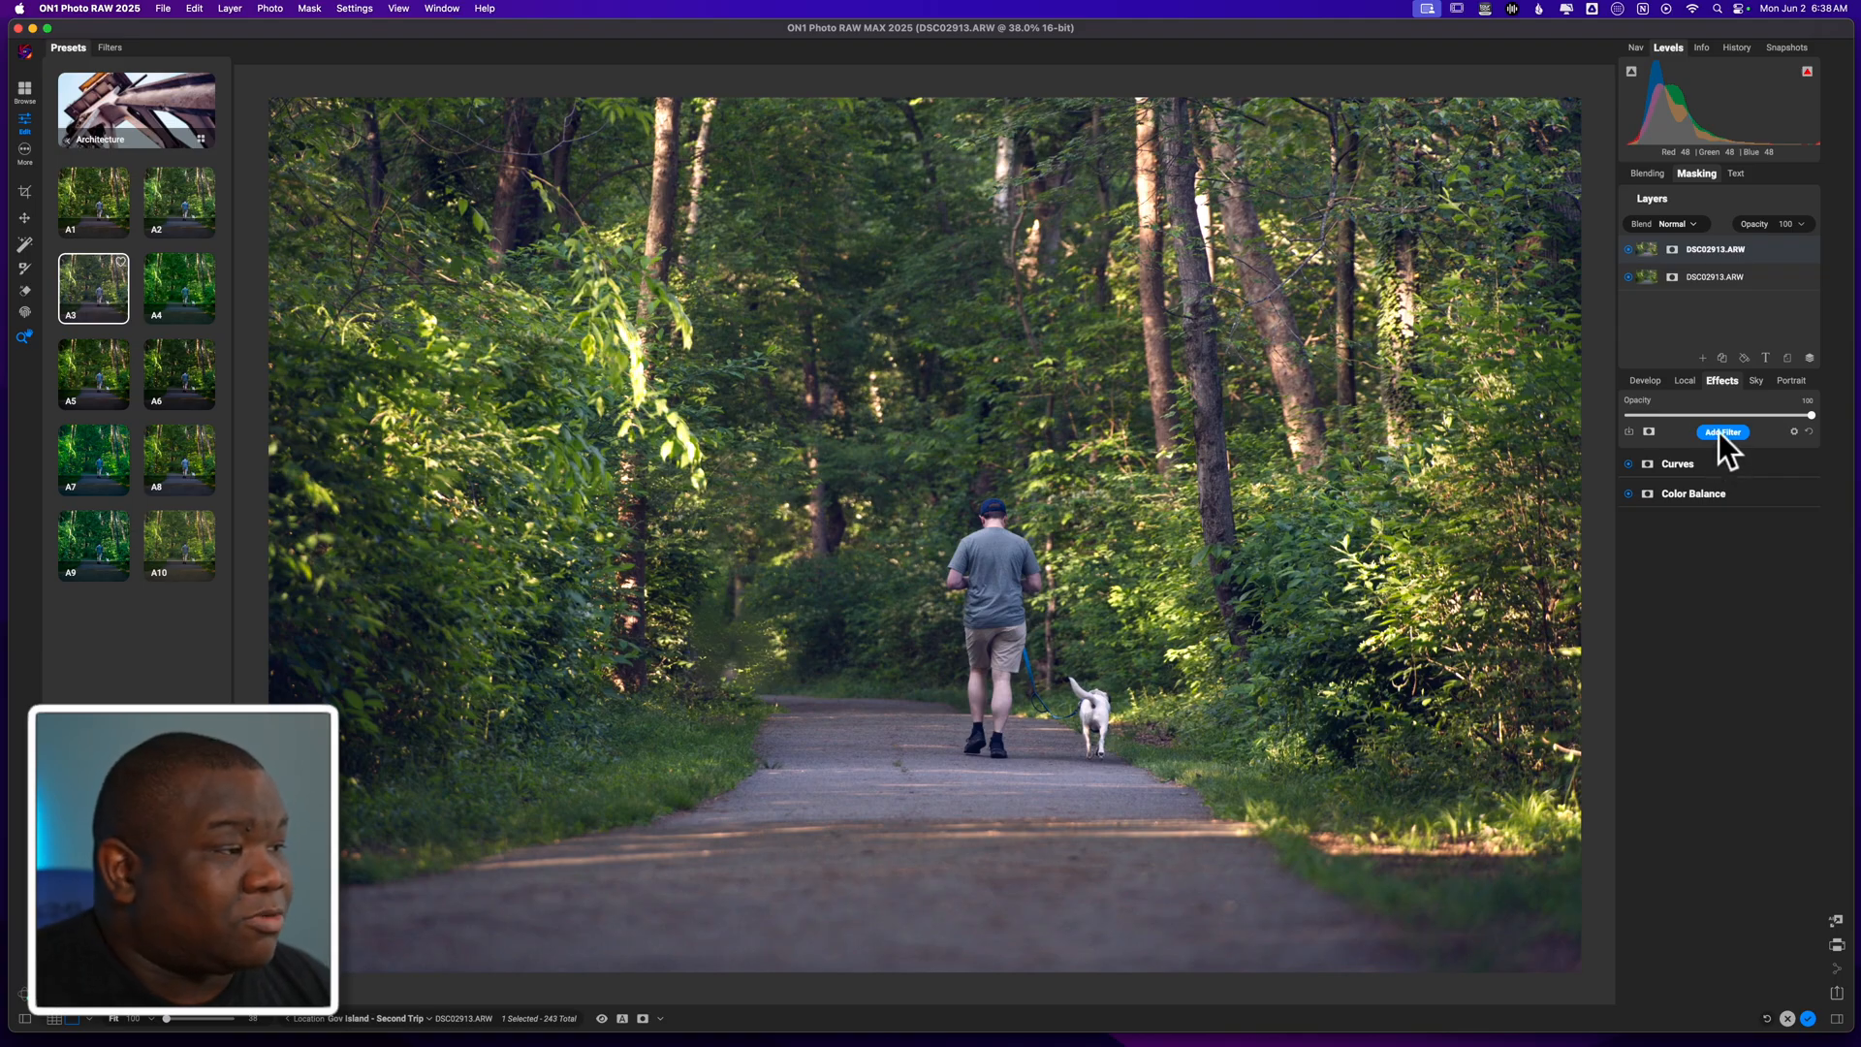
pyautogui.click(1721, 431)
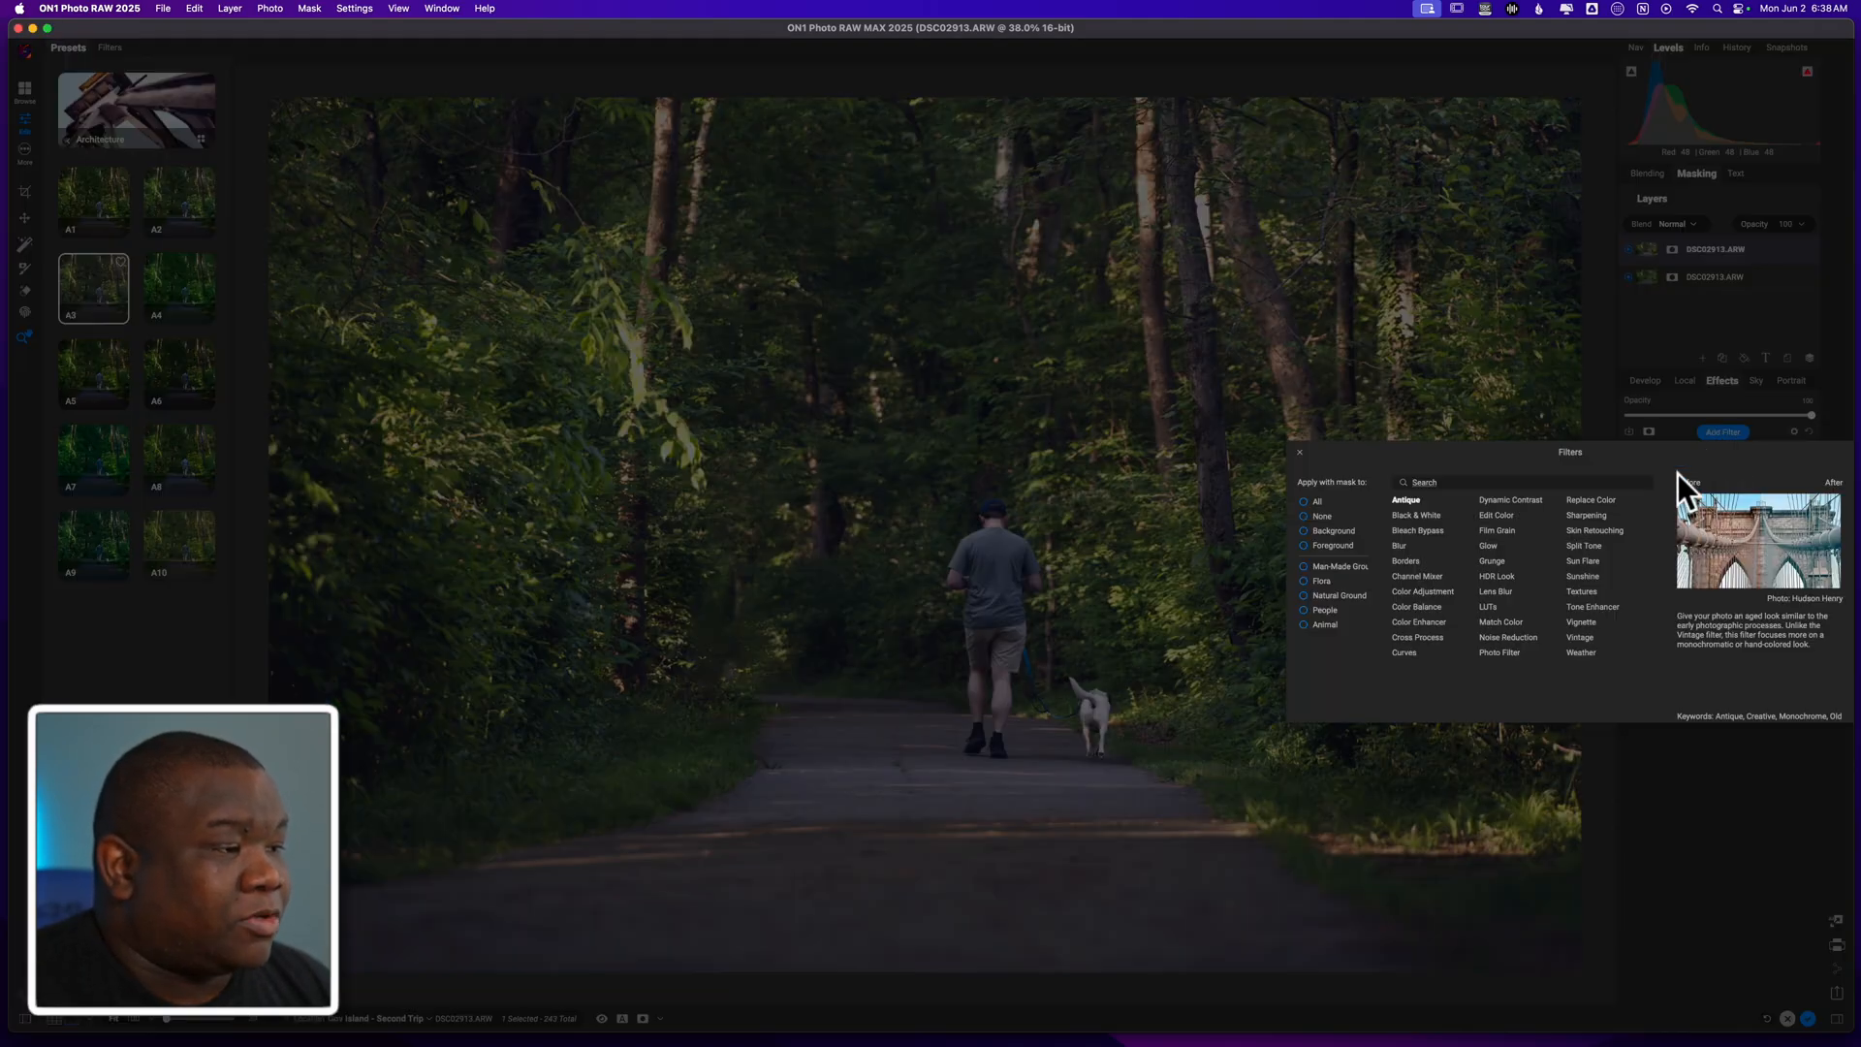
pyautogui.moveTo(1582, 621)
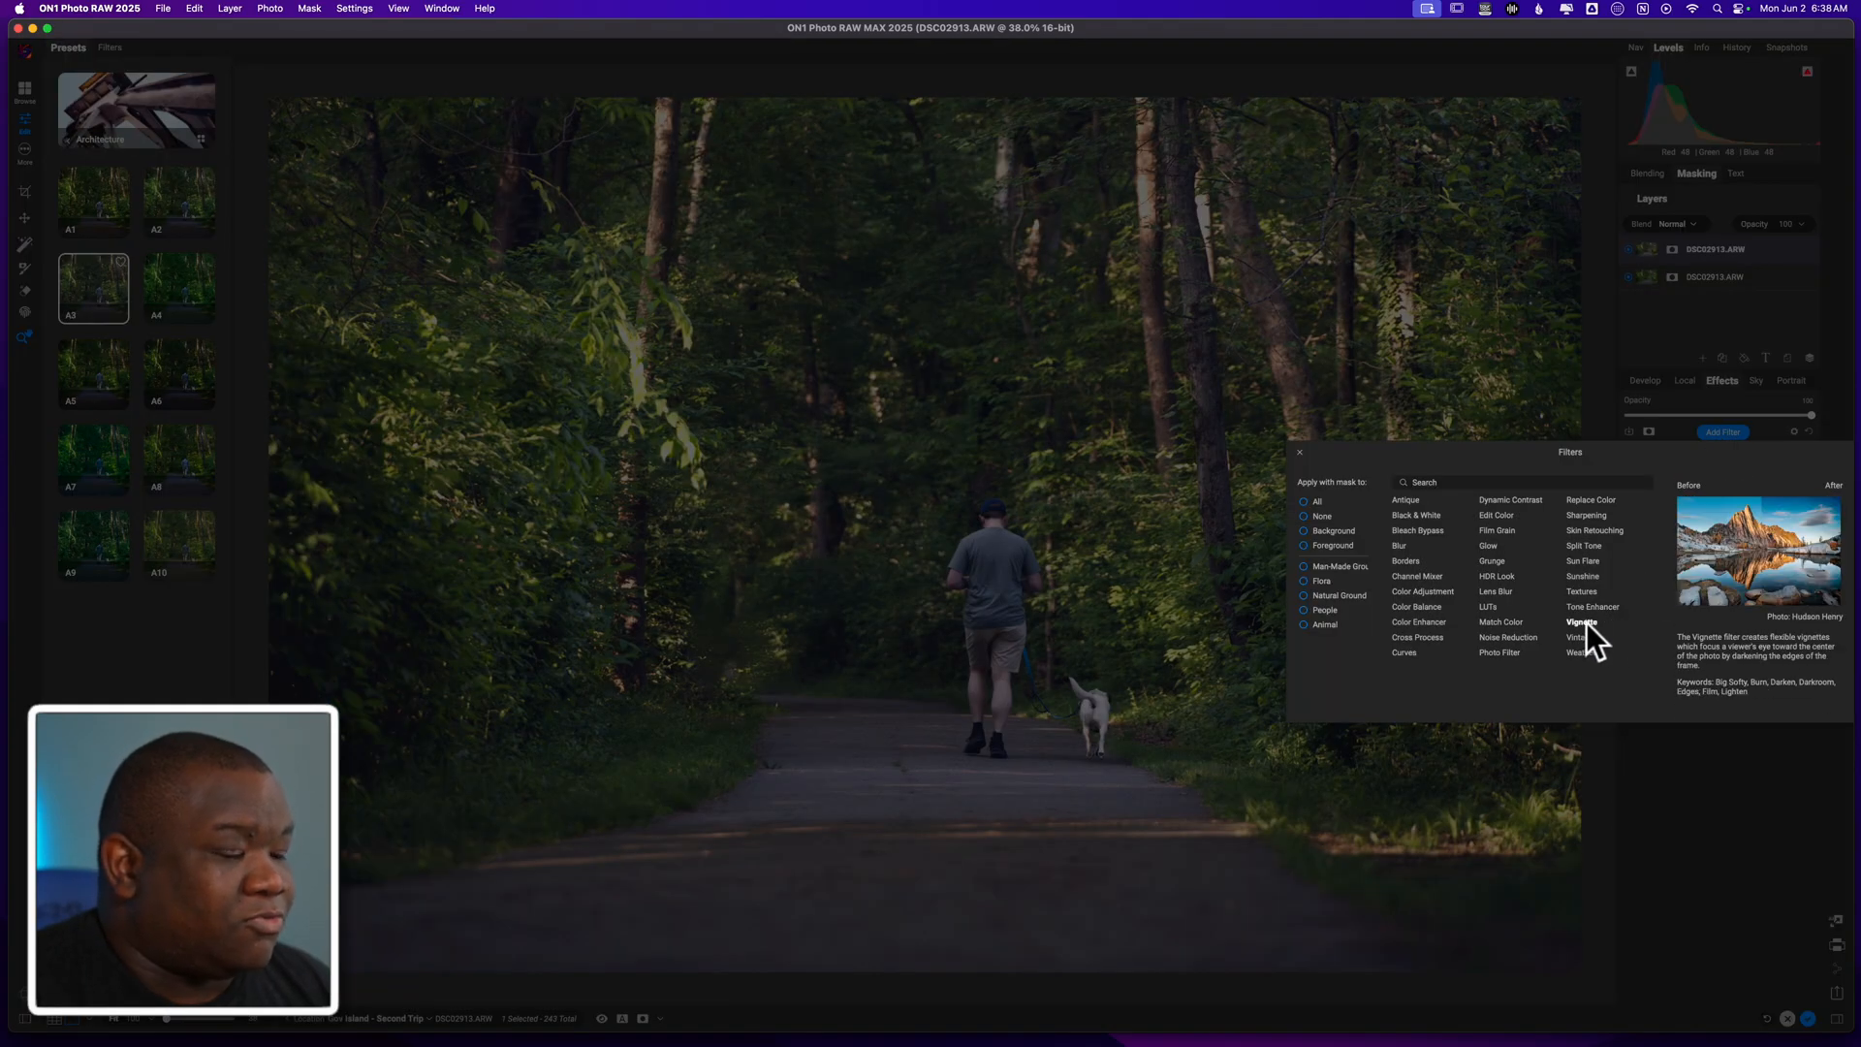
pyautogui.click(1582, 620)
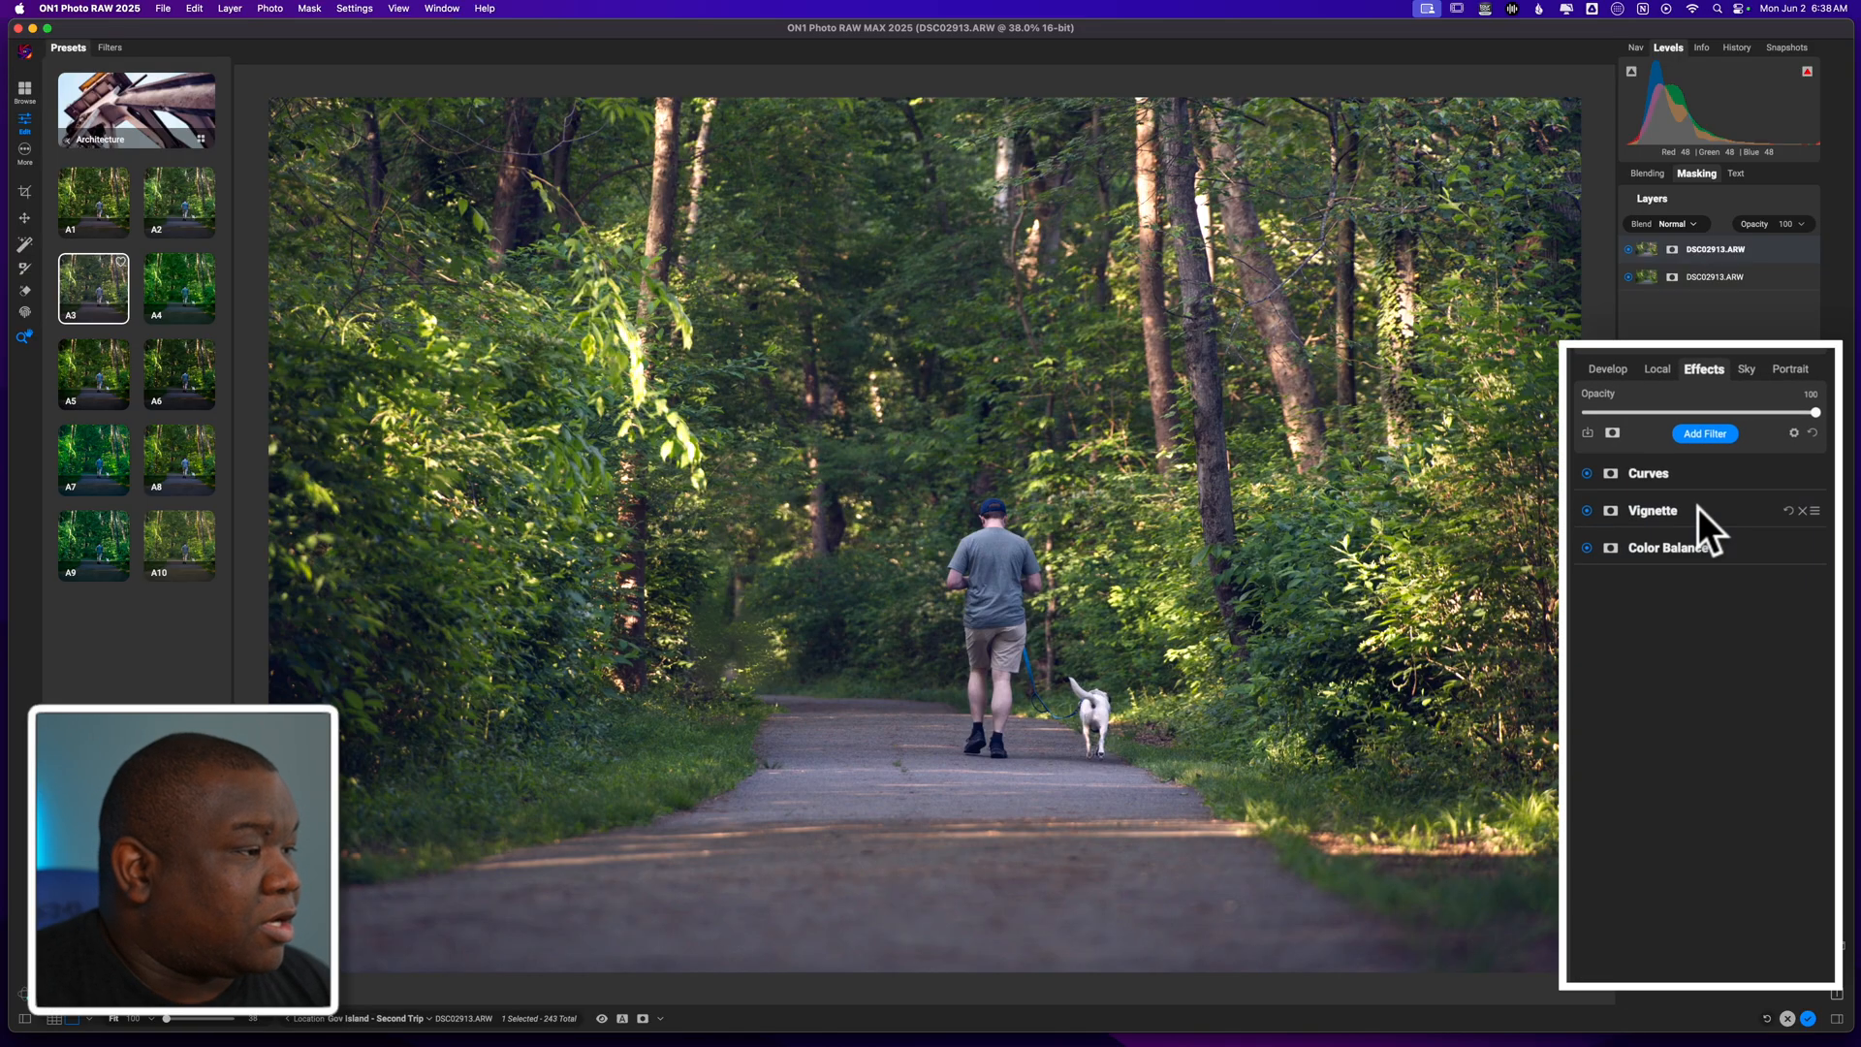
# Step: Set the vignette to Big Softy and lower its opacity to about half
pyautogui.click(1652, 510)
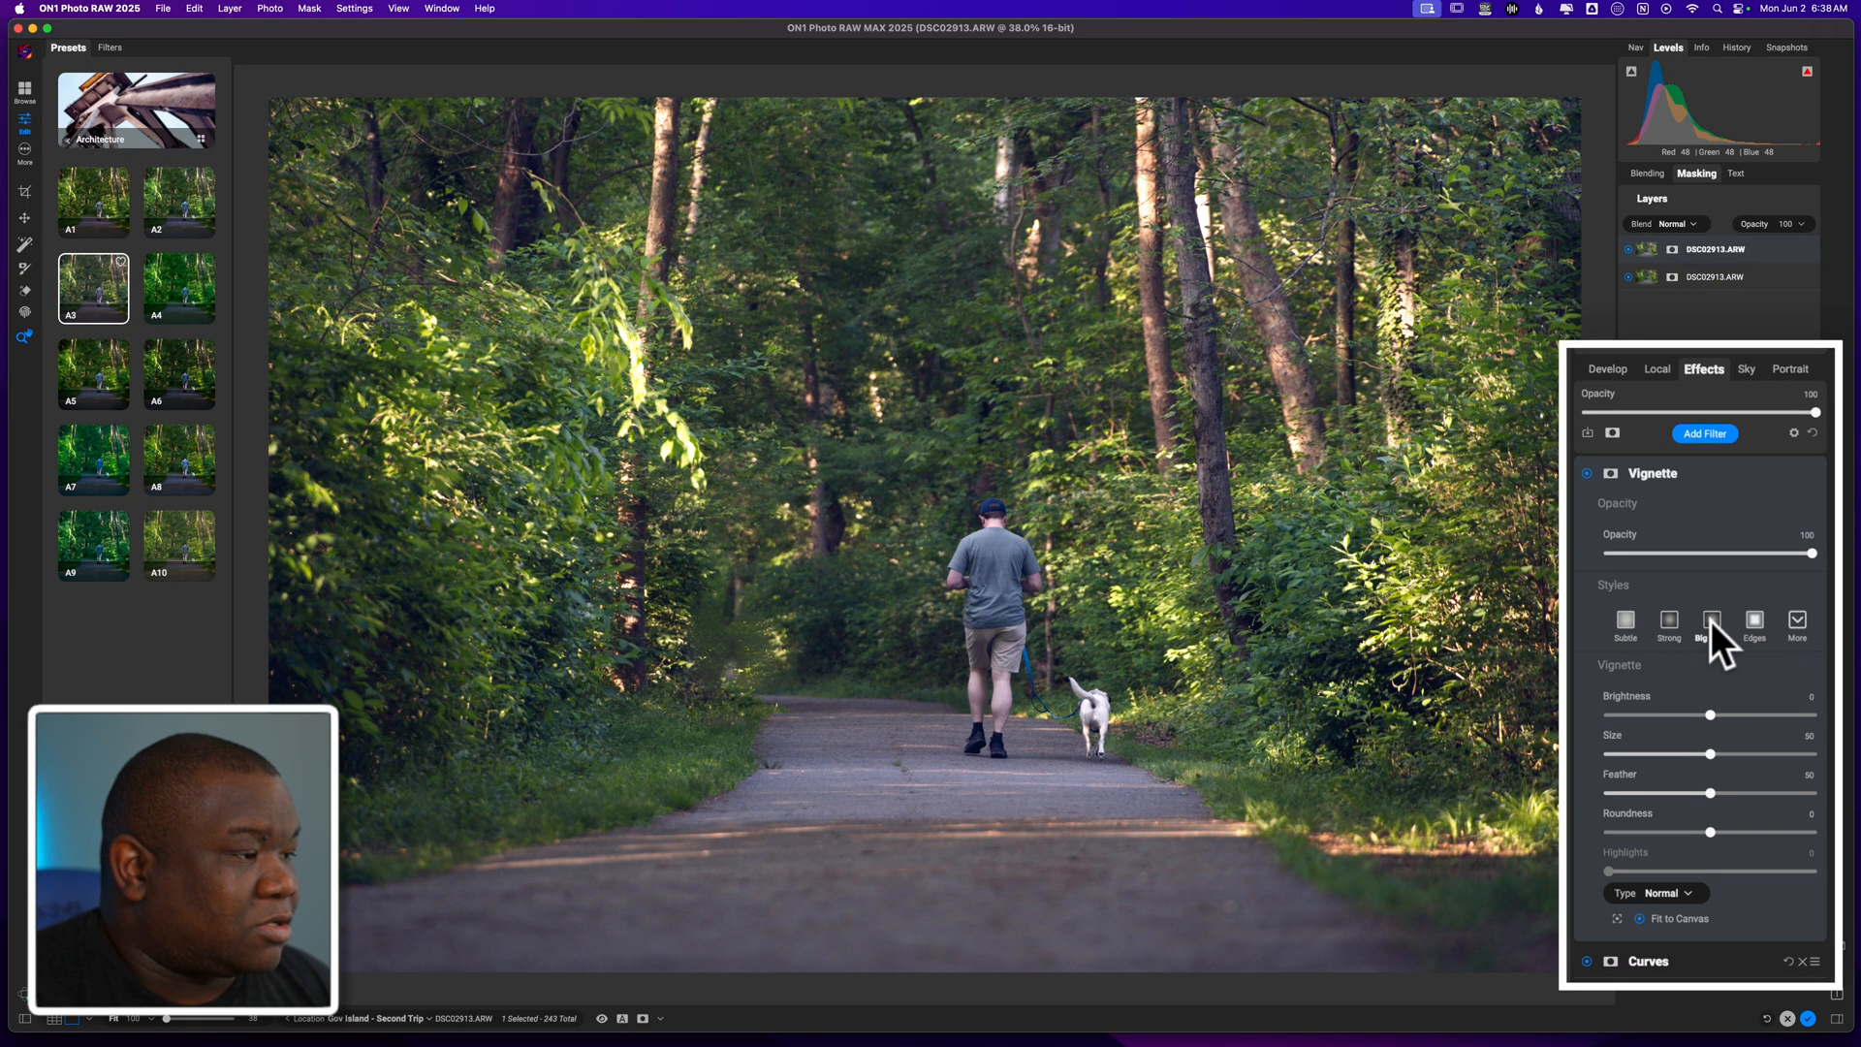
pyautogui.click(1712, 622)
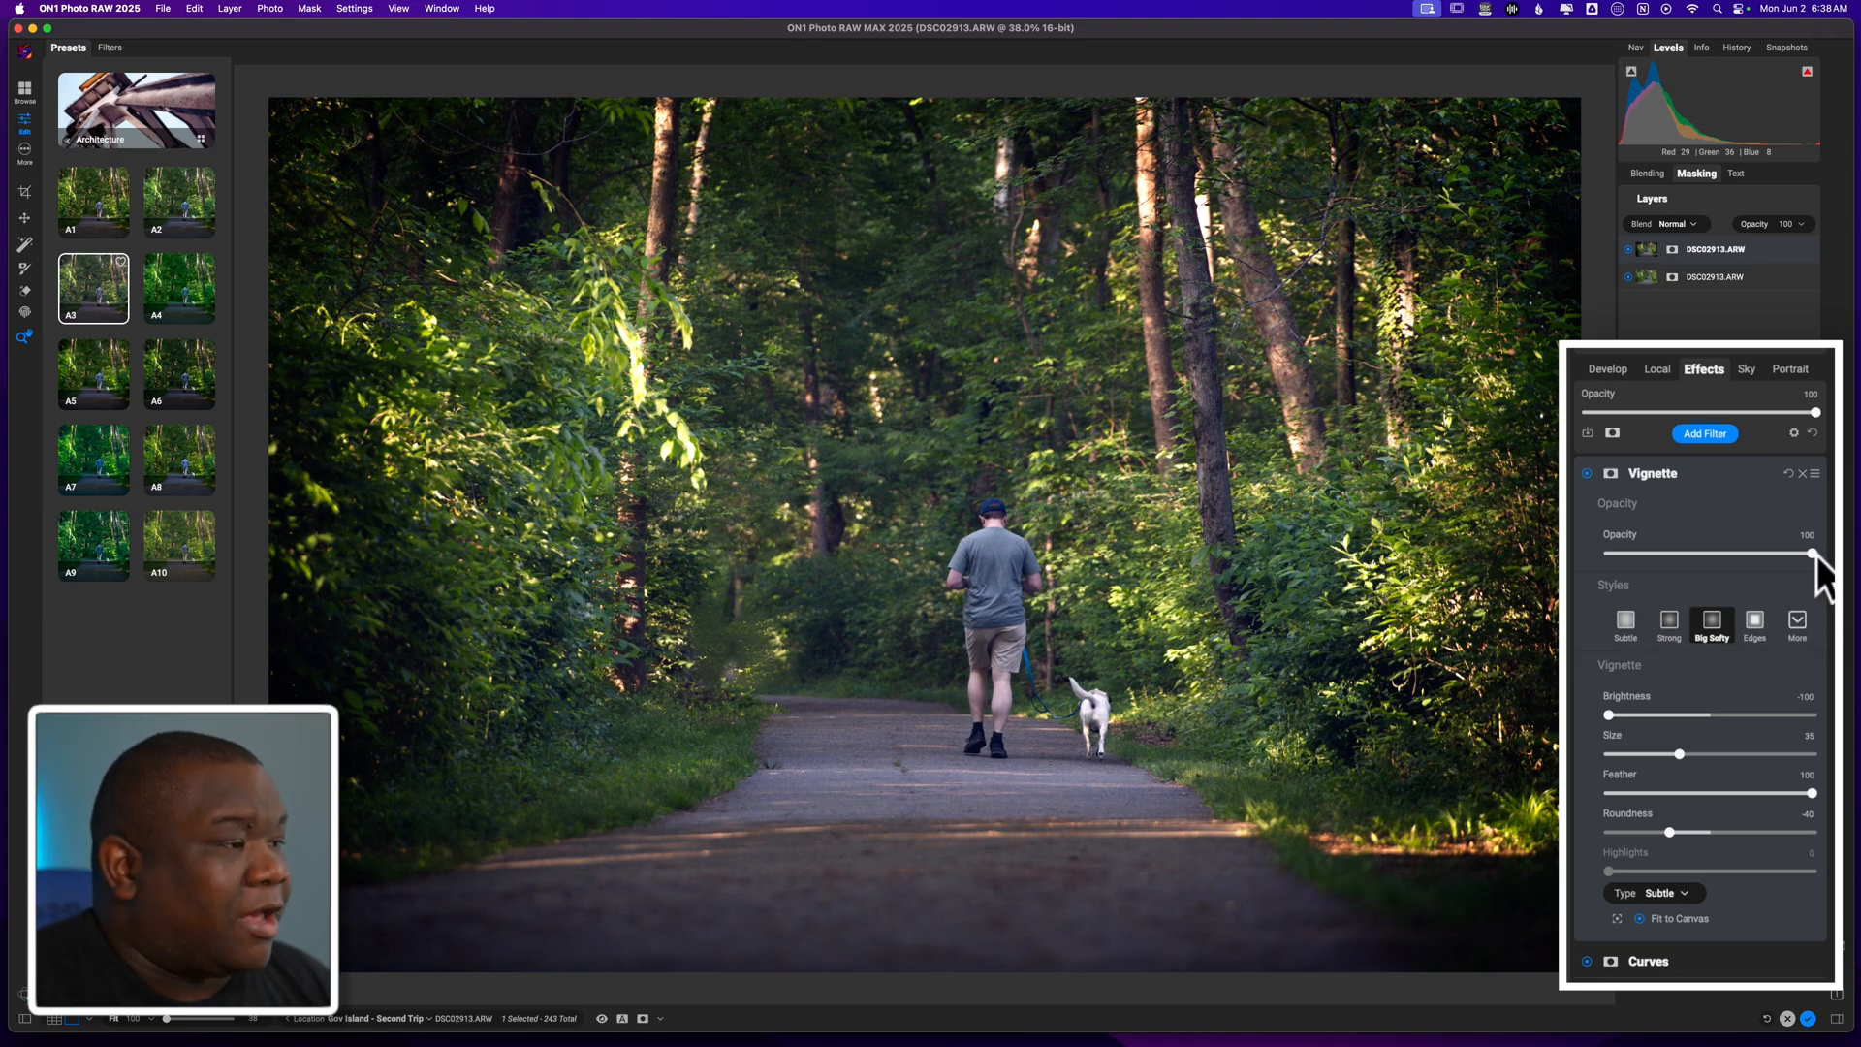
pyautogui.moveTo(1811, 555)
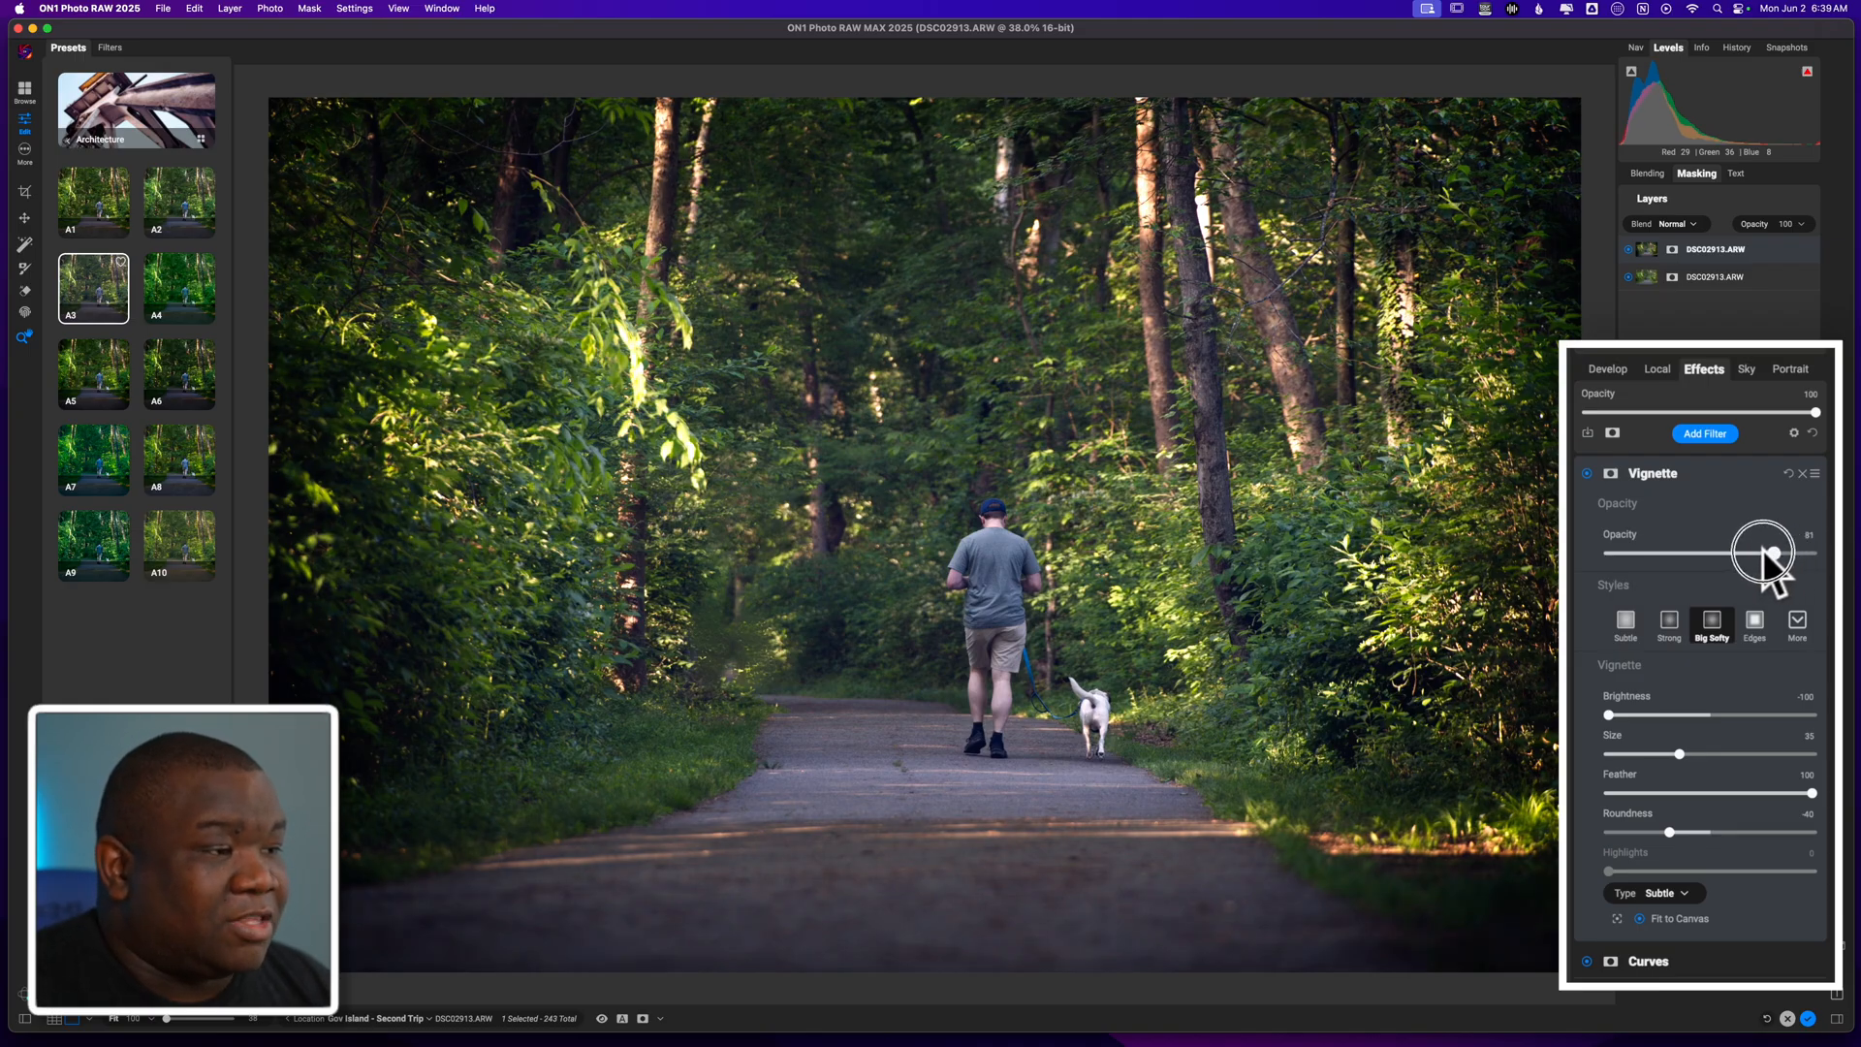
pyautogui.moveTo(1768, 548); pyautogui.dragTo(1731, 549)
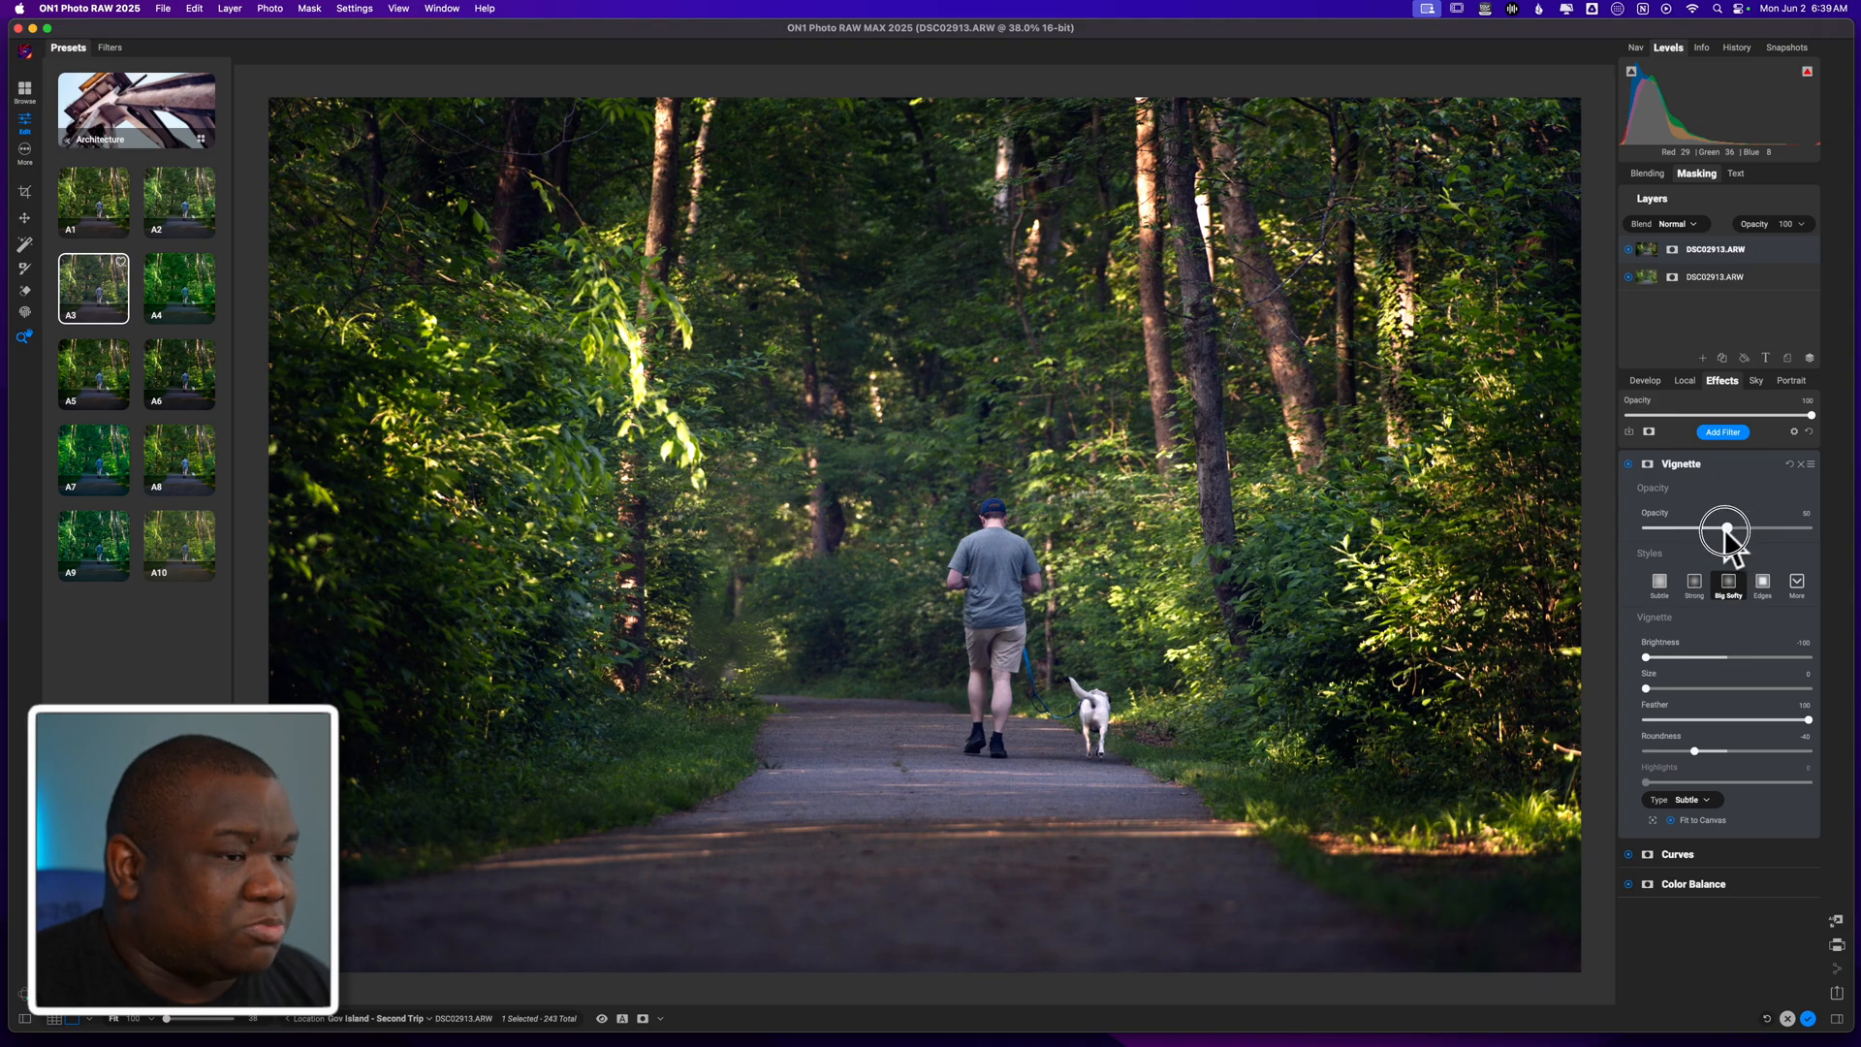
pyautogui.moveTo(1725, 527); pyautogui.dragTo(1718, 528)
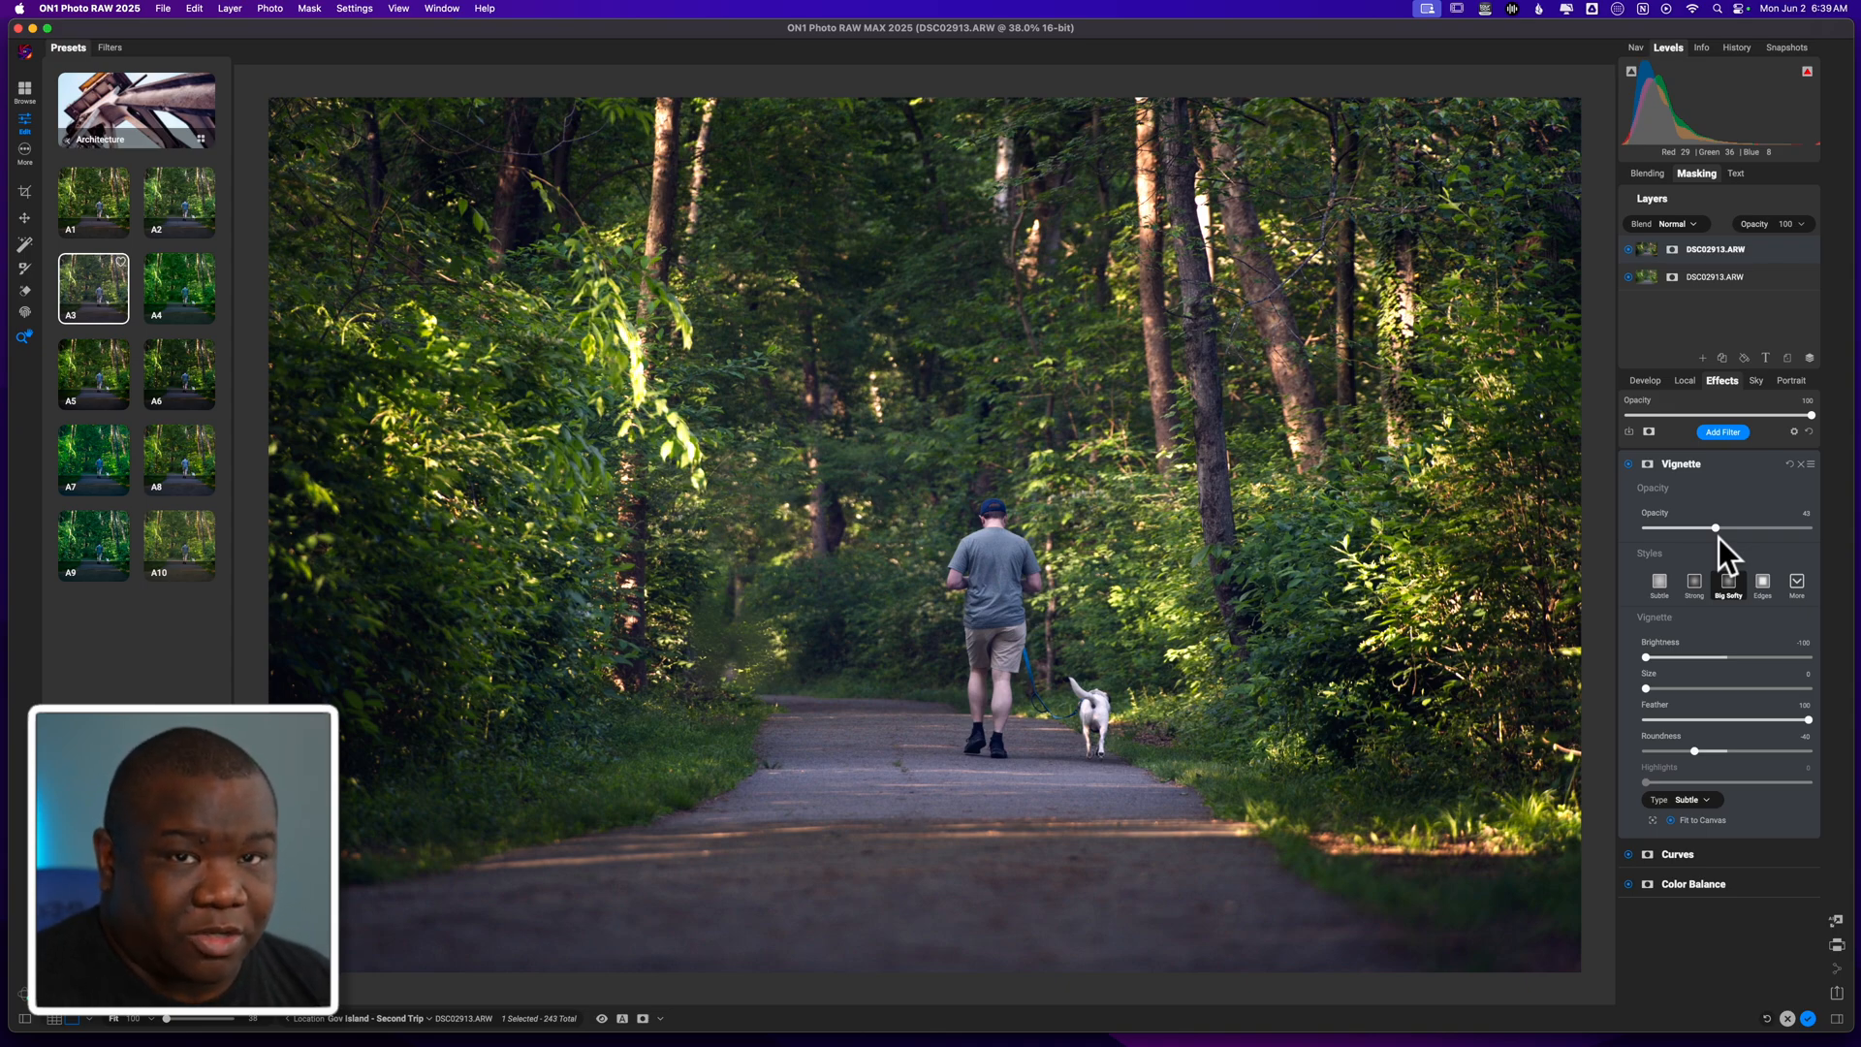
pyautogui.moveTo(1423, 453)
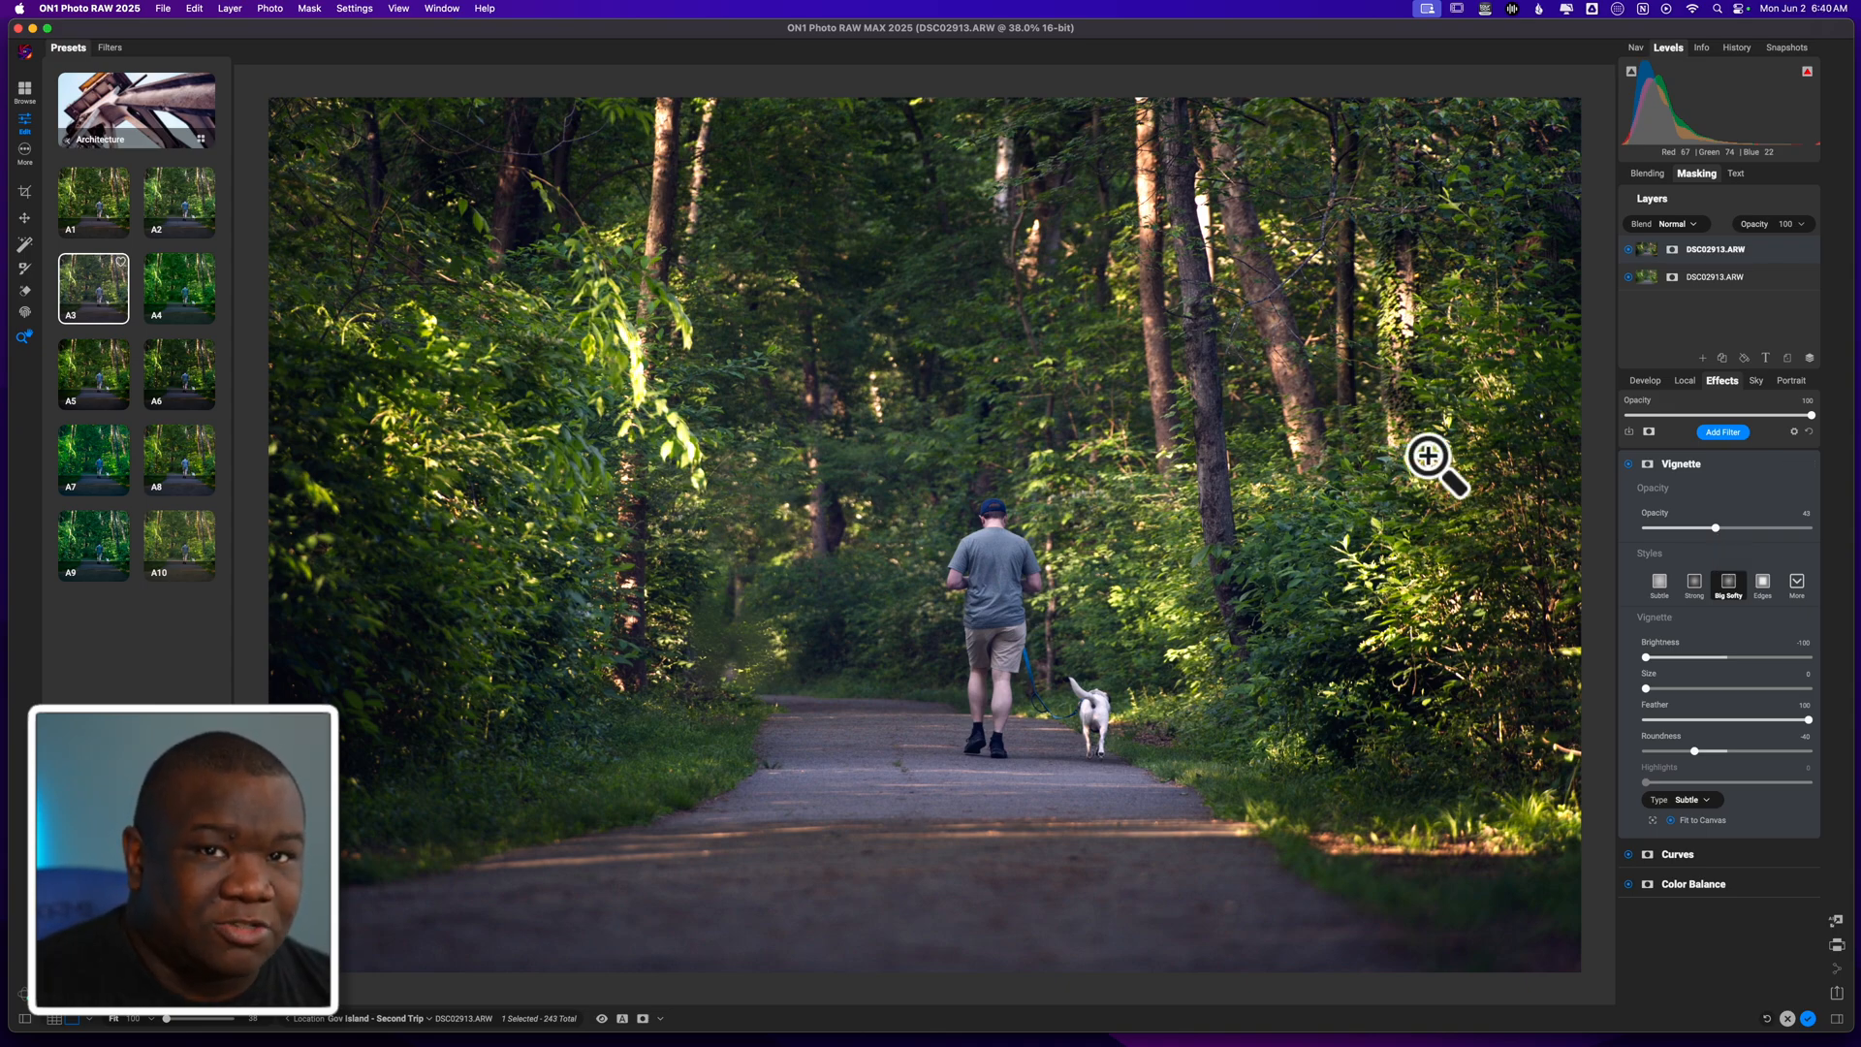